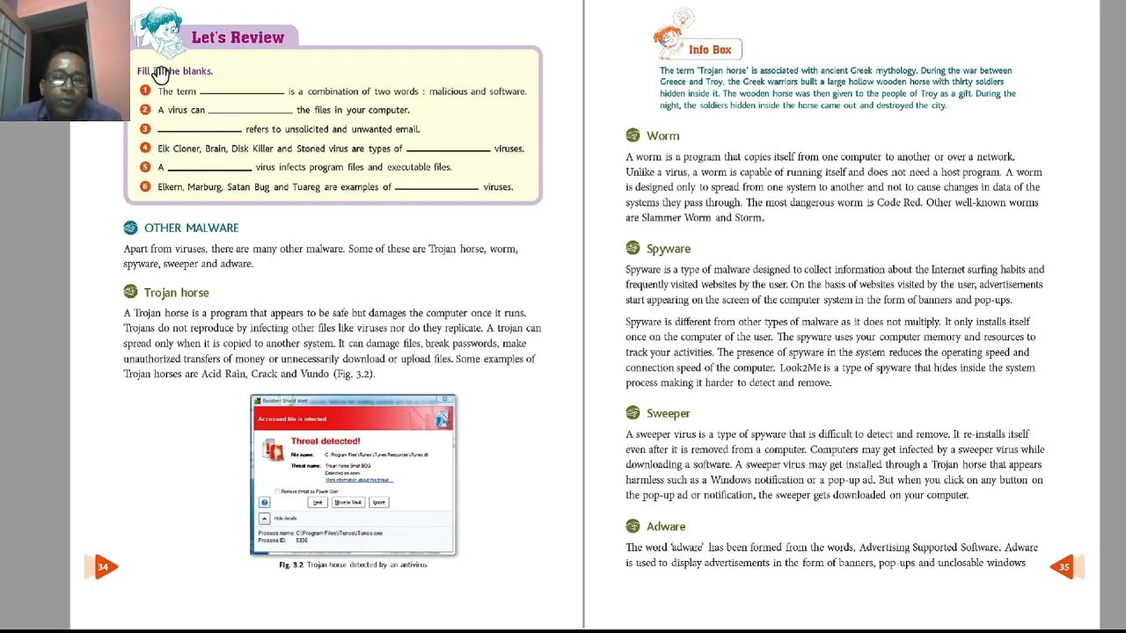
mouse_move(315, 271)
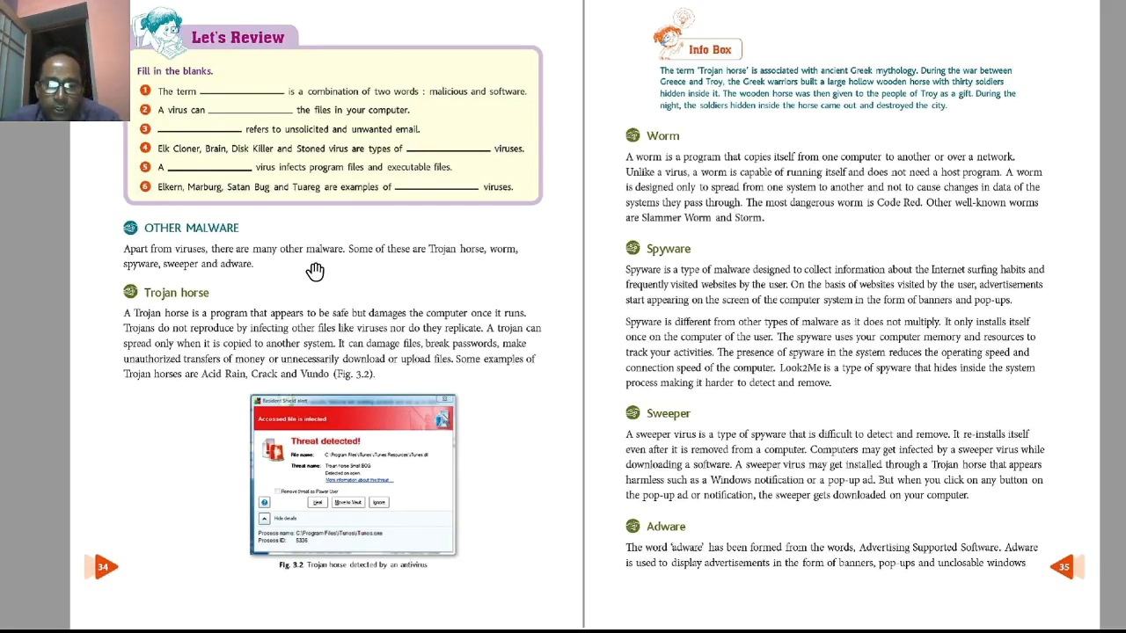
mouse_move(510, 262)
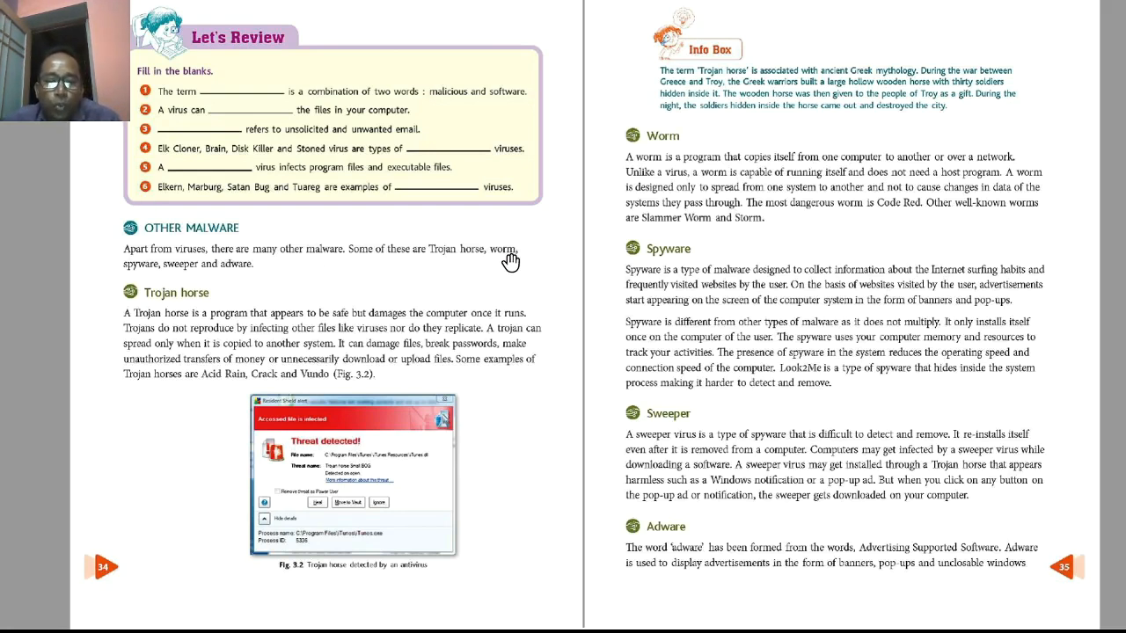
mouse_move(225, 271)
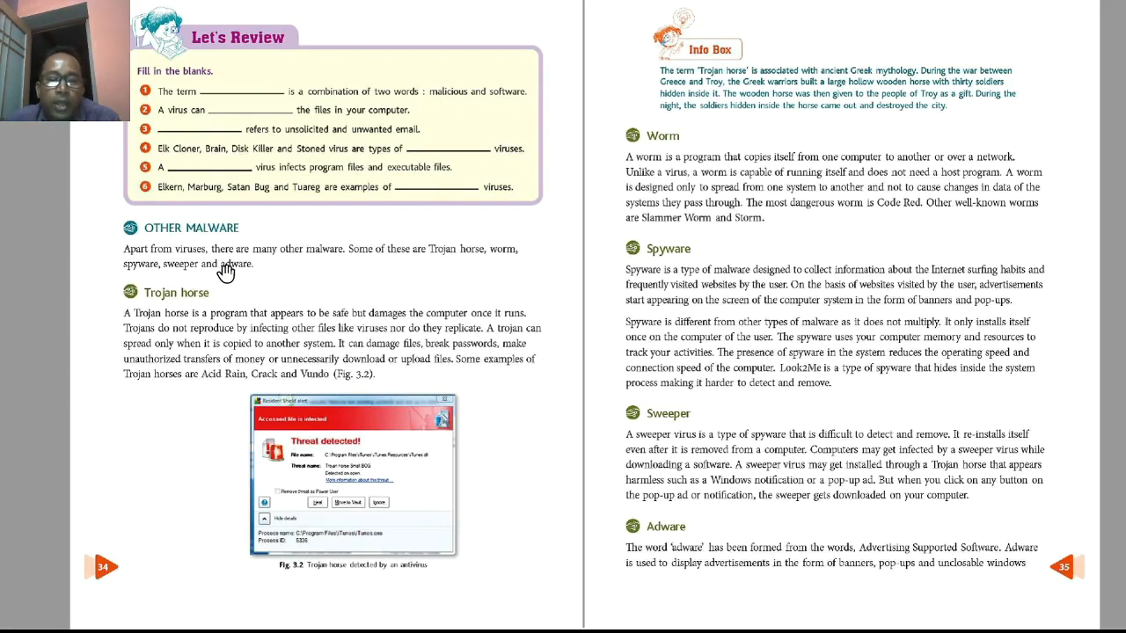
mouse_move(244, 275)
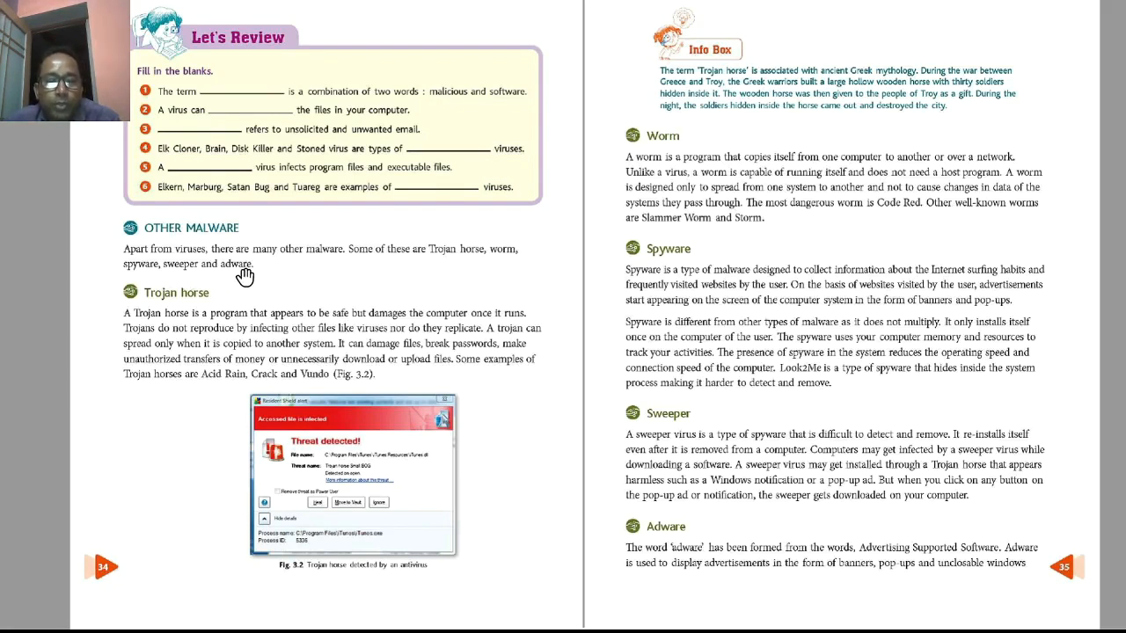
mouse_move(167, 315)
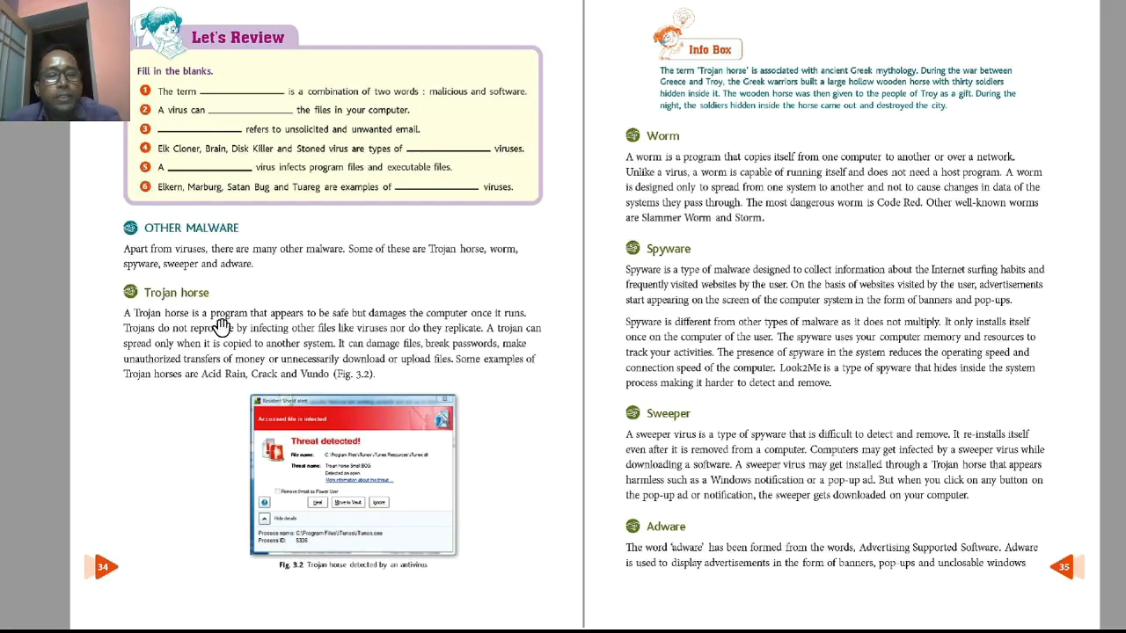
mouse_move(349, 325)
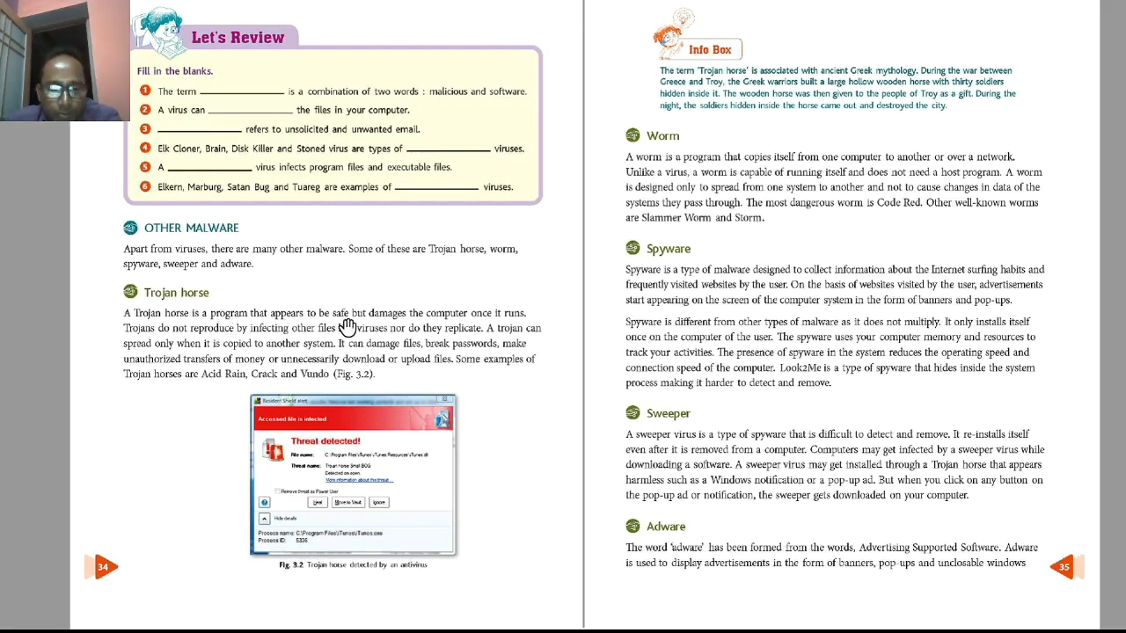
mouse_move(517, 320)
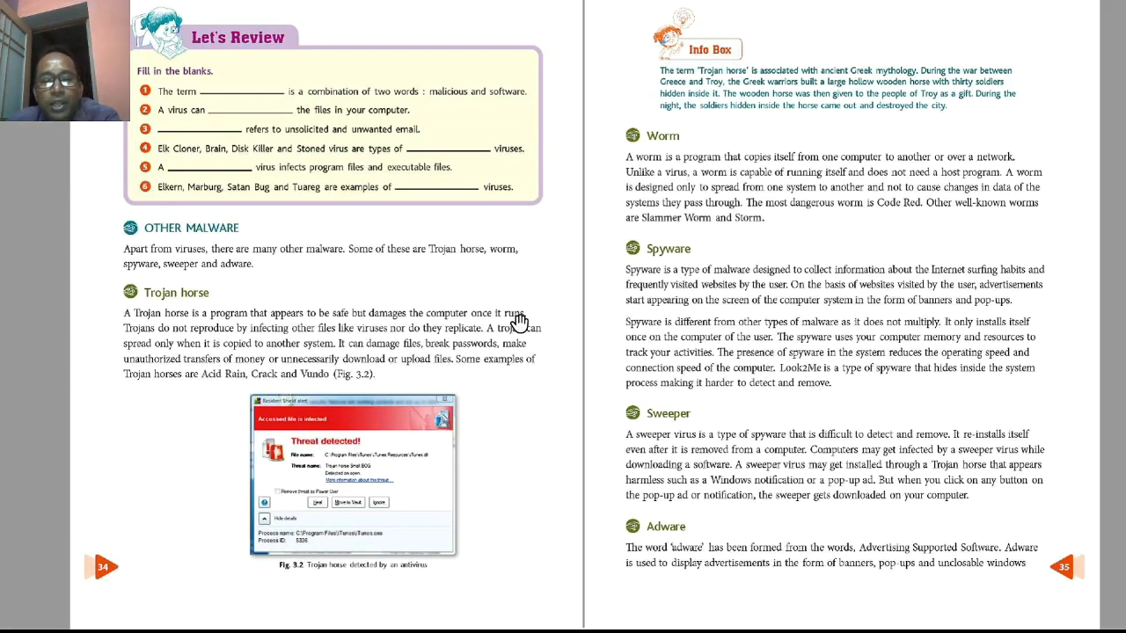
mouse_move(155, 341)
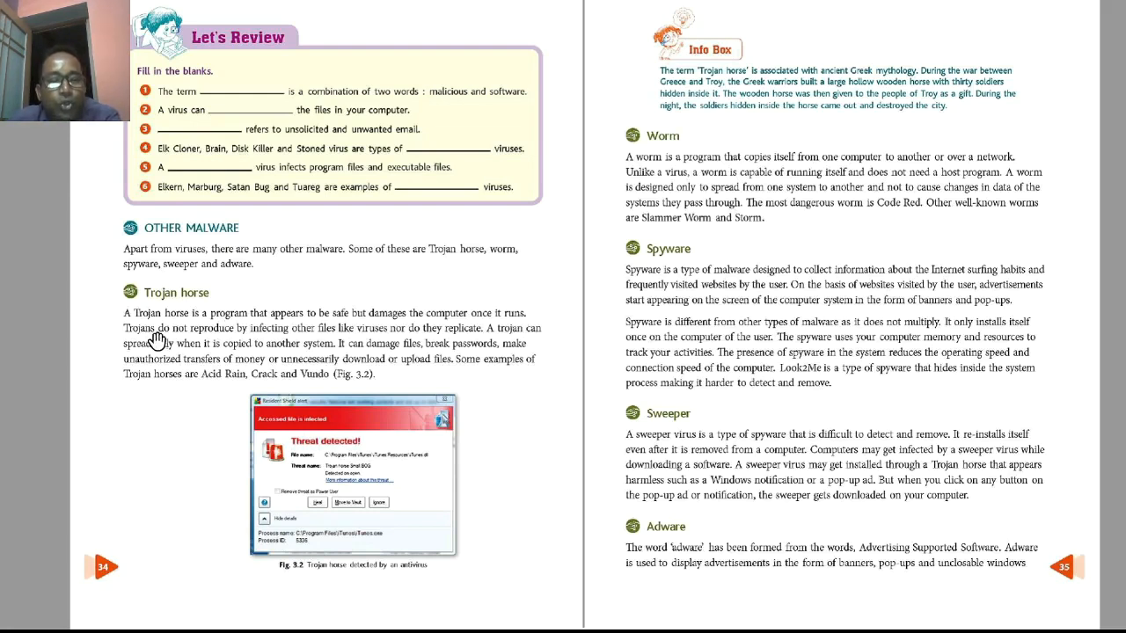
mouse_move(315, 338)
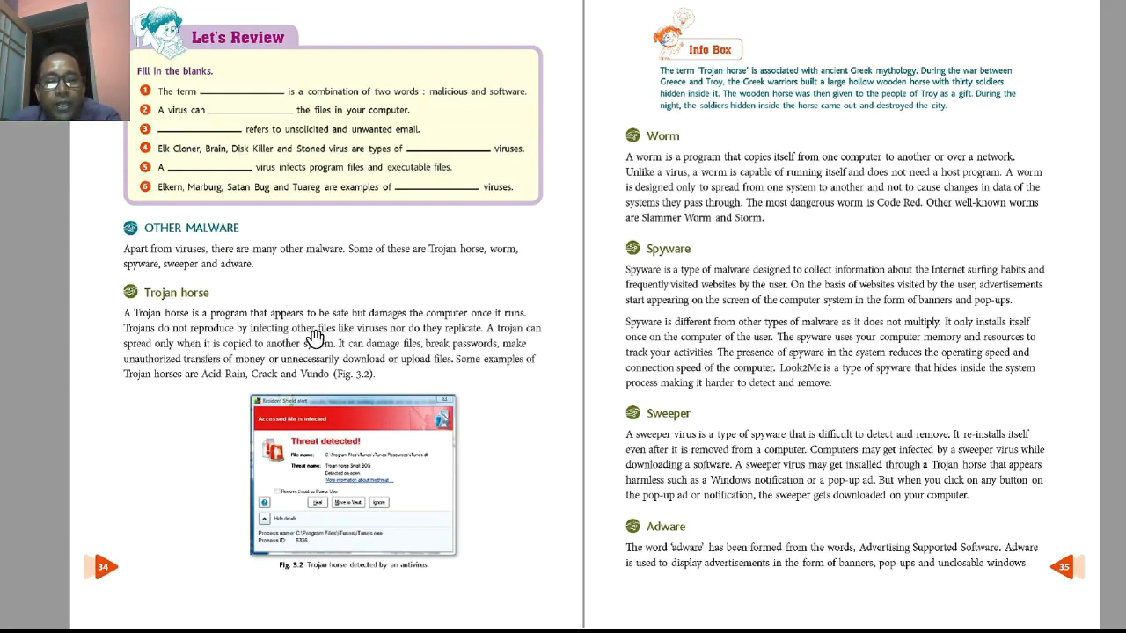
mouse_move(401, 341)
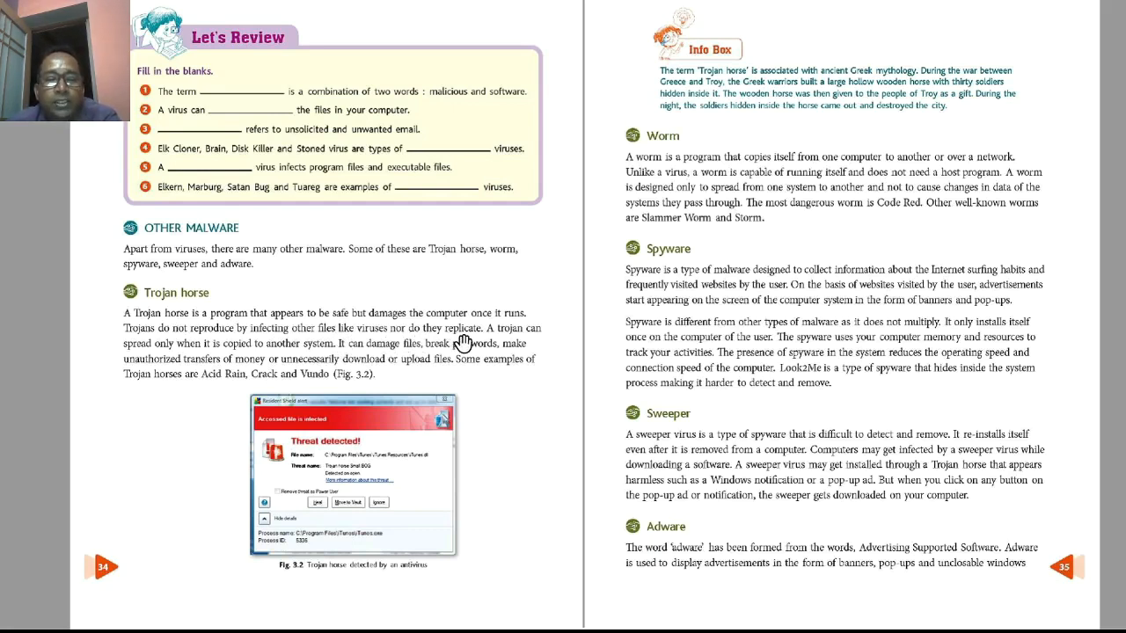
mouse_move(292, 362)
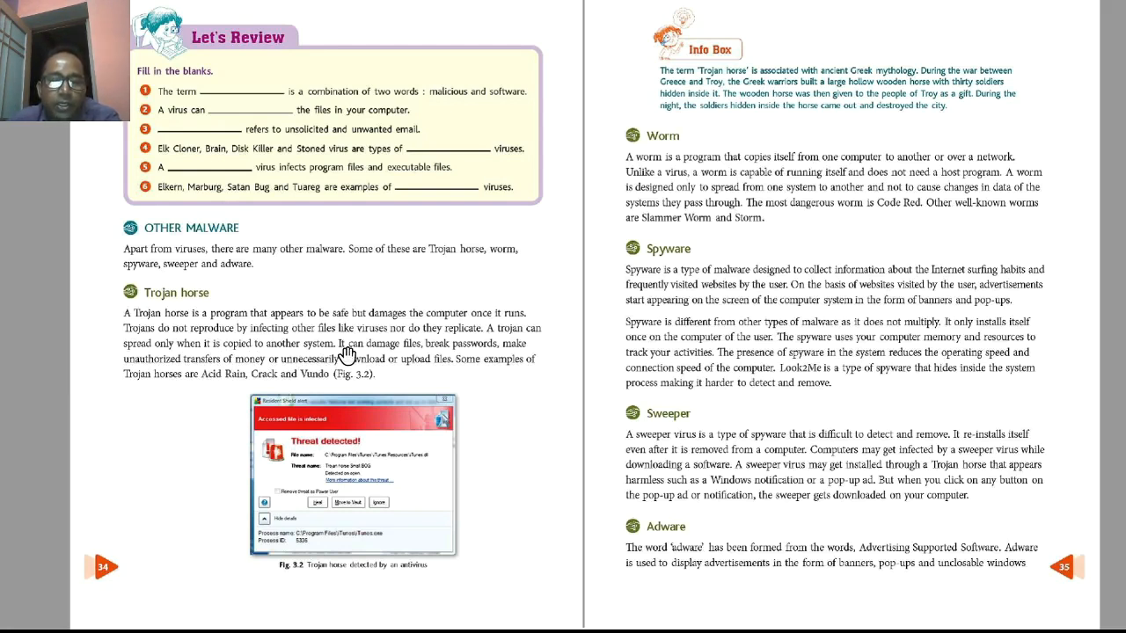
mouse_move(392, 353)
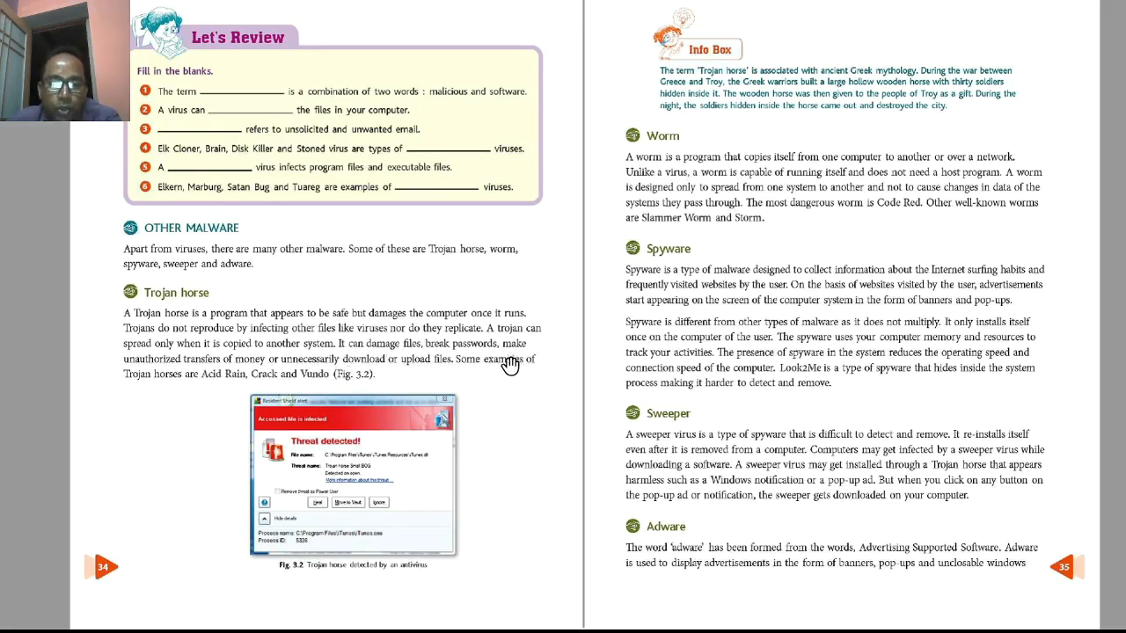
mouse_move(204, 376)
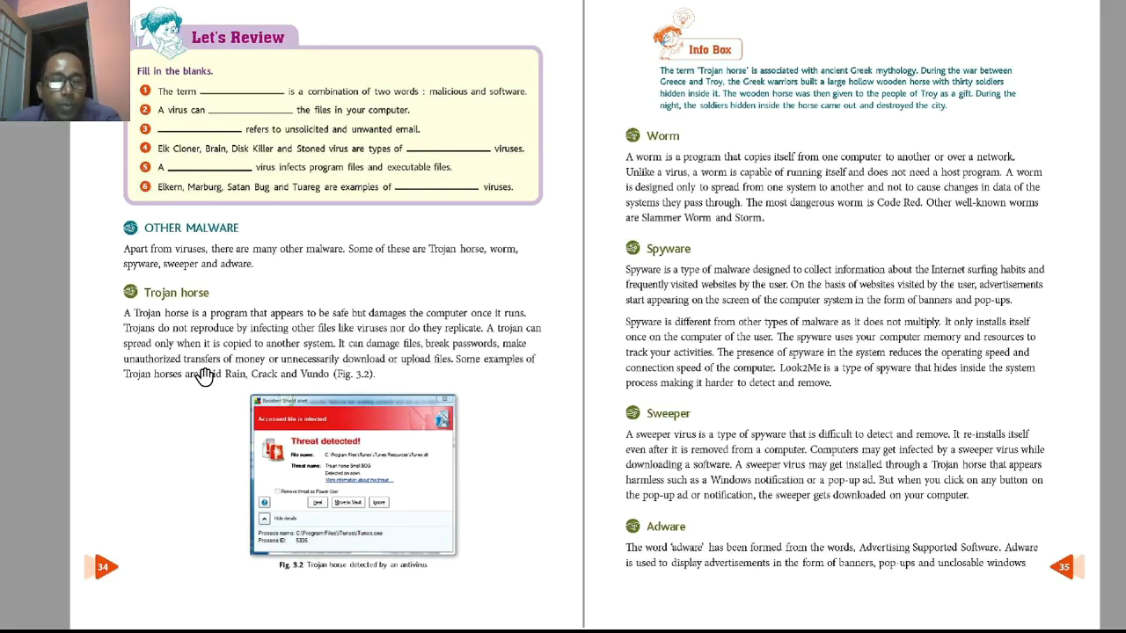
mouse_move(261, 376)
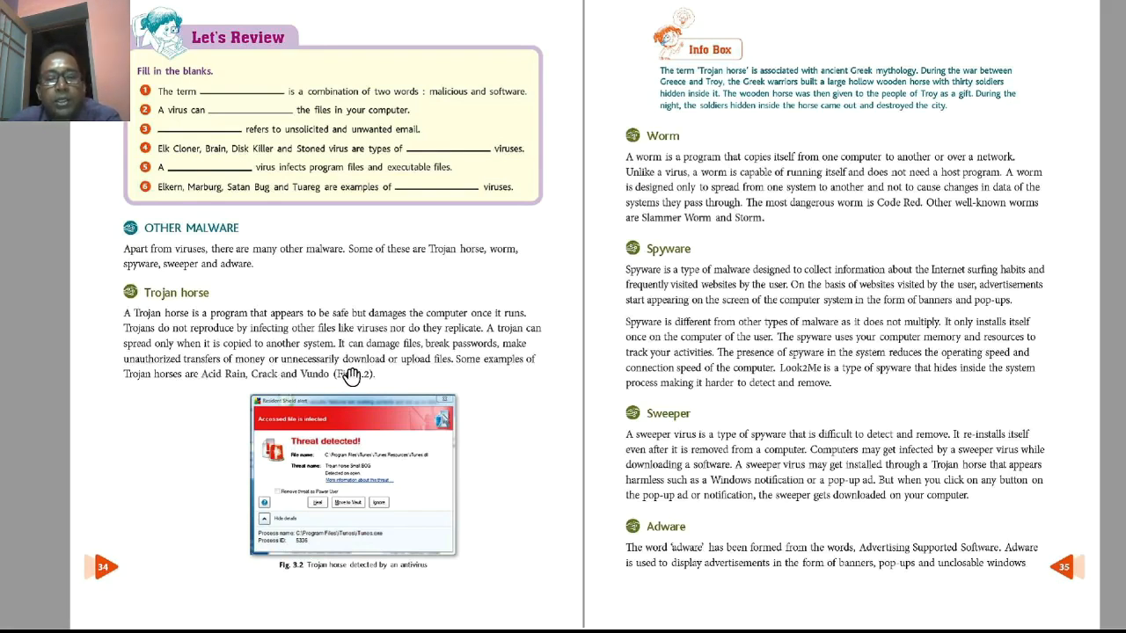
mouse_move(86, 401)
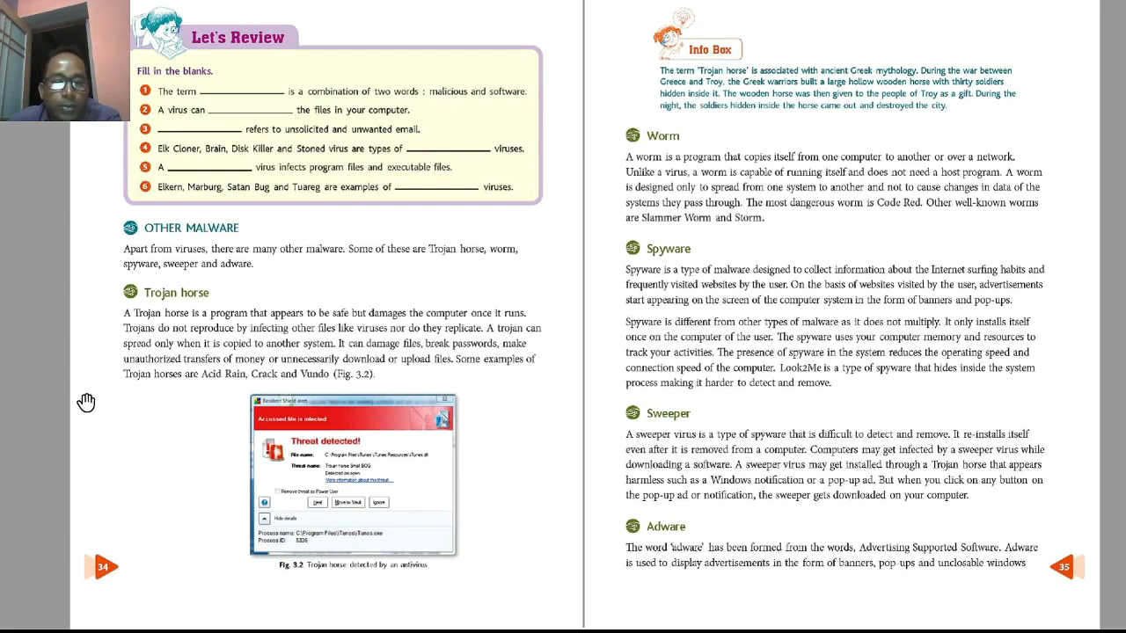
mouse_move(219, 391)
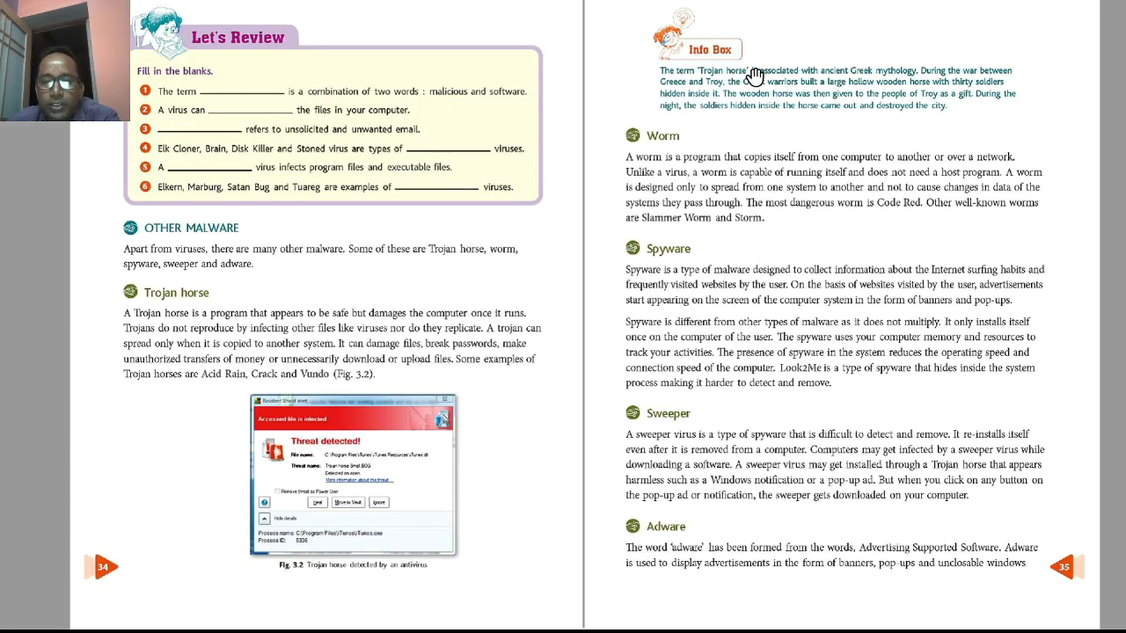
mouse_move(714, 176)
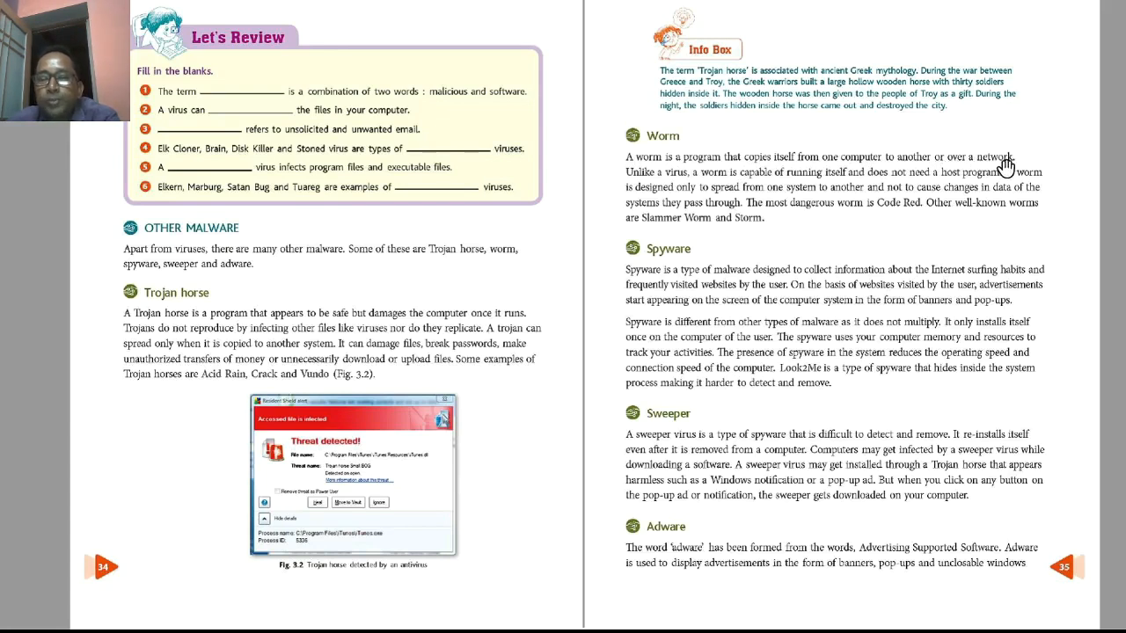
mouse_move(710, 172)
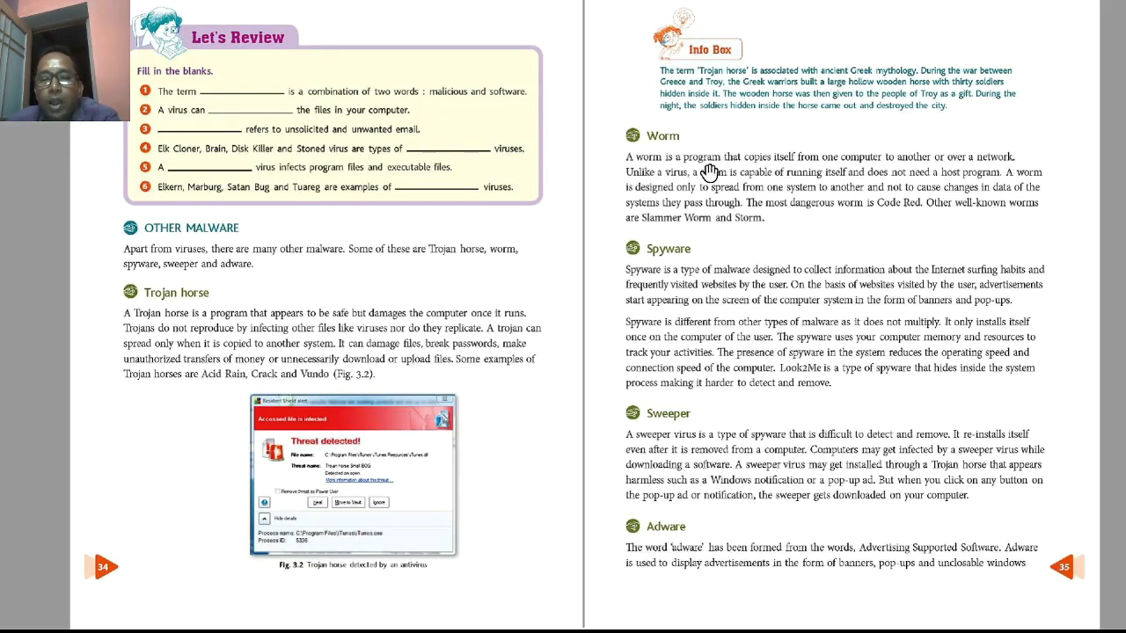
mouse_move(788, 186)
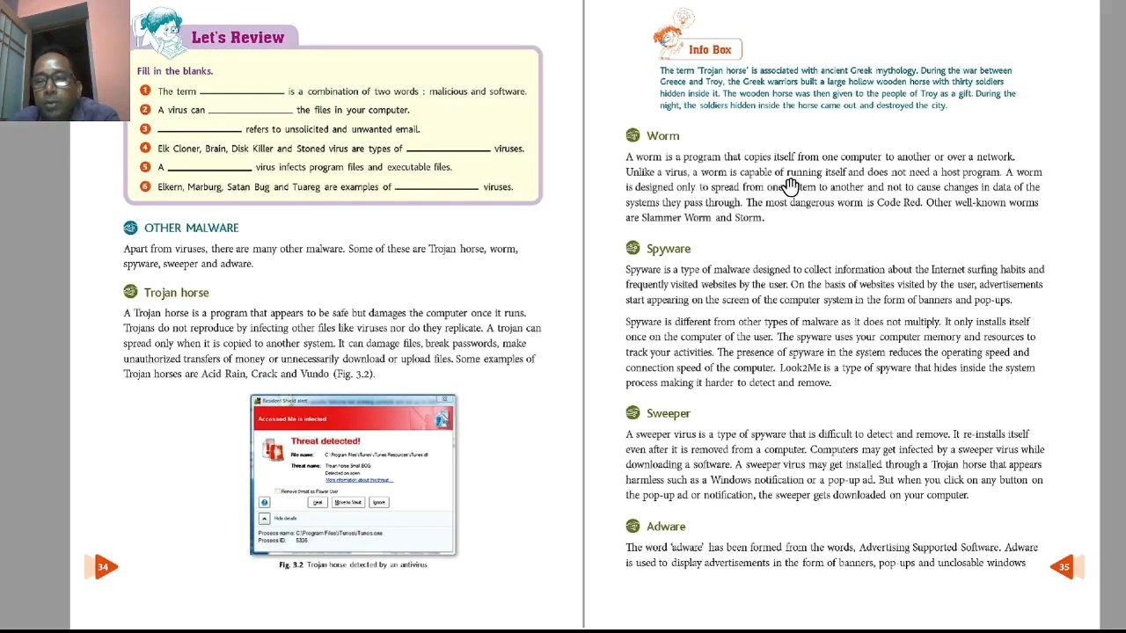
mouse_move(949, 185)
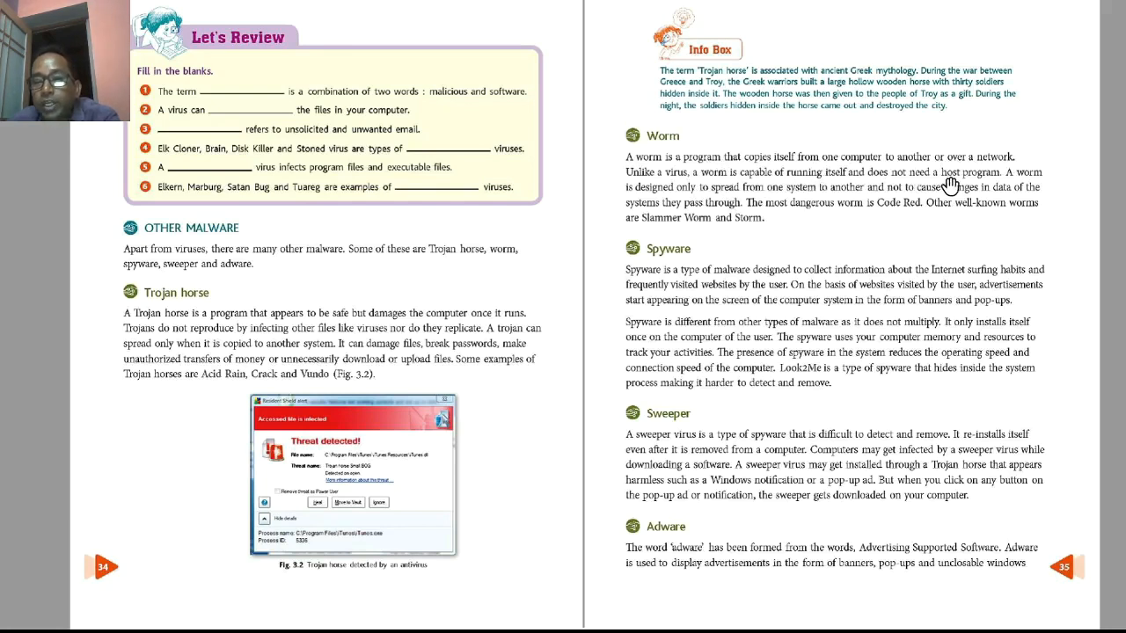
mouse_move(992, 187)
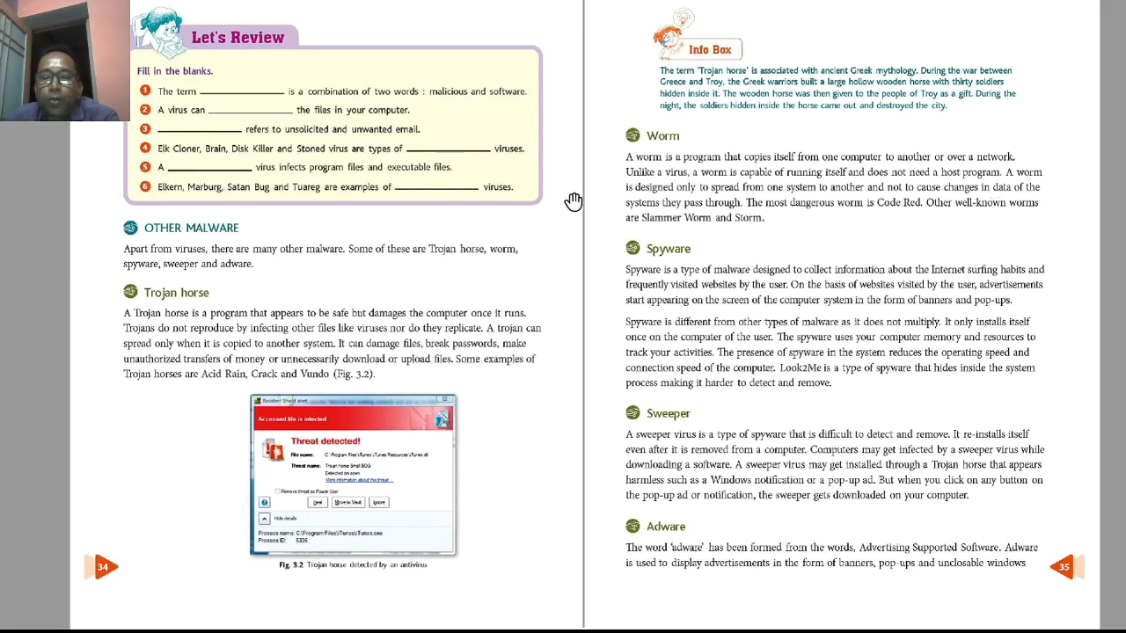
mouse_move(788, 197)
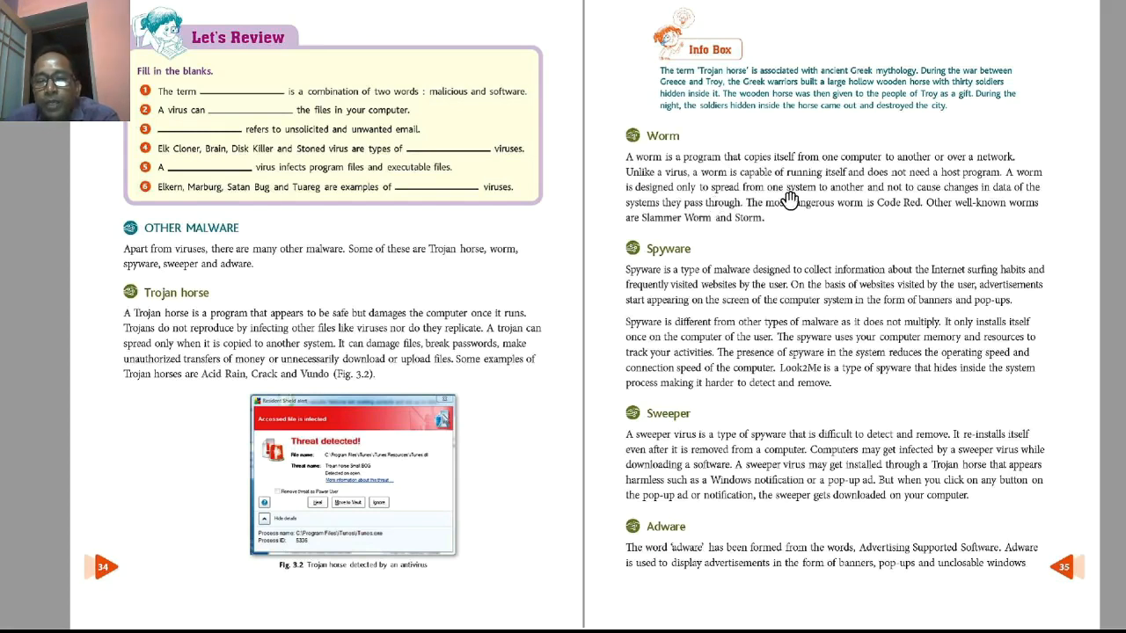
mouse_move(934, 200)
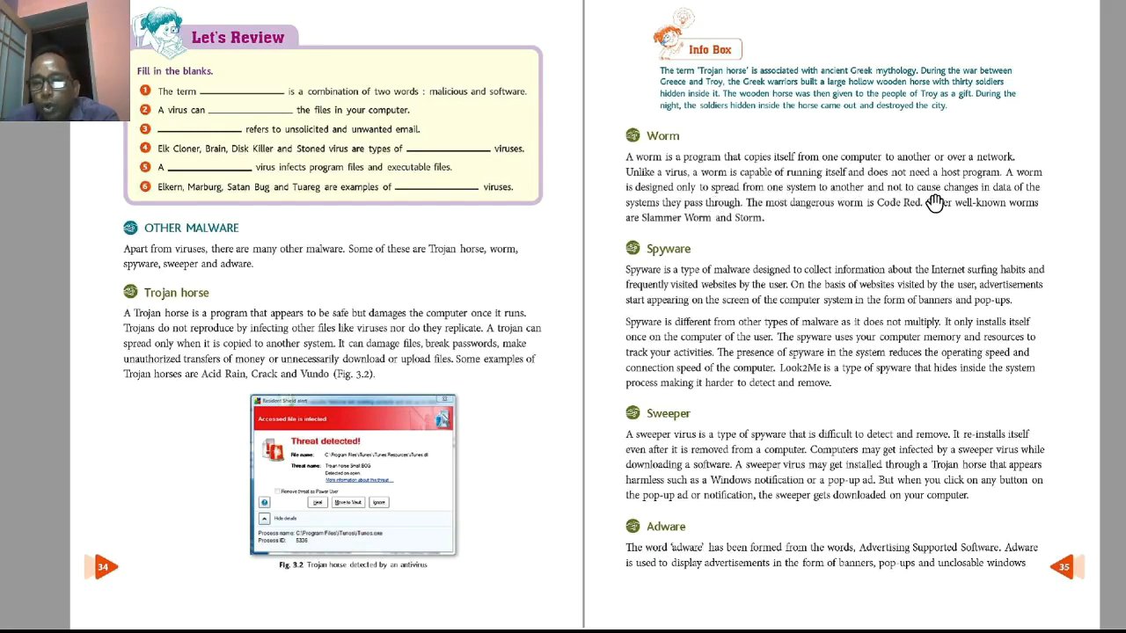
mouse_move(707, 222)
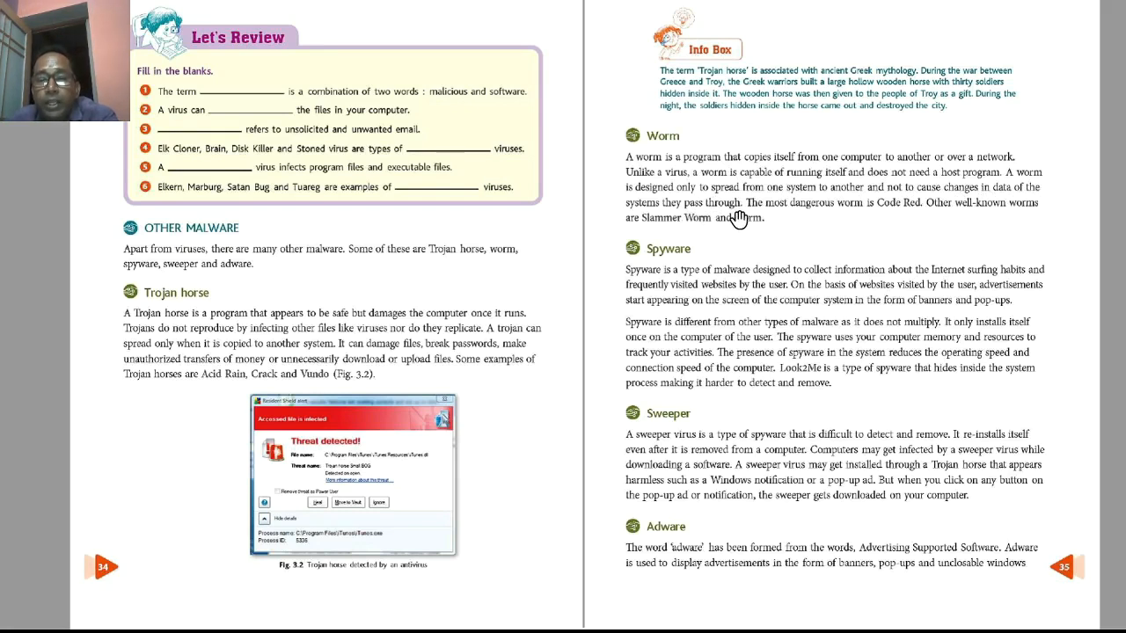
mouse_move(890, 222)
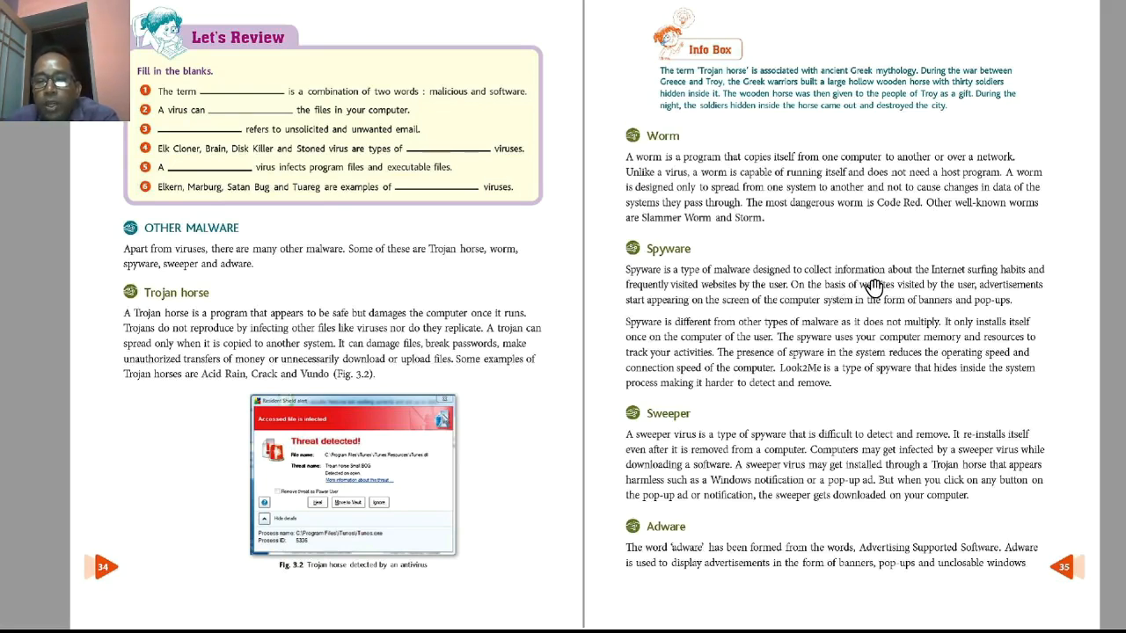
mouse_move(1051, 285)
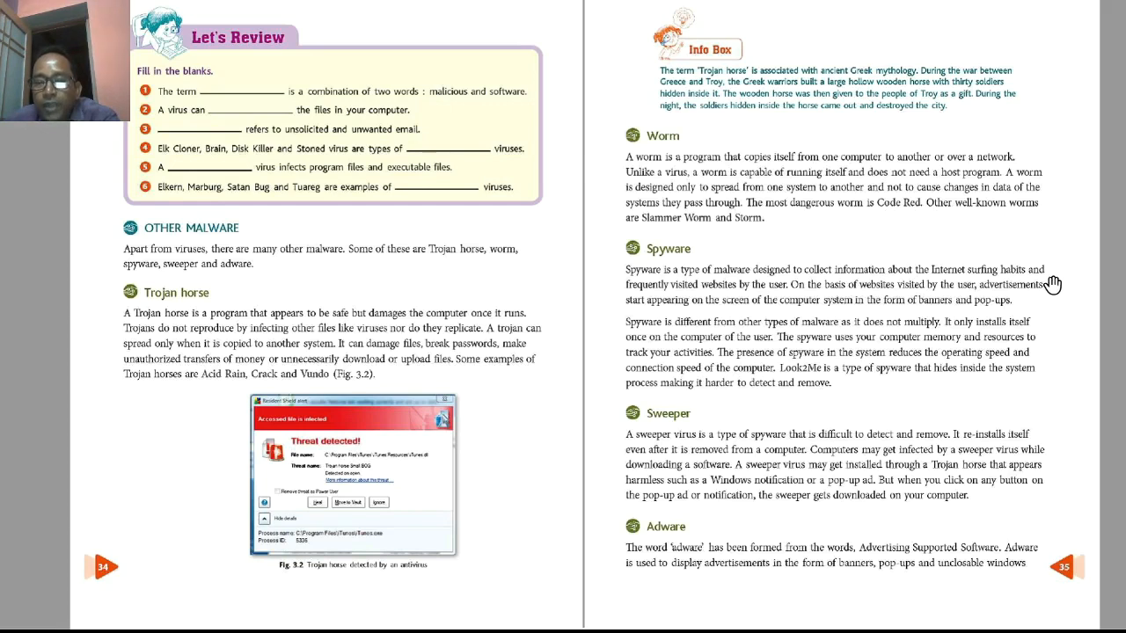
mouse_move(731, 299)
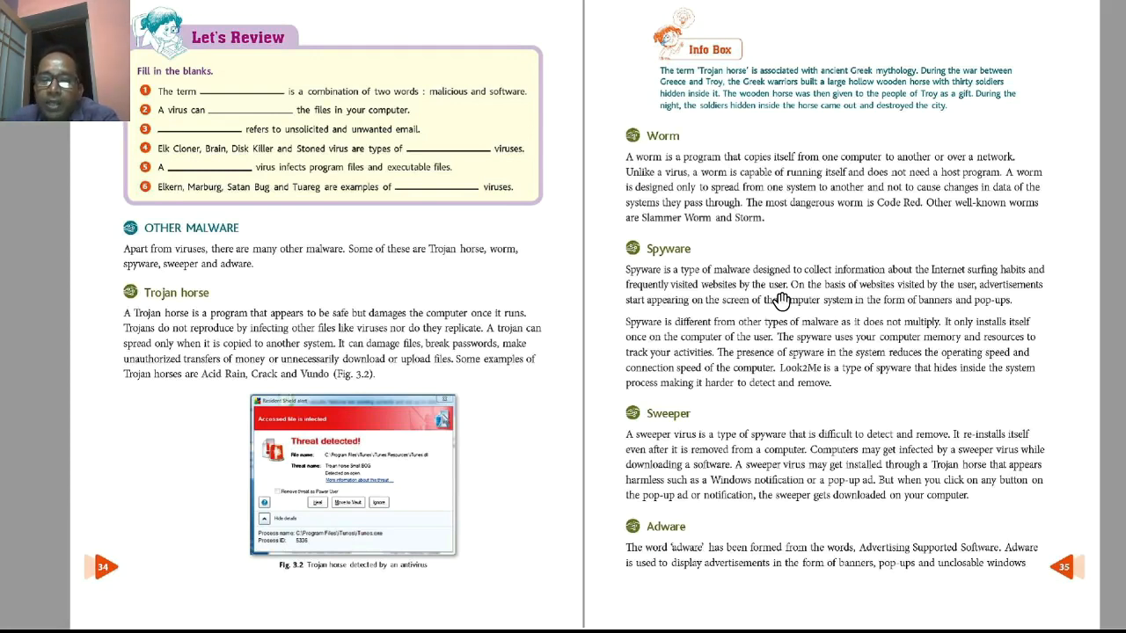
mouse_move(918, 299)
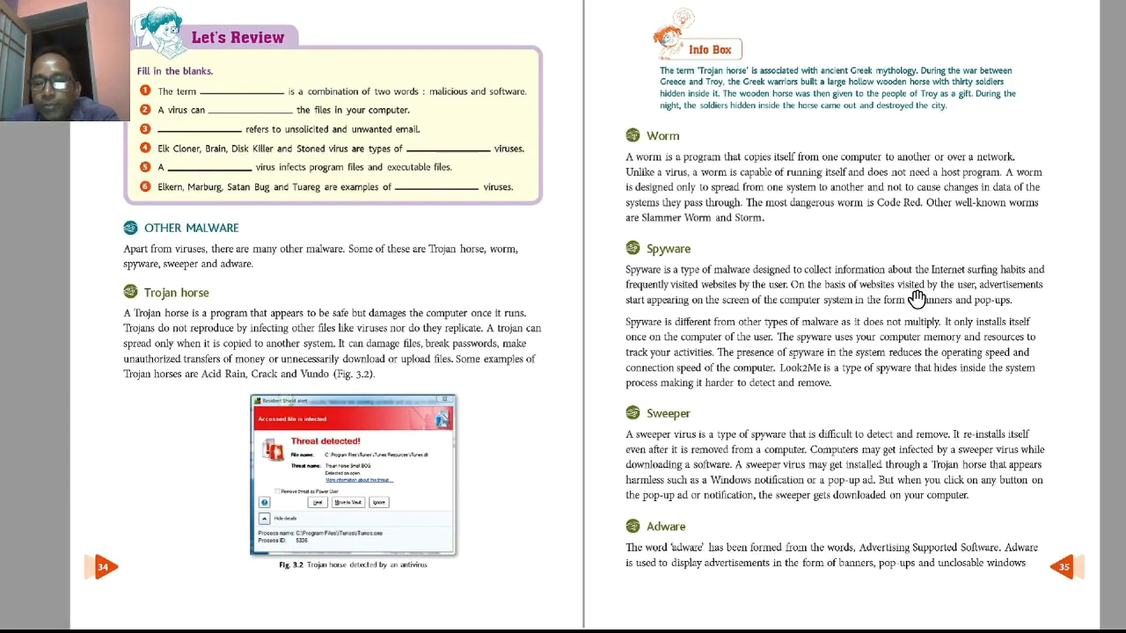
mouse_move(675, 306)
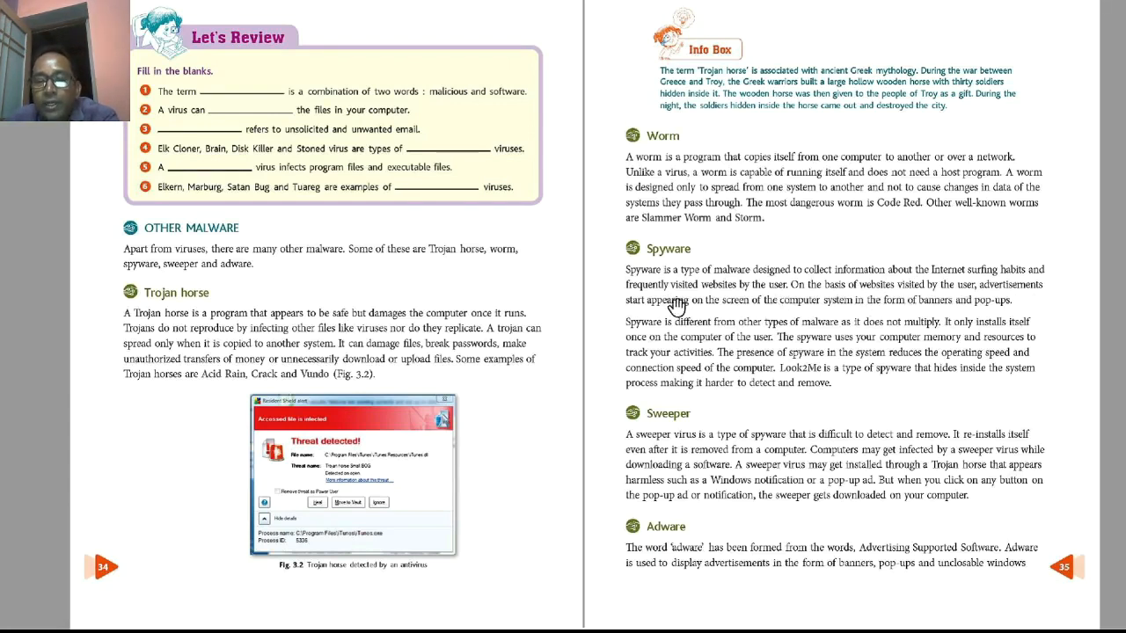
mouse_move(747, 318)
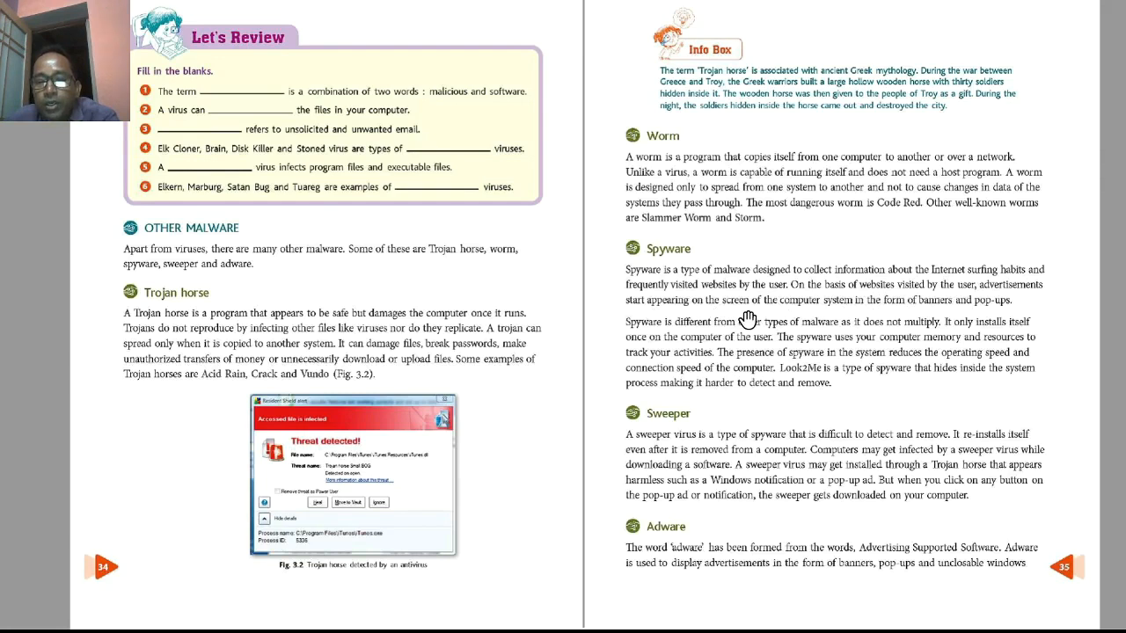
mouse_move(939, 313)
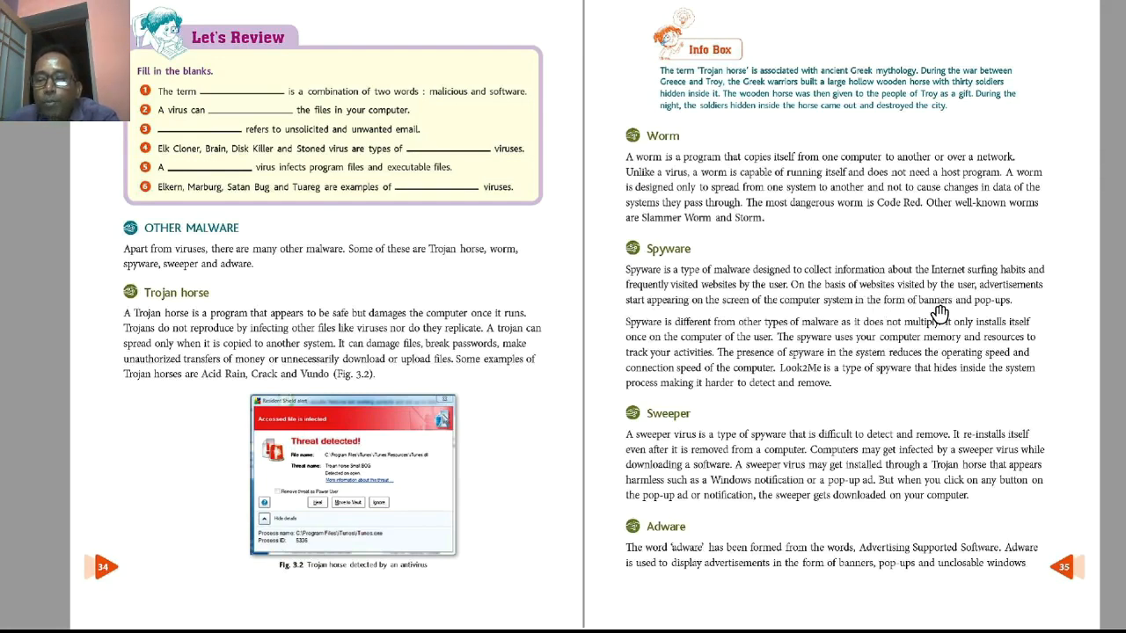
mouse_move(992, 314)
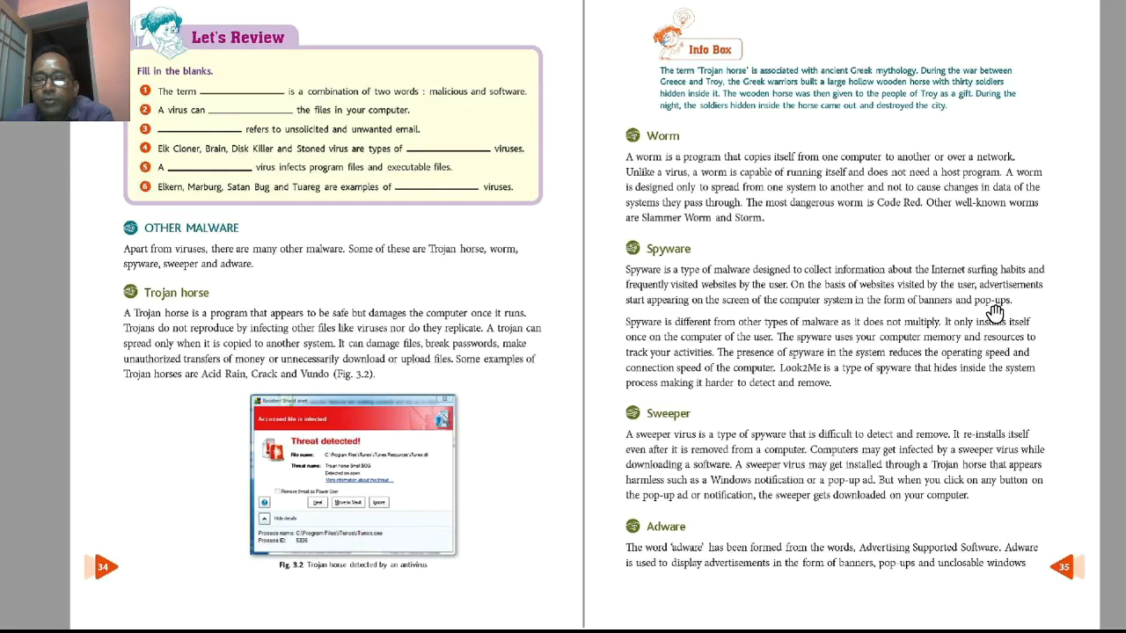
mouse_move(914, 332)
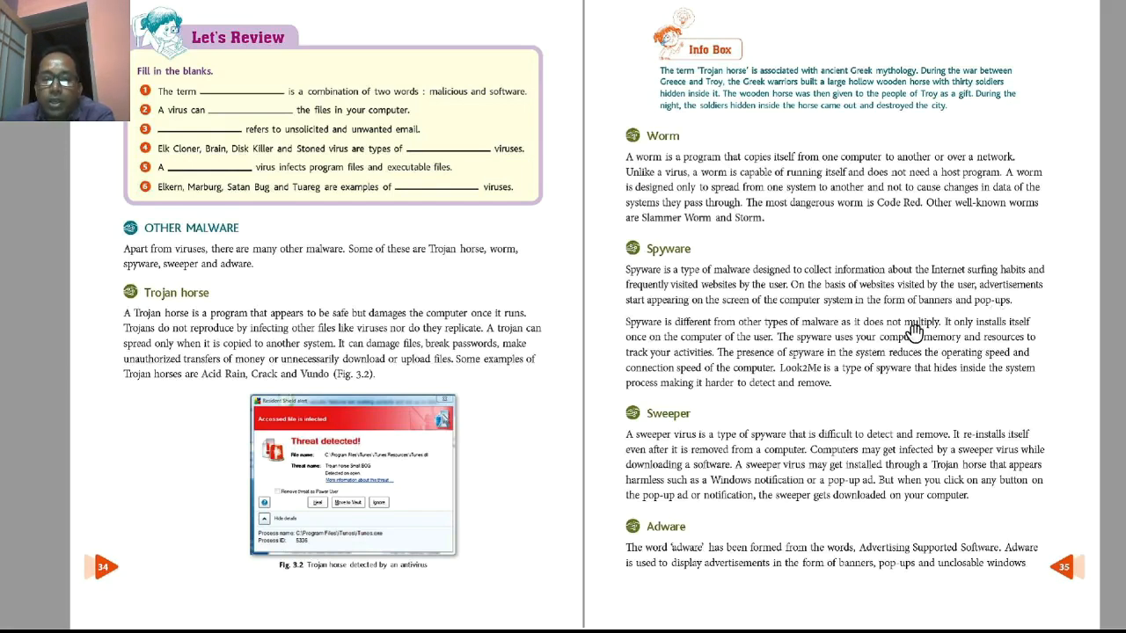
mouse_move(823, 336)
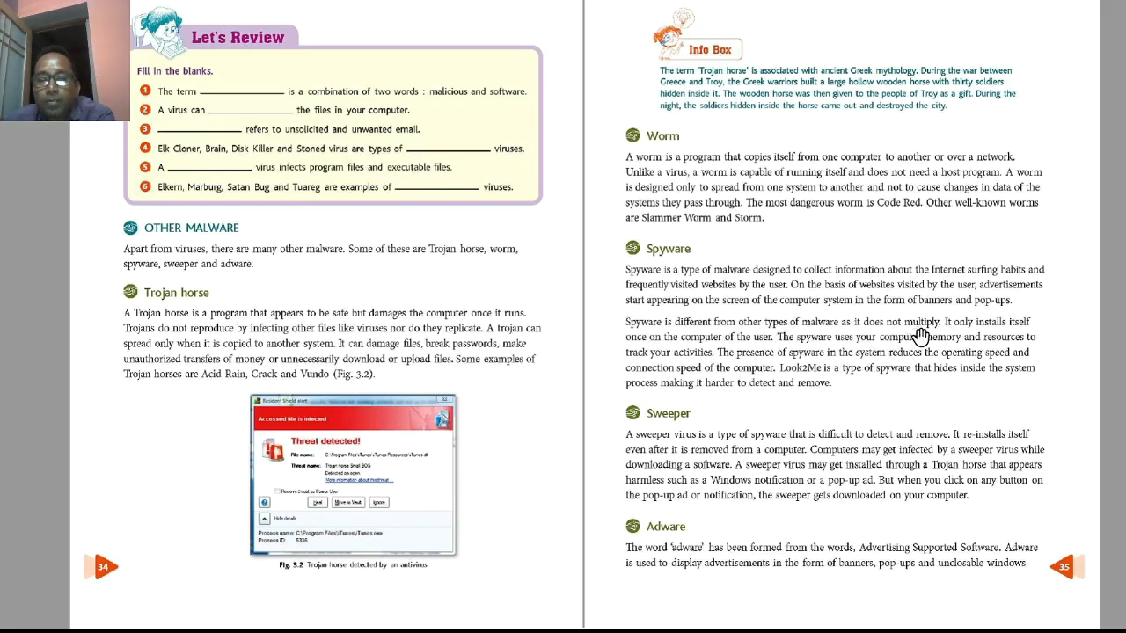
mouse_move(672, 343)
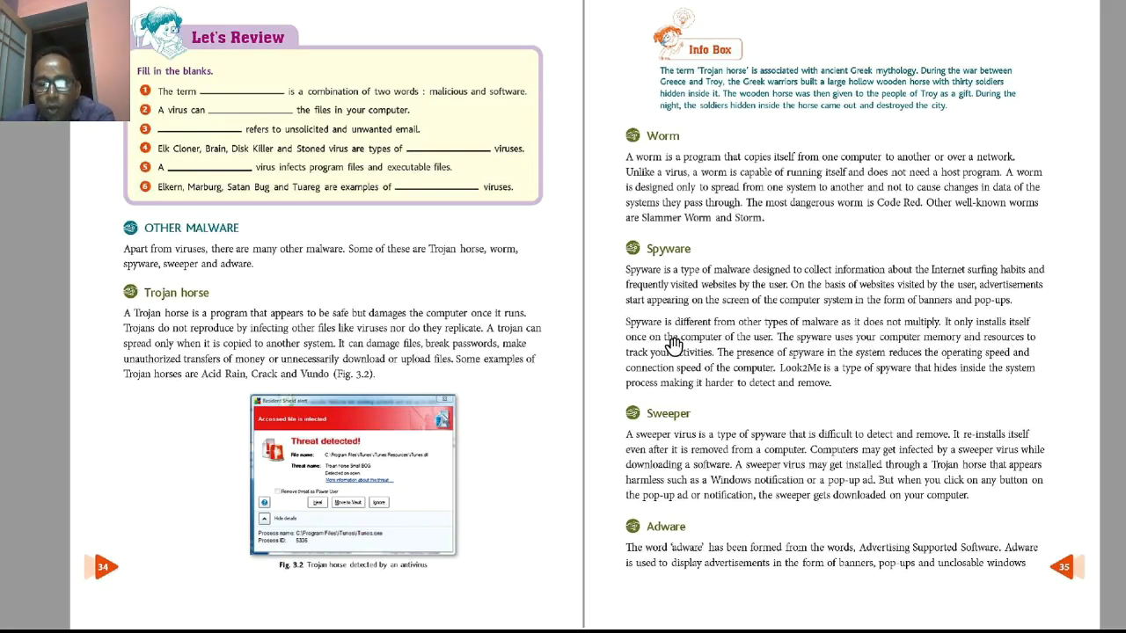
mouse_move(765, 355)
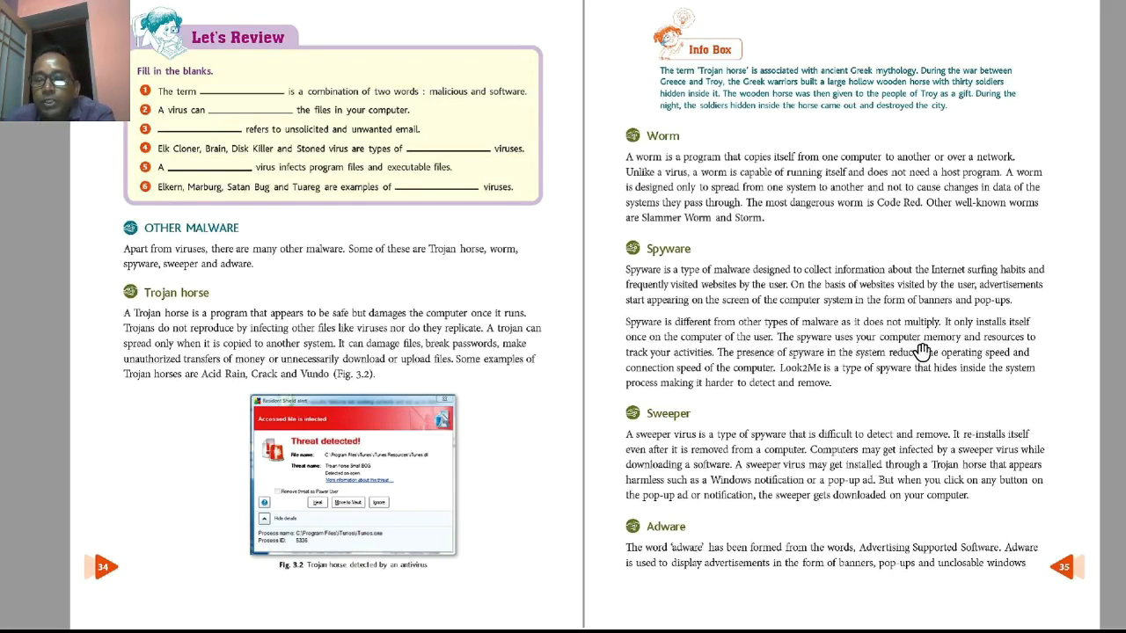
mouse_move(655, 367)
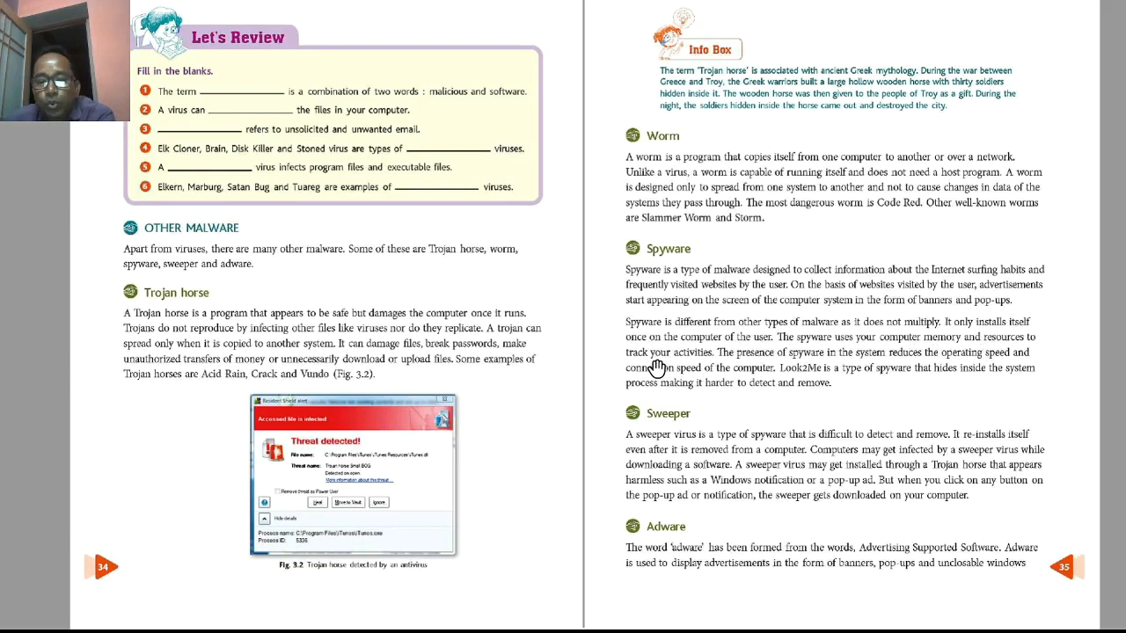
mouse_move(693, 368)
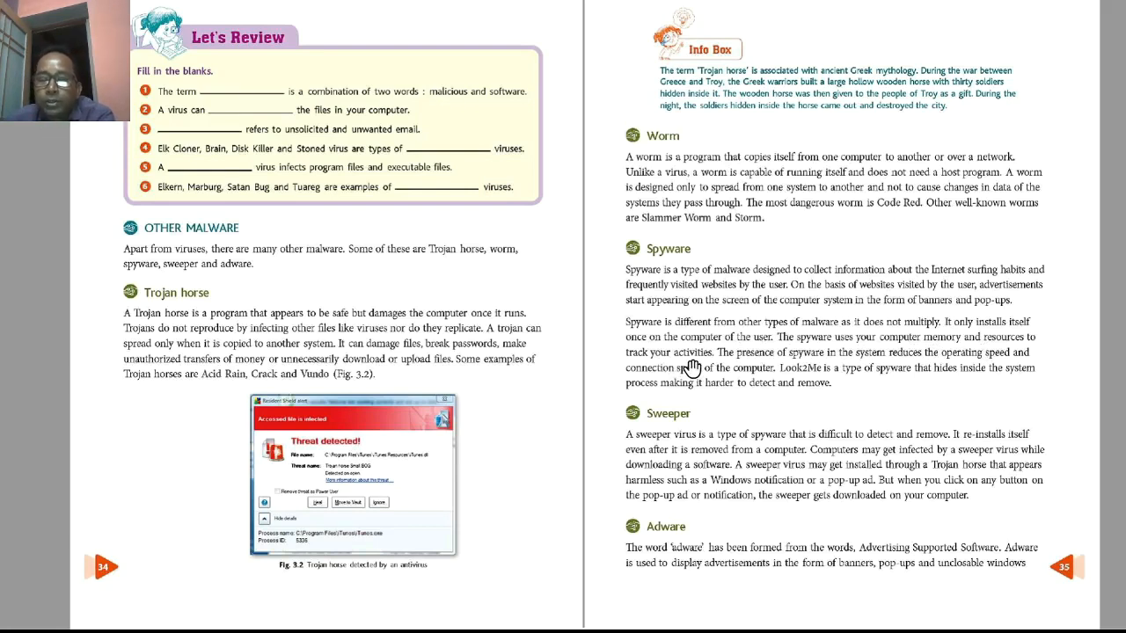
mouse_move(795, 373)
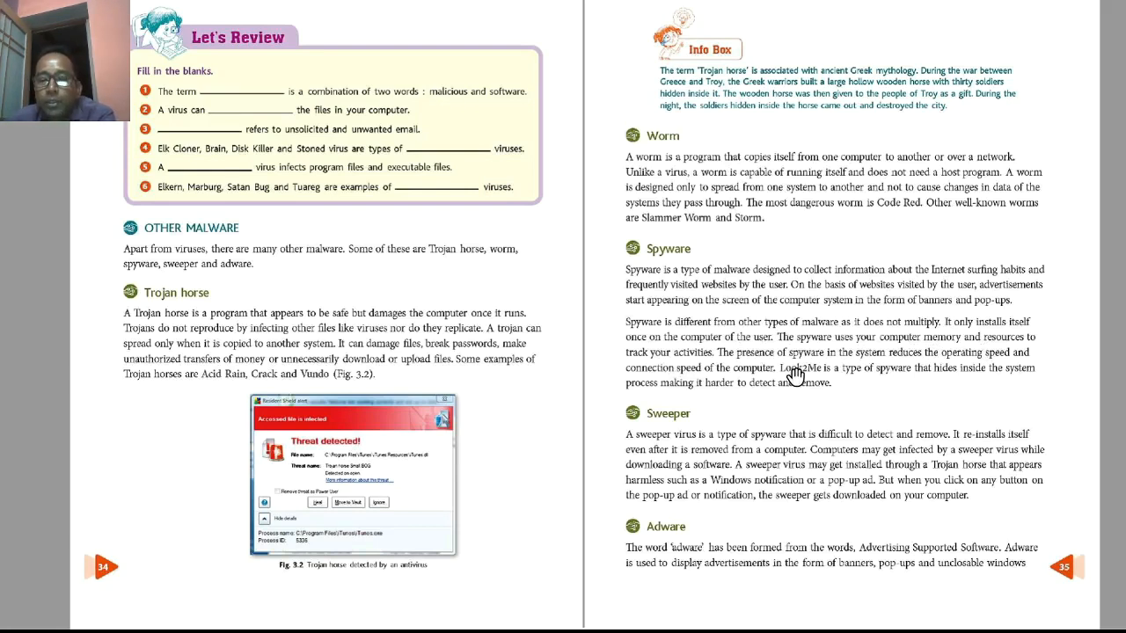
mouse_move(940, 362)
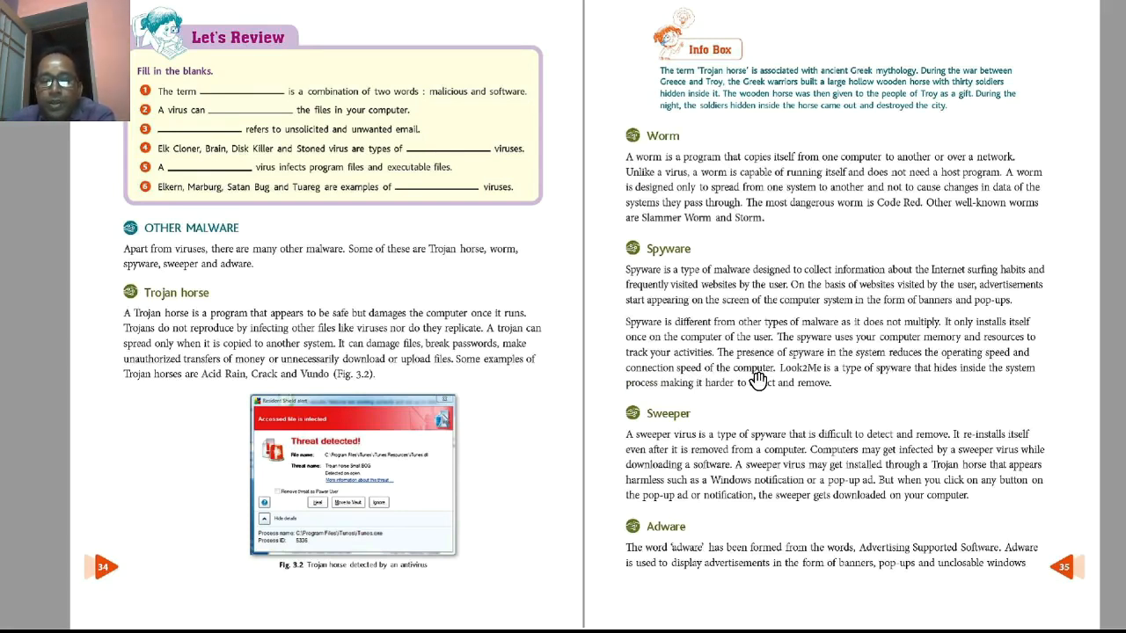
mouse_move(837, 452)
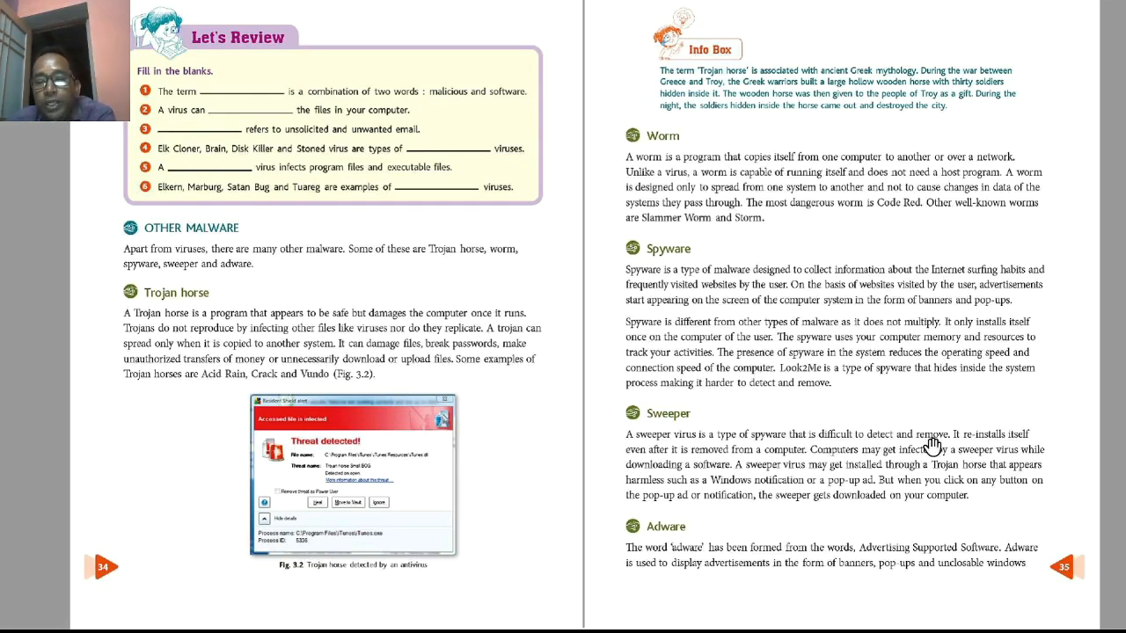
mouse_move(640, 473)
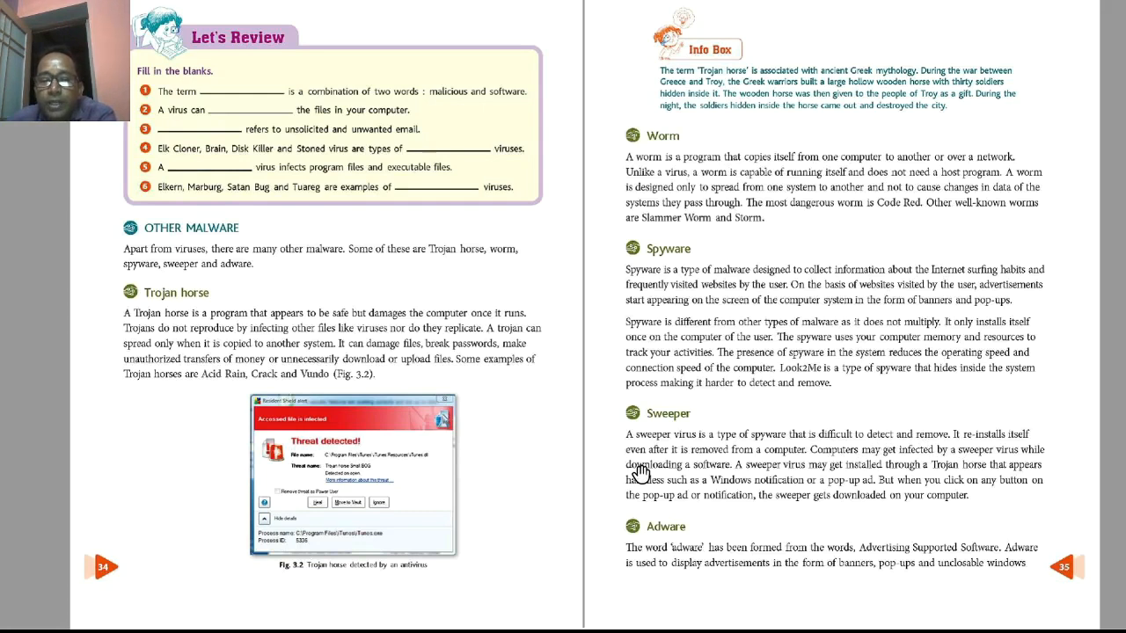
mouse_move(788, 466)
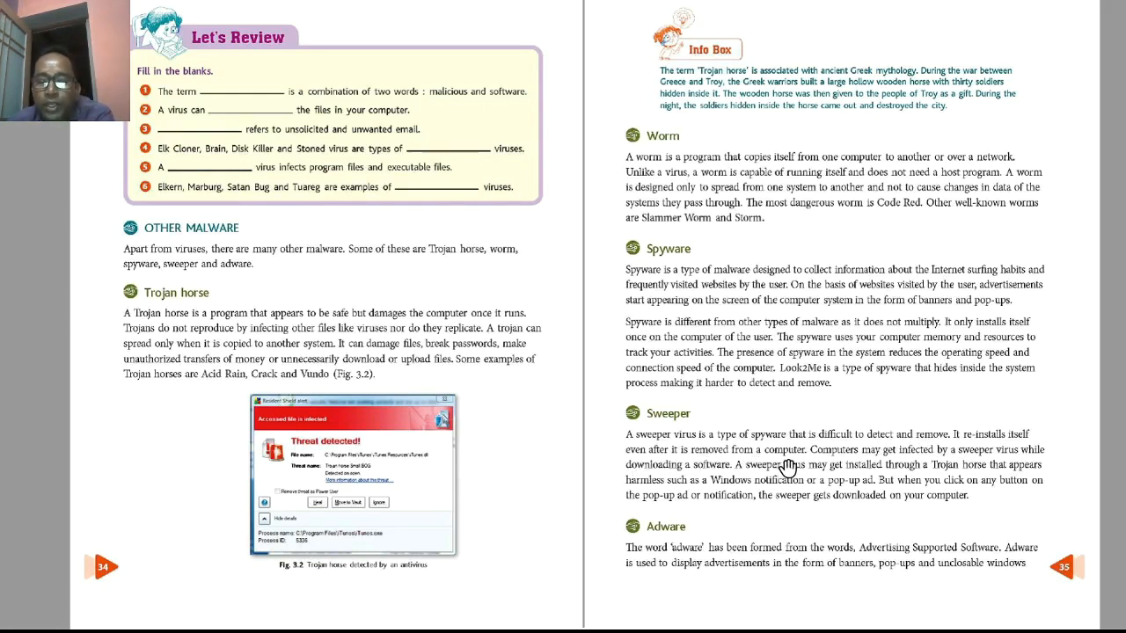
mouse_move(914, 468)
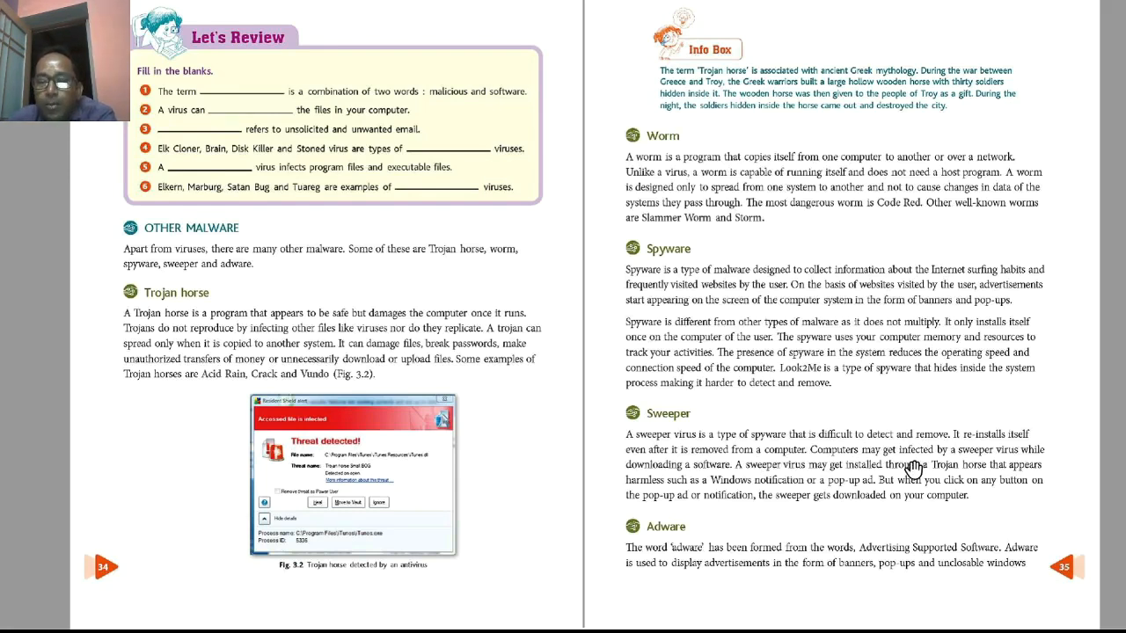
mouse_move(689, 487)
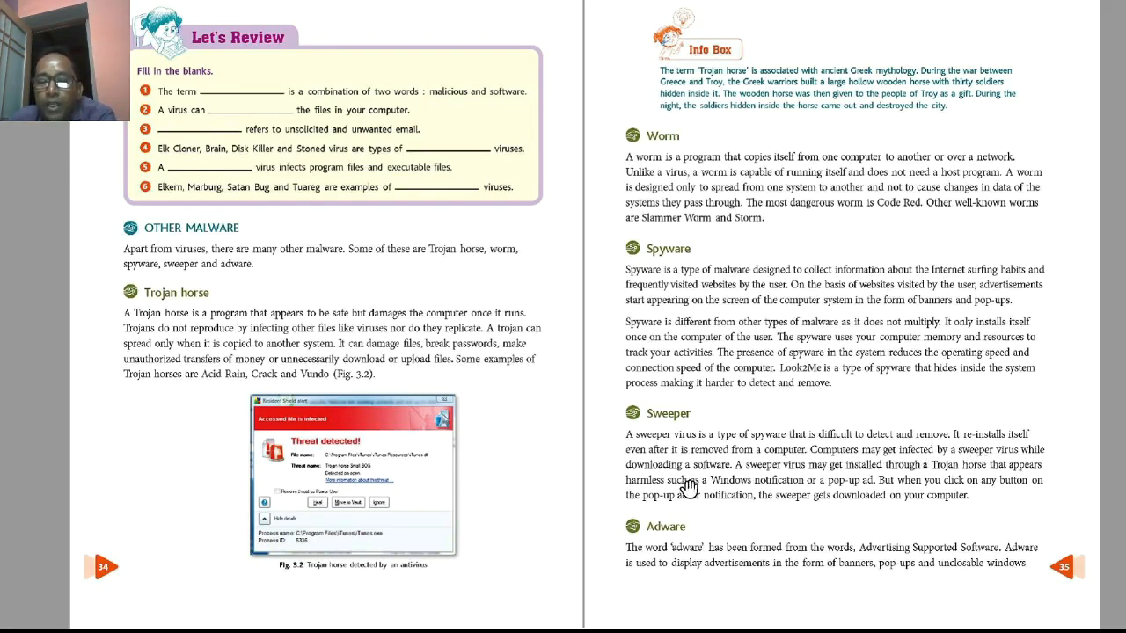
mouse_move(767, 478)
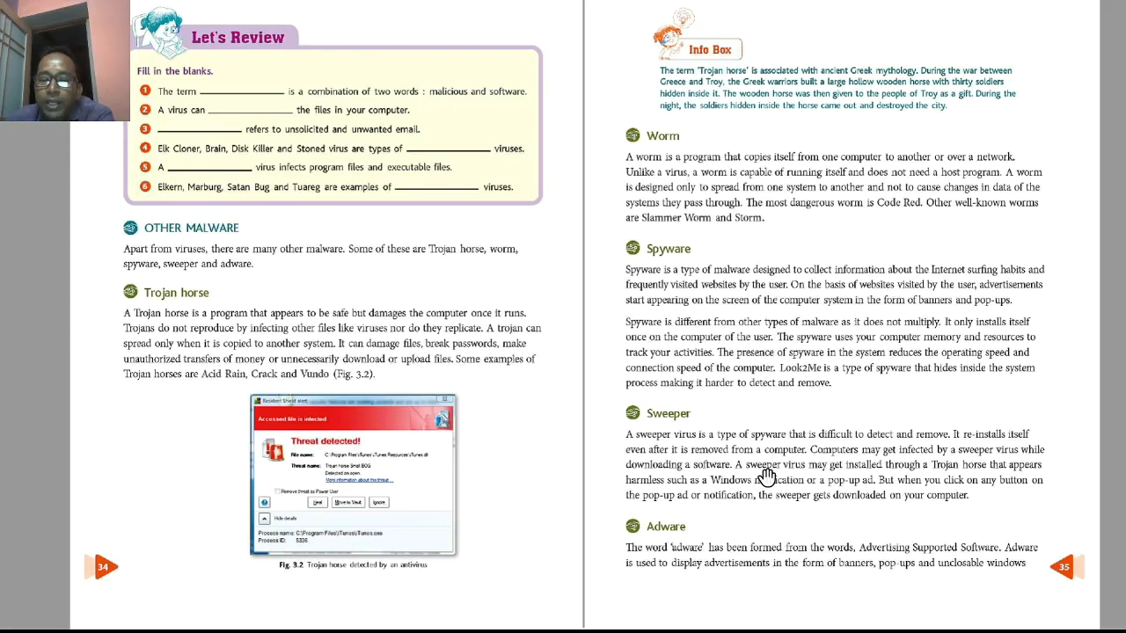
mouse_move(848, 478)
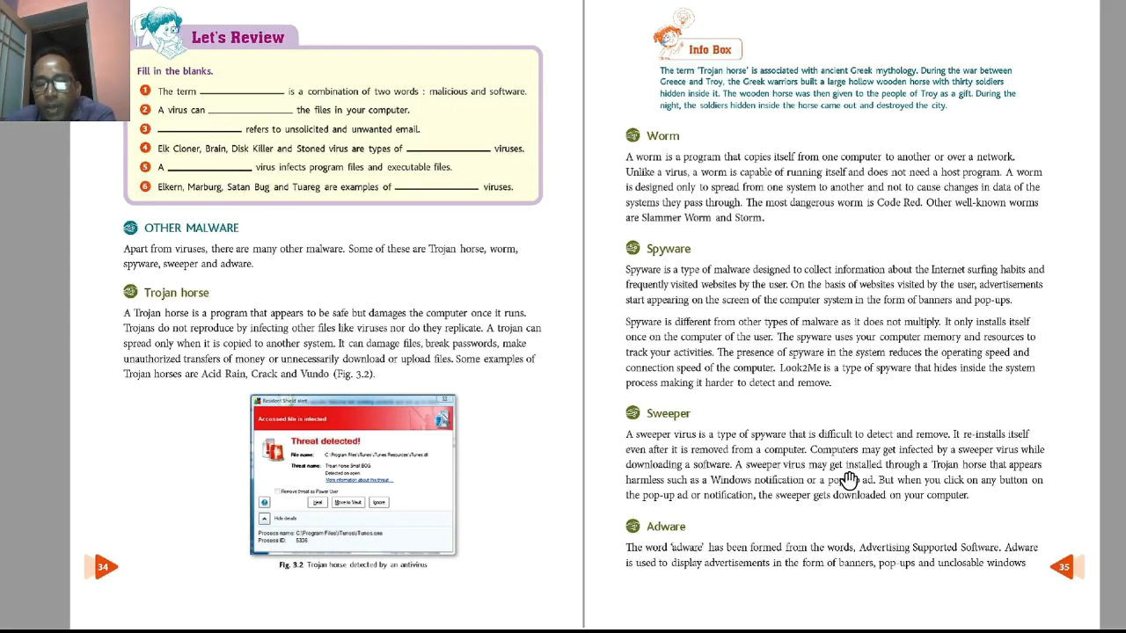
mouse_move(718, 478)
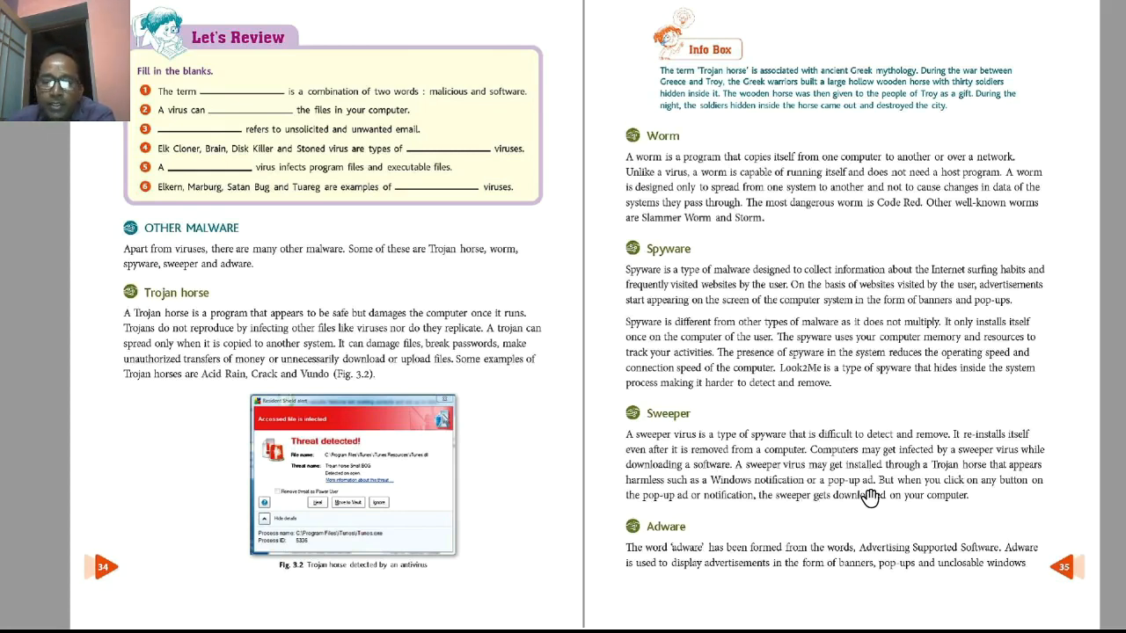
mouse_move(685, 527)
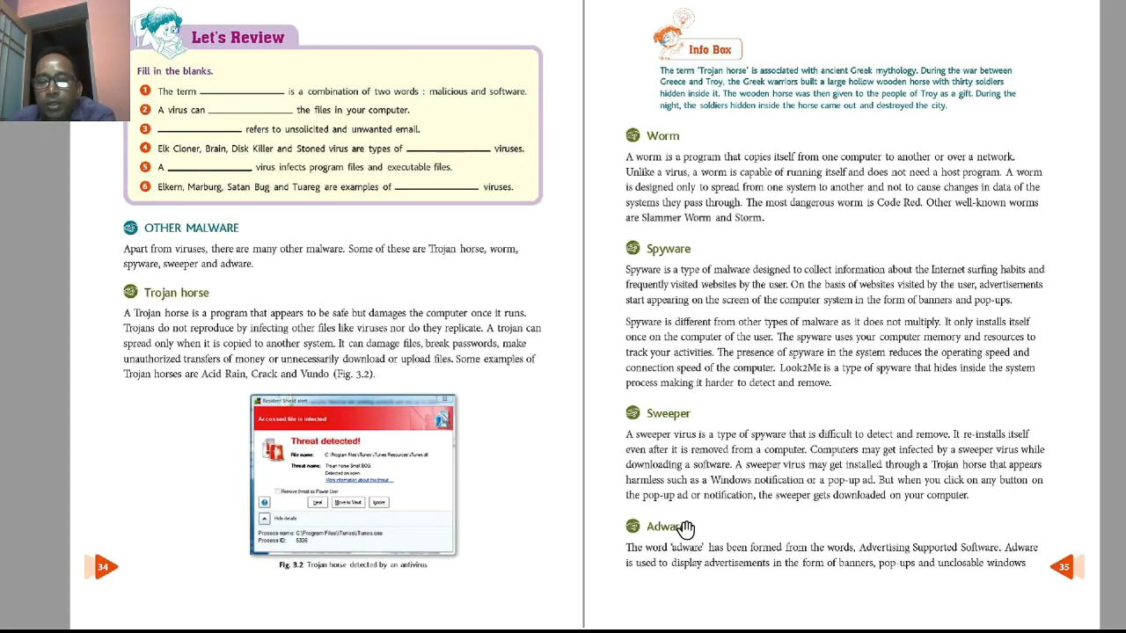
mouse_move(841, 514)
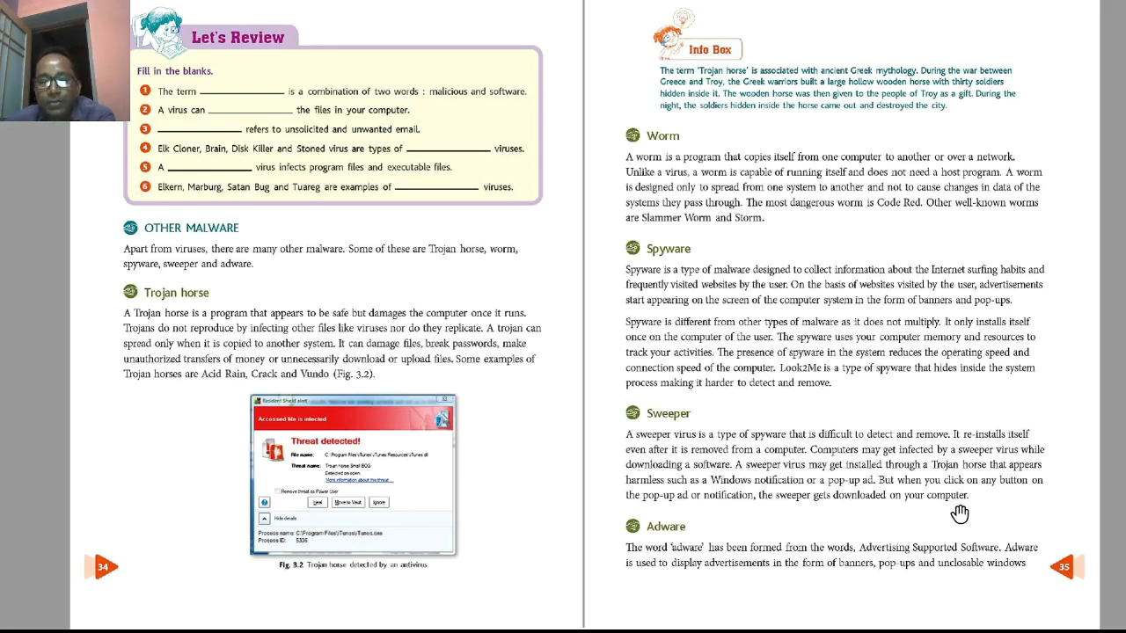
mouse_move(693, 566)
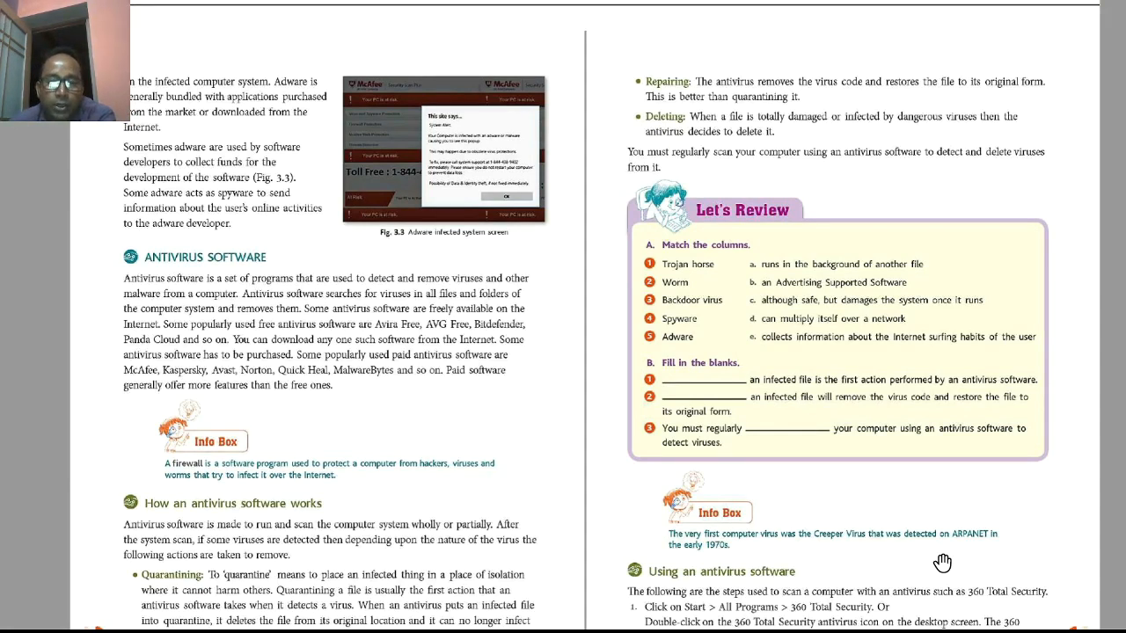
mouse_move(349, 106)
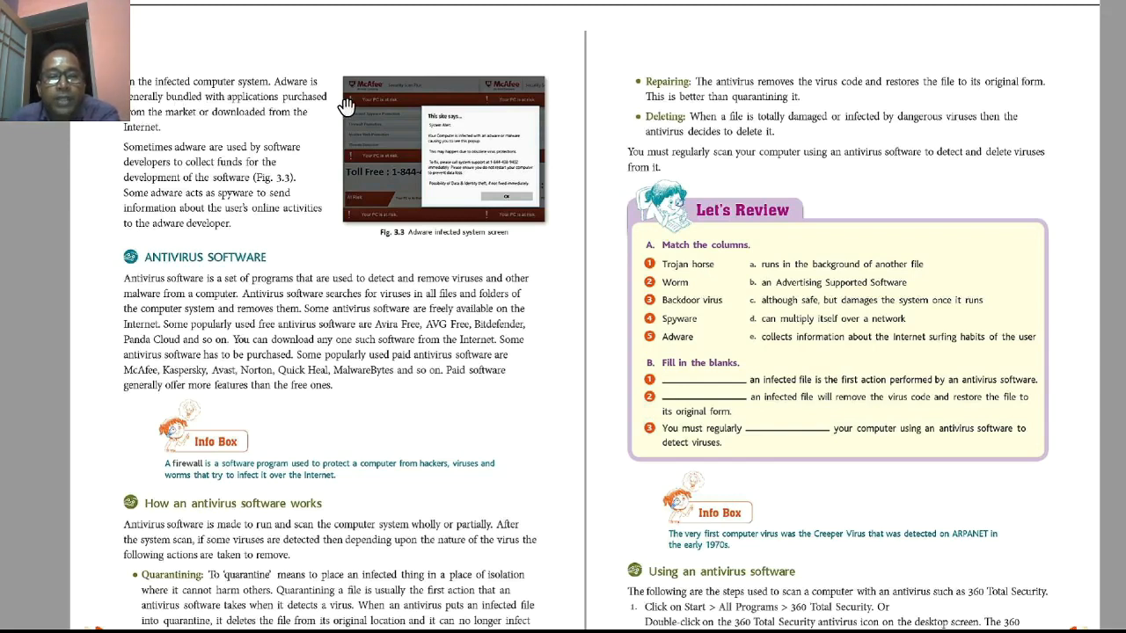
mouse_move(282, 127)
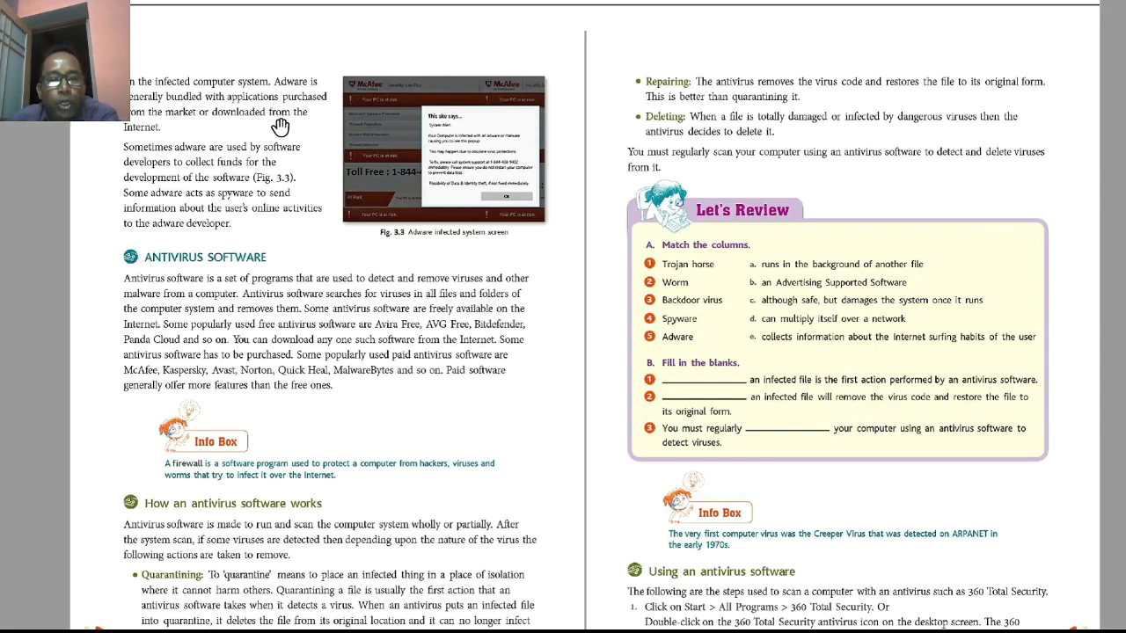
mouse_move(197, 166)
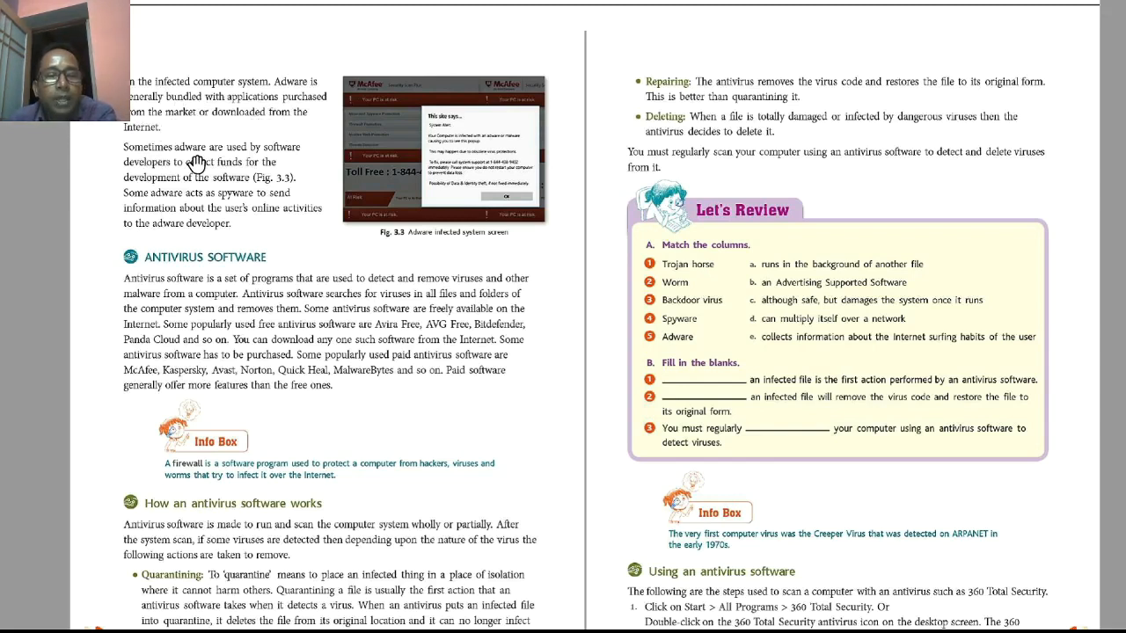
mouse_move(178, 180)
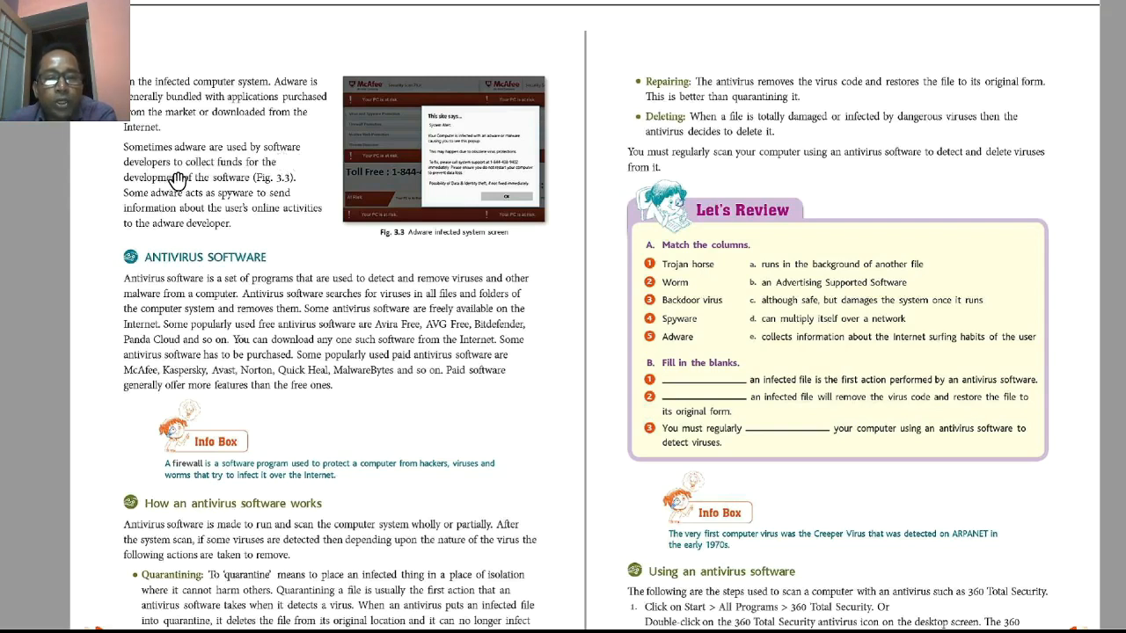
mouse_move(225, 191)
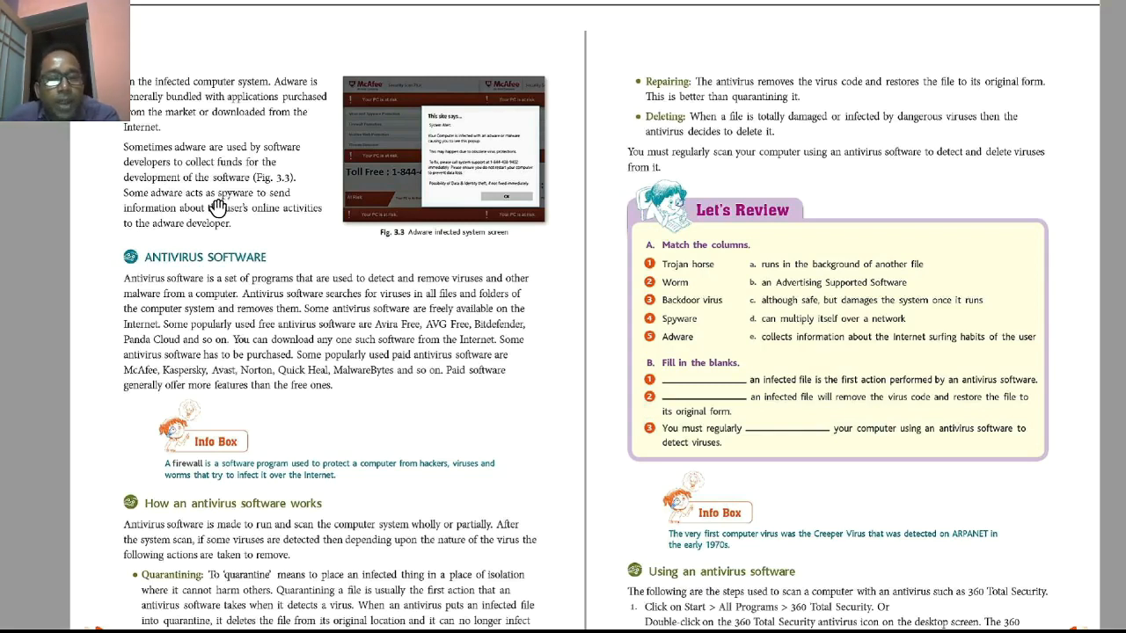
mouse_move(173, 221)
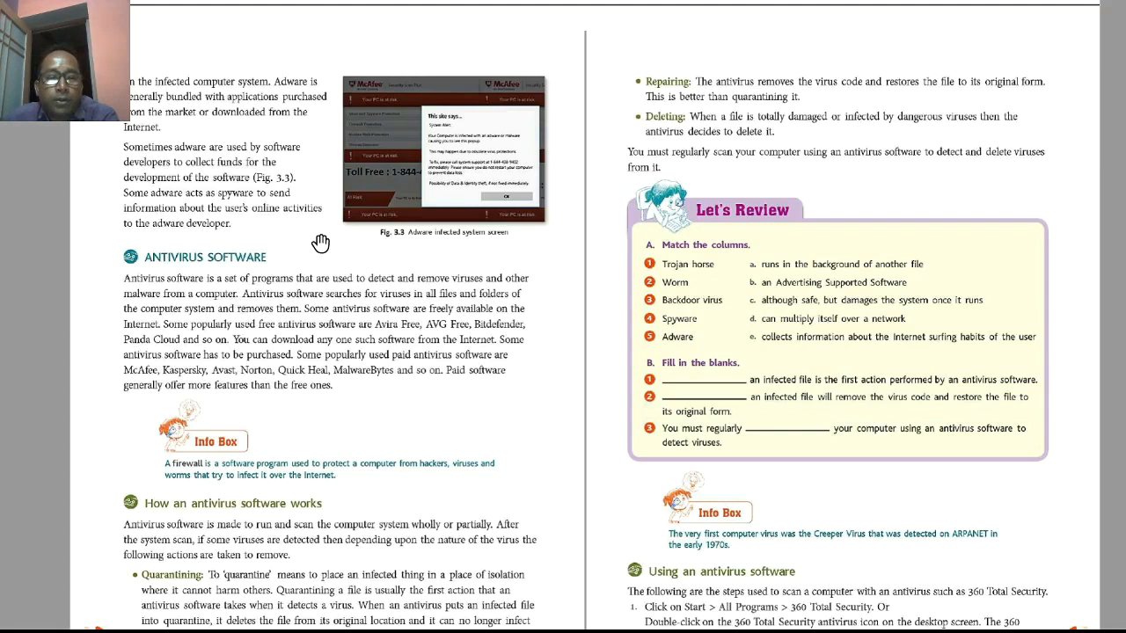
mouse_move(399, 256)
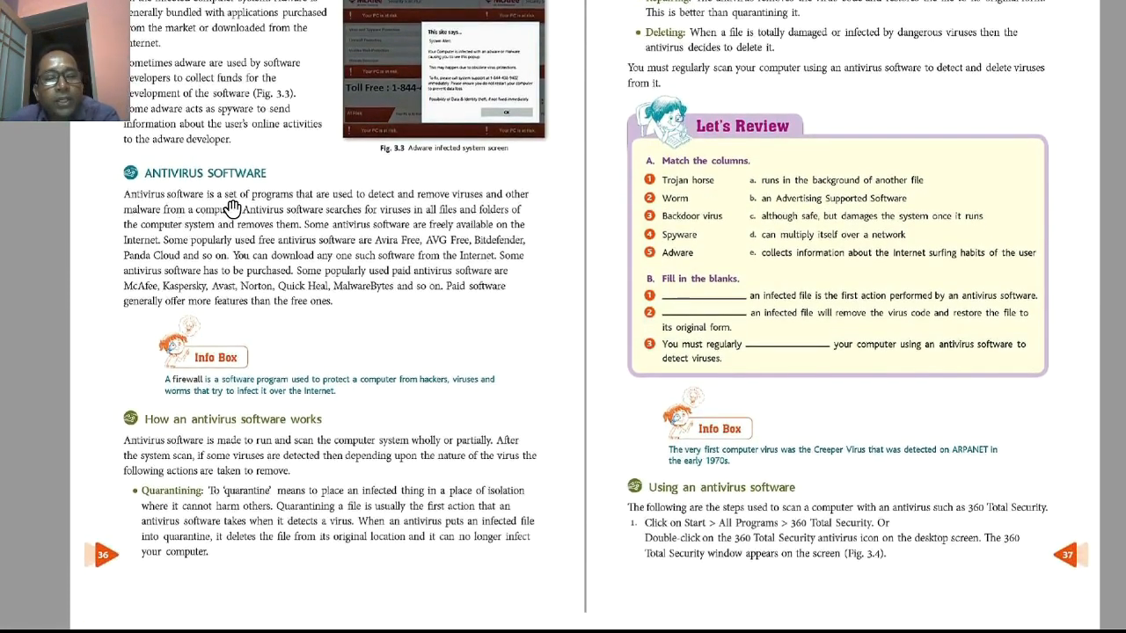
mouse_move(387, 213)
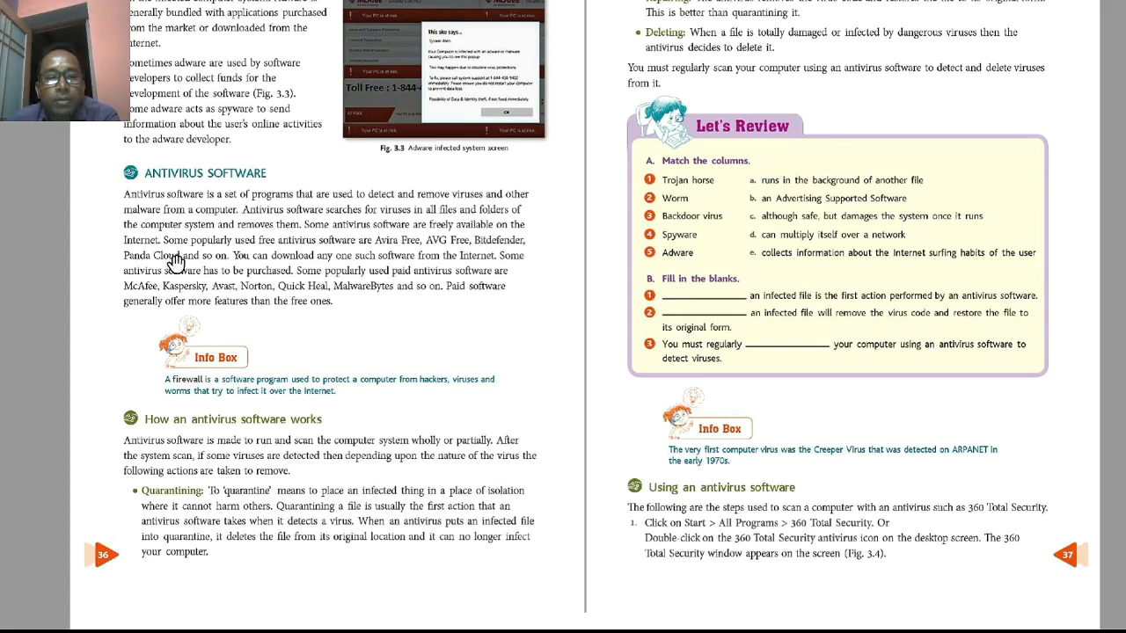
mouse_move(383, 250)
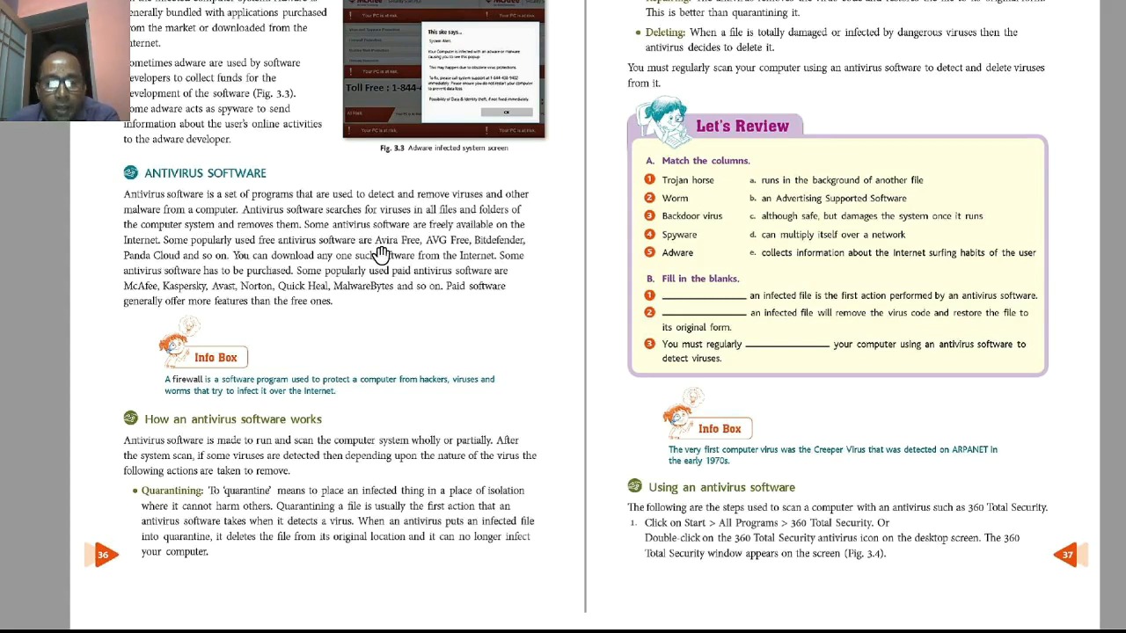
mouse_move(440, 256)
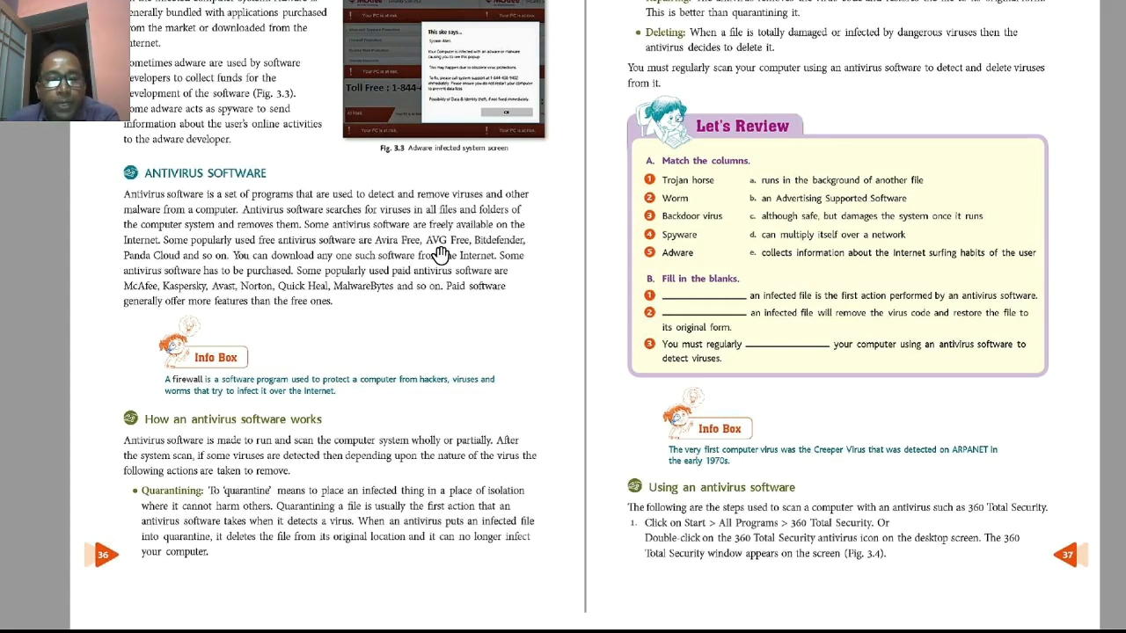
mouse_move(295, 269)
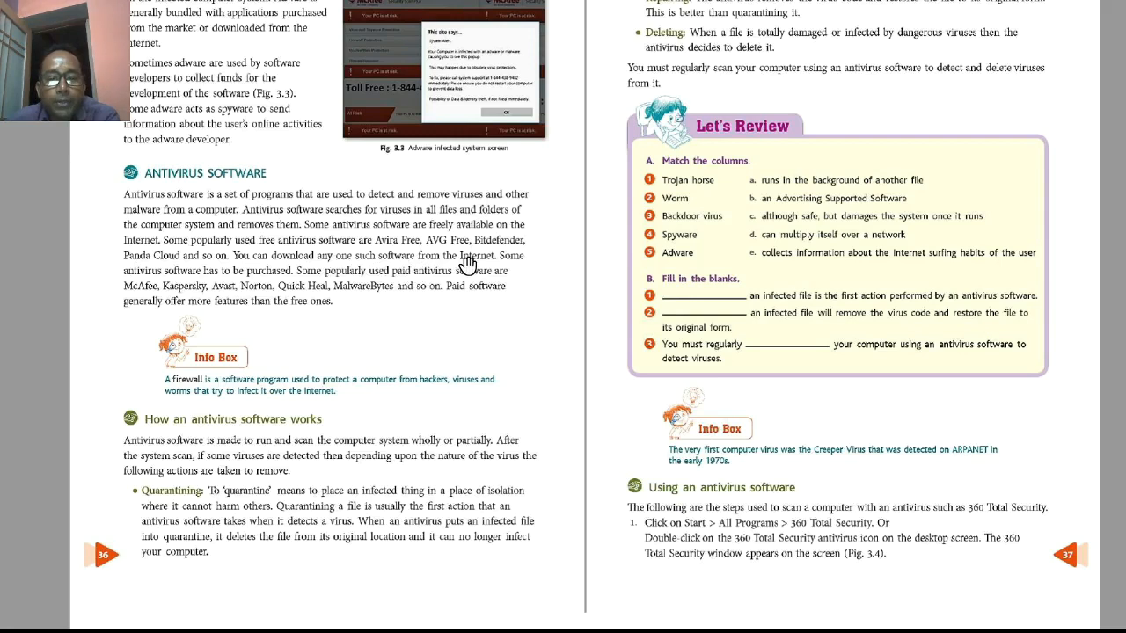
mouse_move(186, 288)
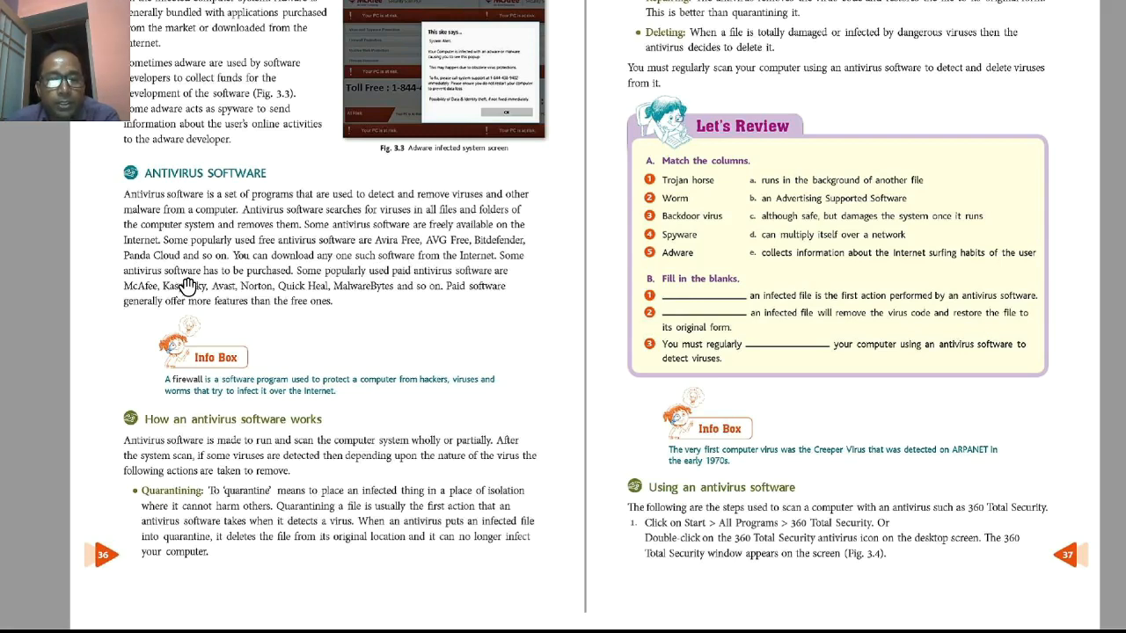
mouse_move(172, 299)
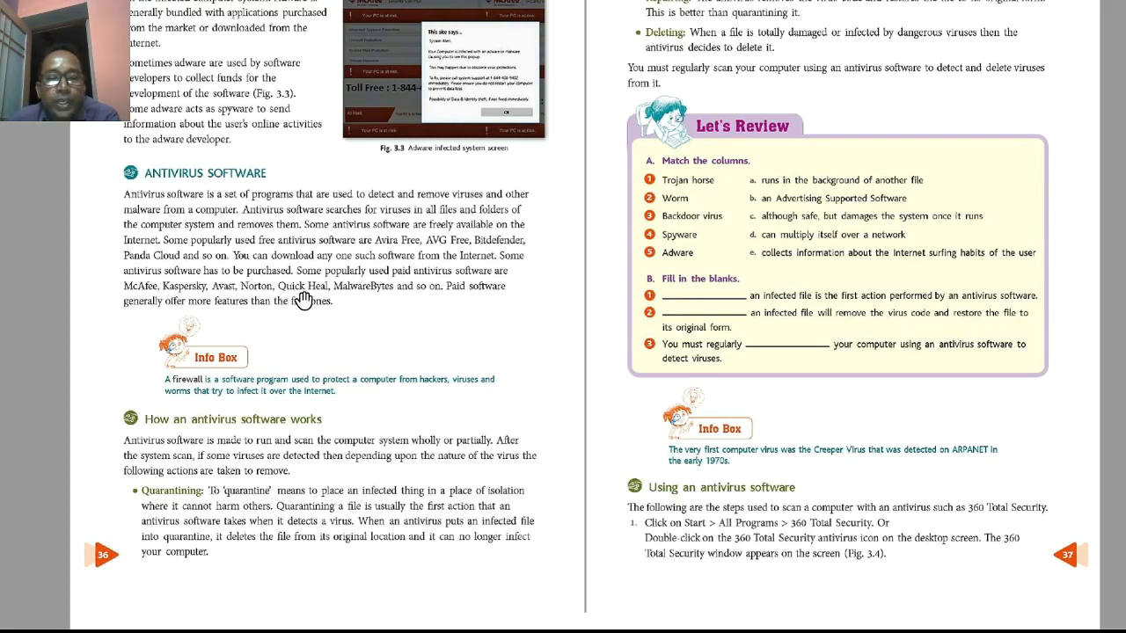
mouse_move(177, 308)
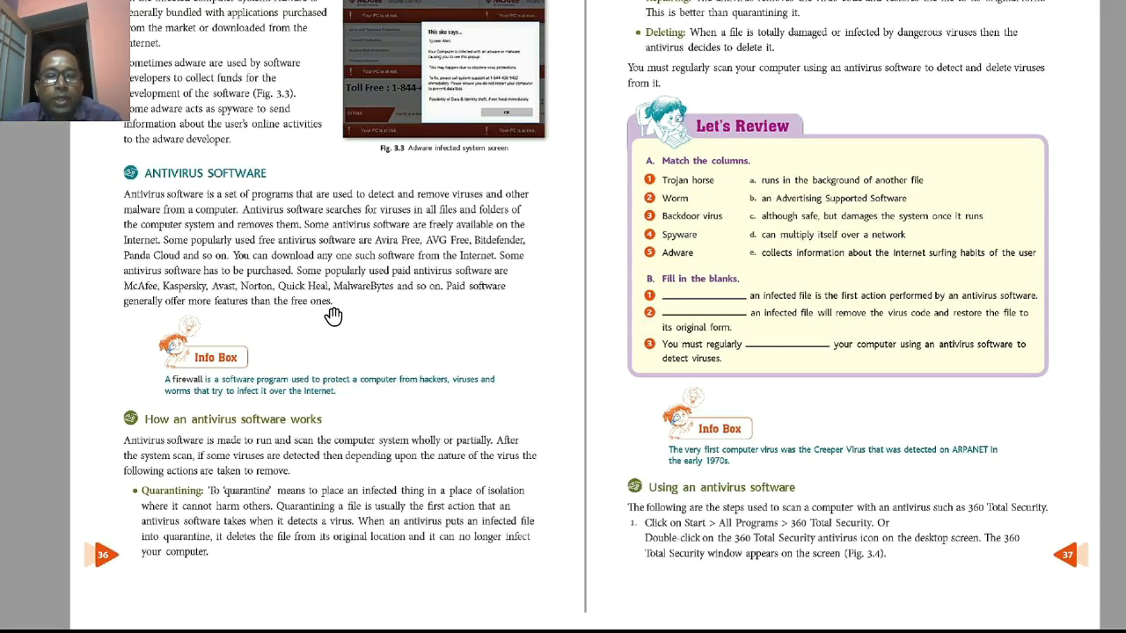
mouse_move(208, 415)
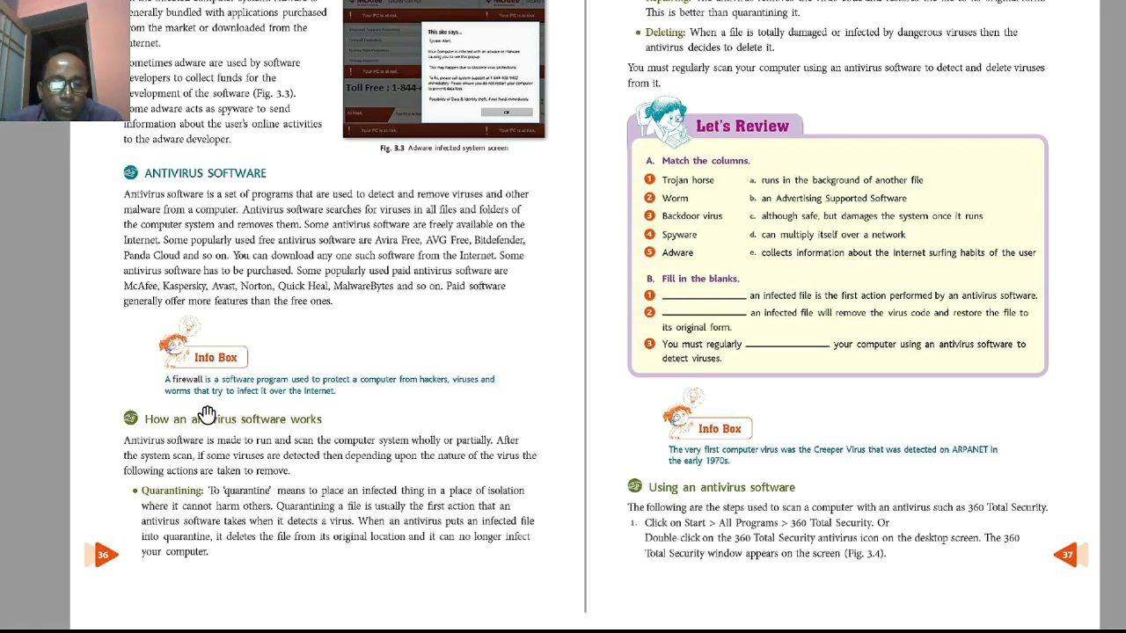
mouse_move(203, 394)
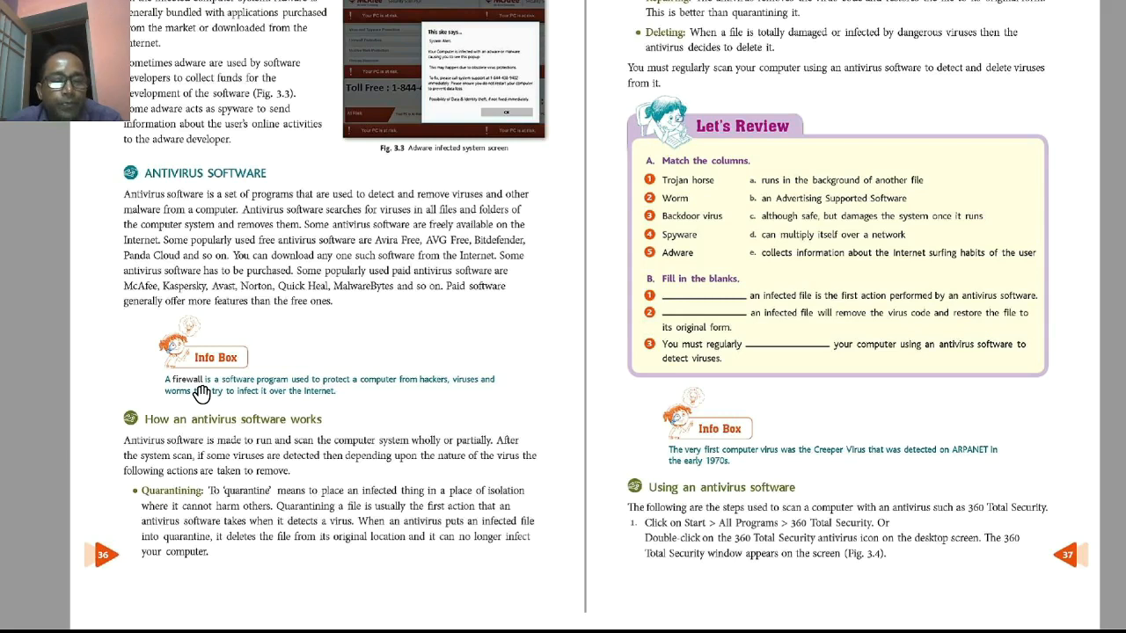
mouse_move(334, 390)
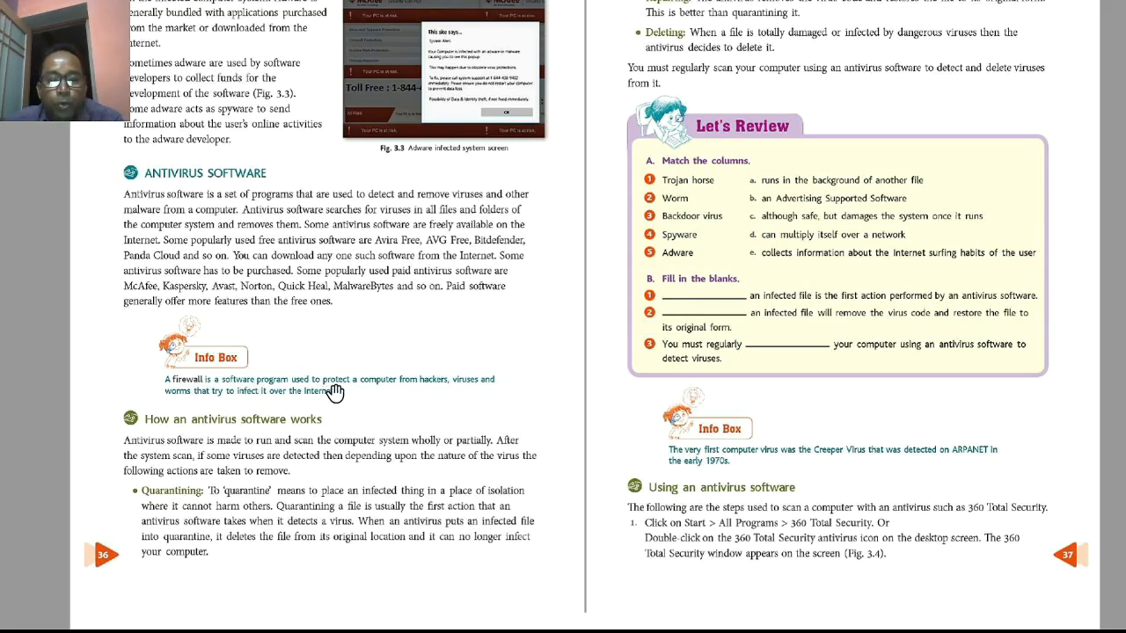
mouse_move(474, 390)
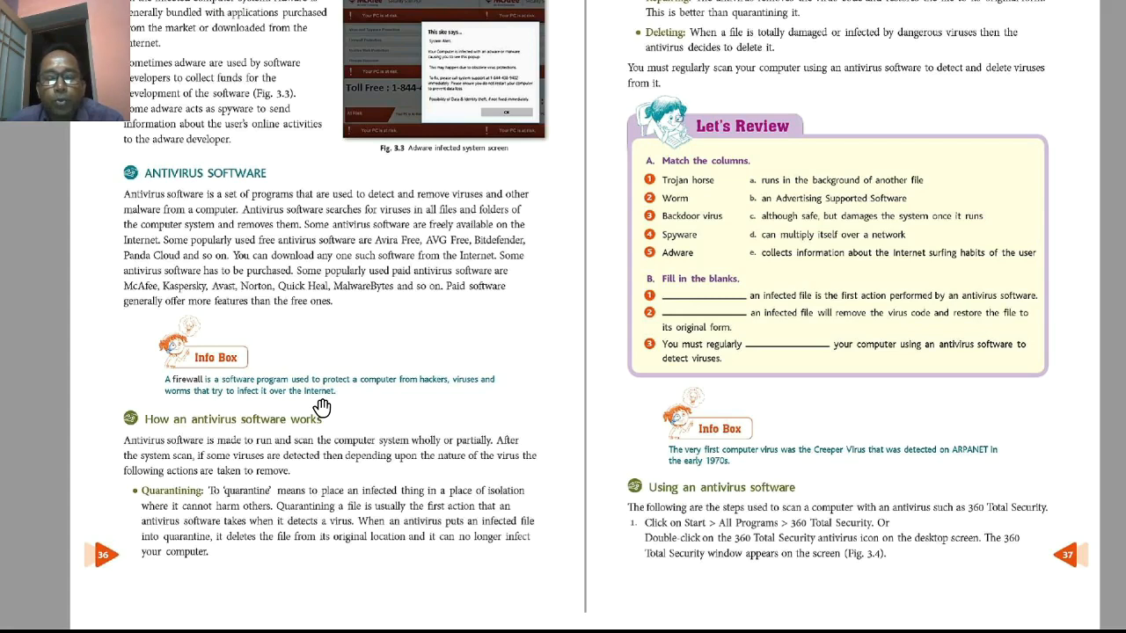
mouse_move(162, 437)
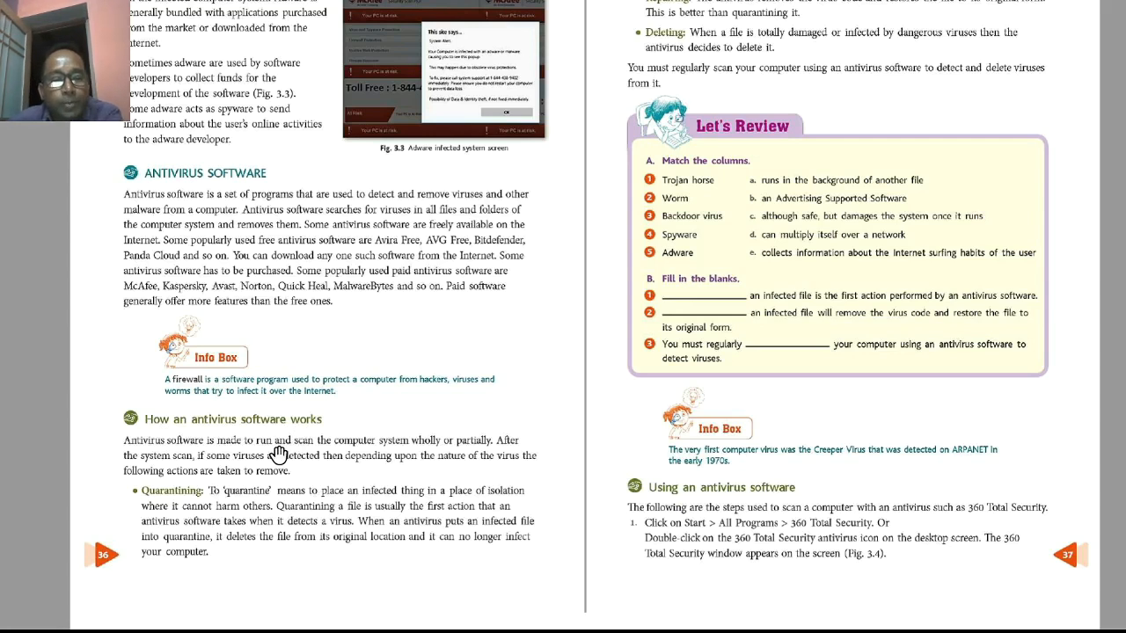
mouse_move(447, 459)
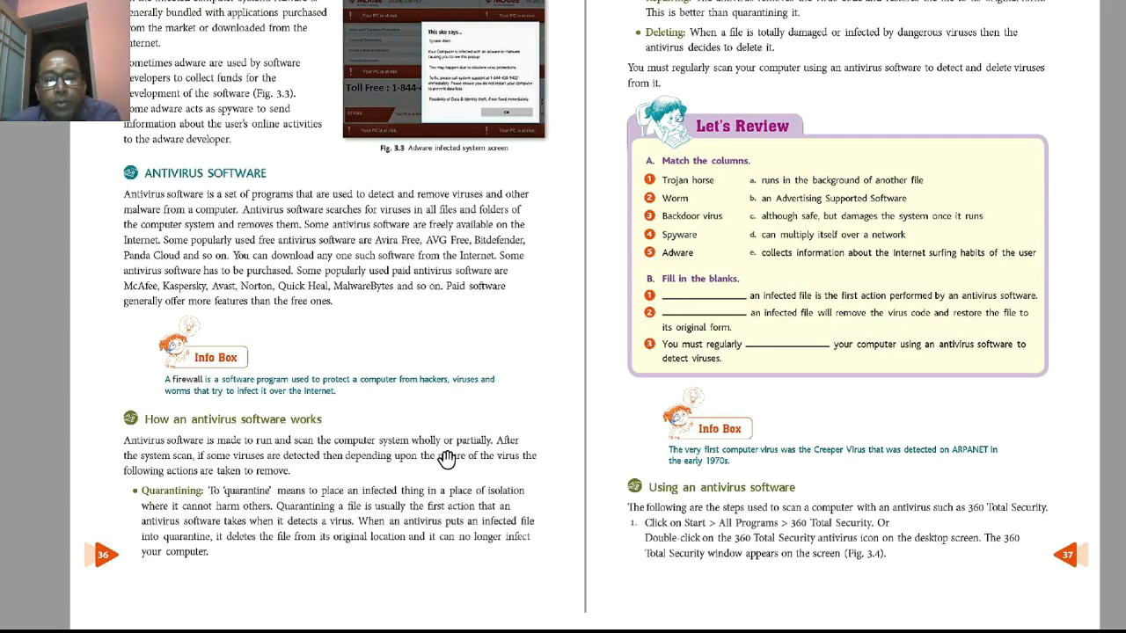
mouse_move(468, 461)
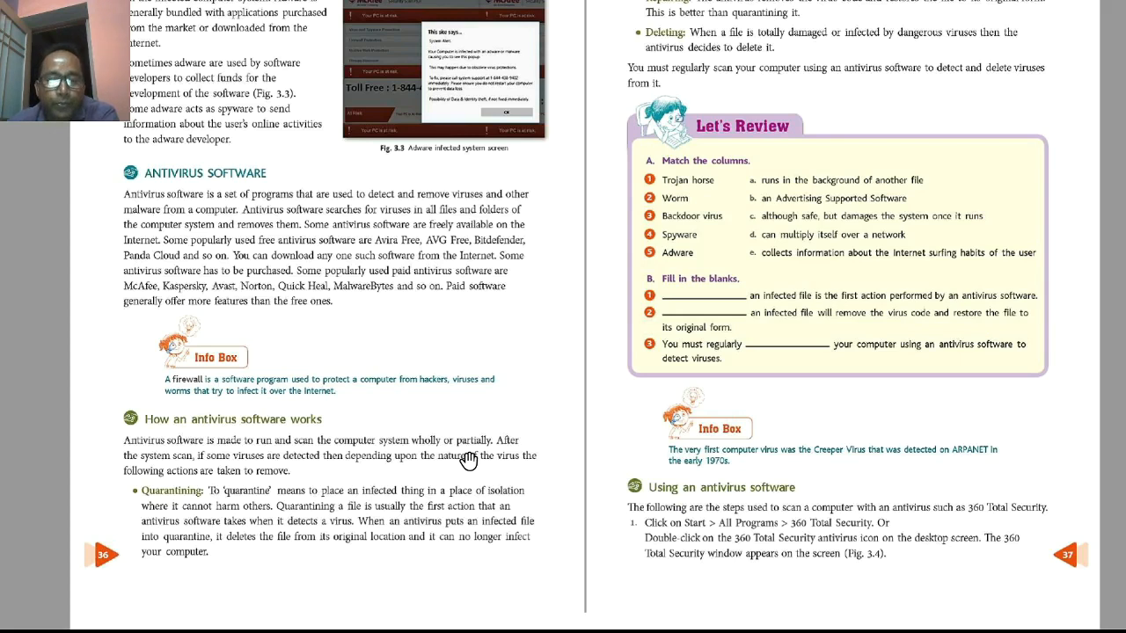
mouse_move(280, 468)
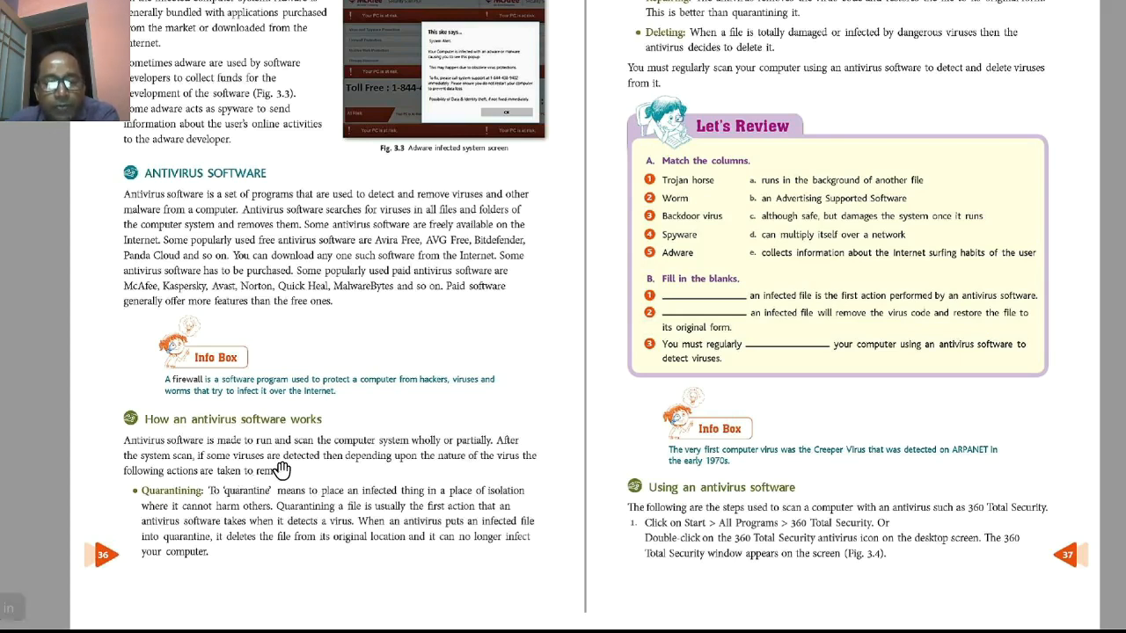
mouse_move(438, 471)
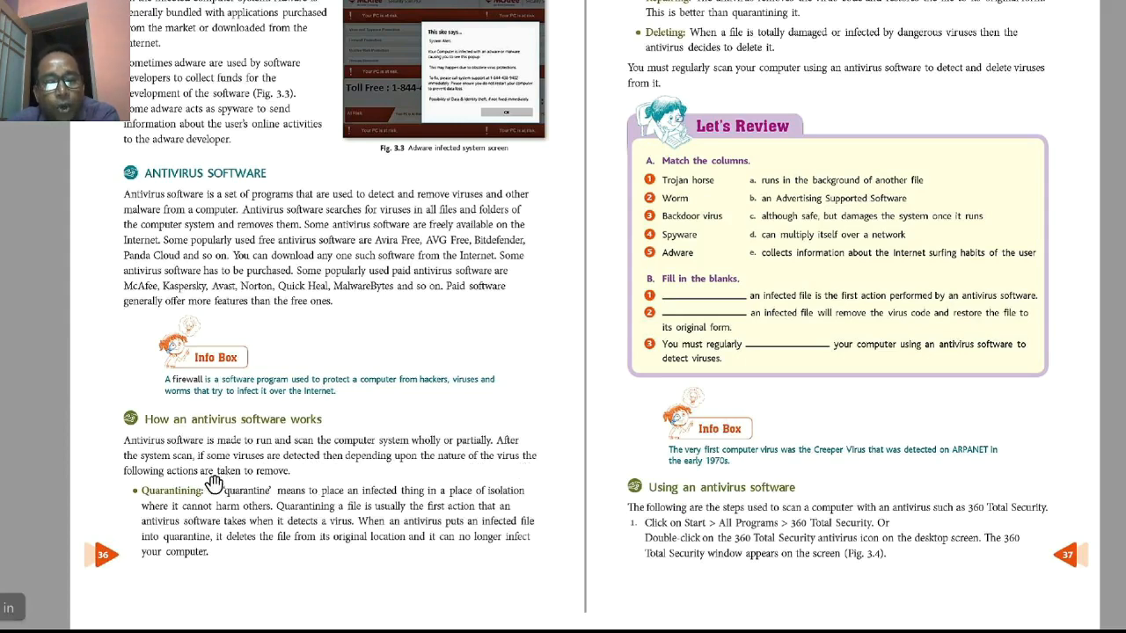
mouse_move(279, 485)
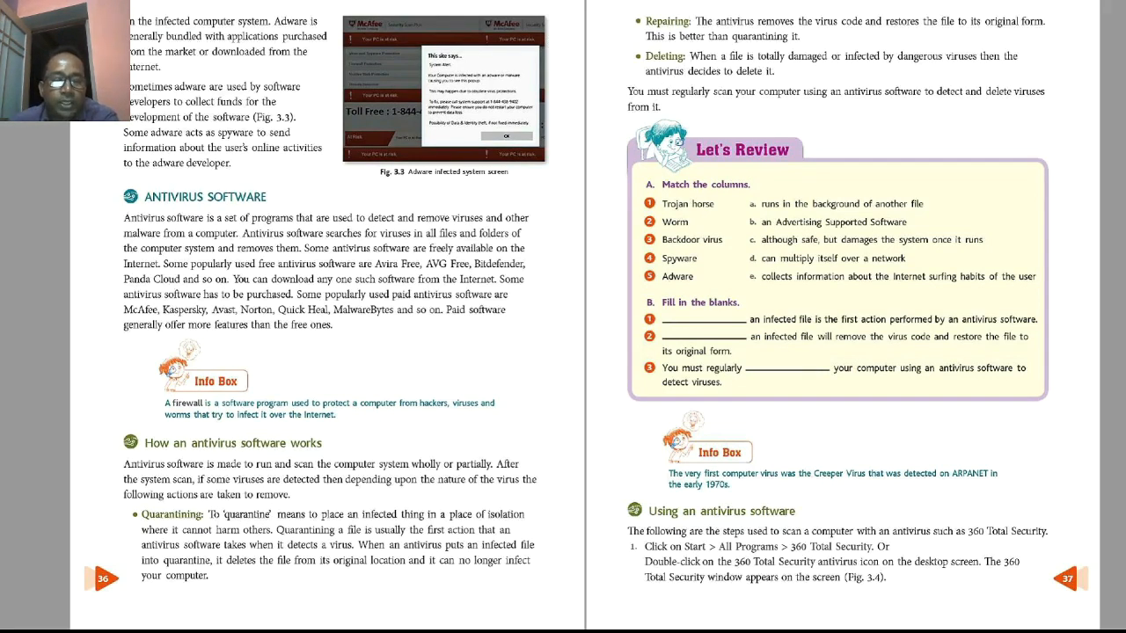
mouse_move(313, 524)
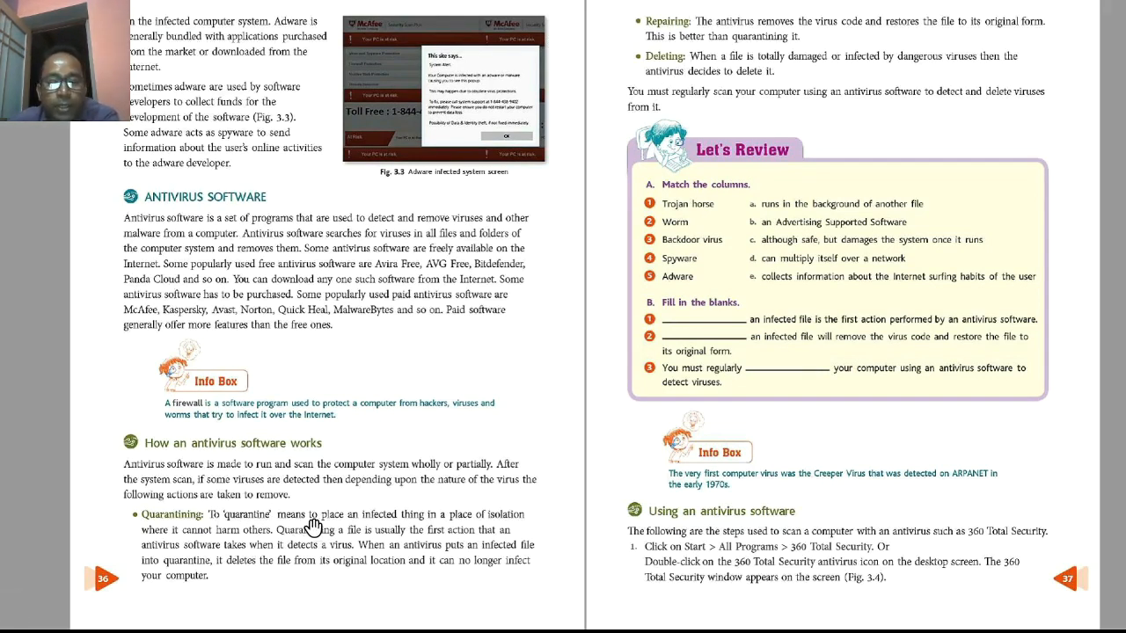
mouse_move(486, 529)
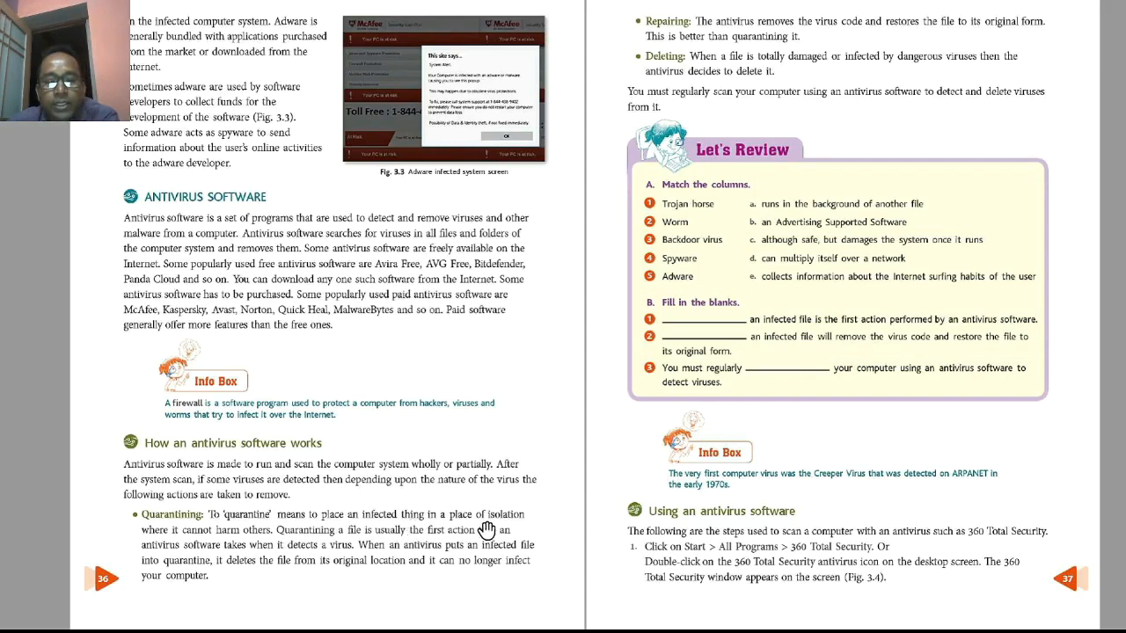
mouse_move(201, 545)
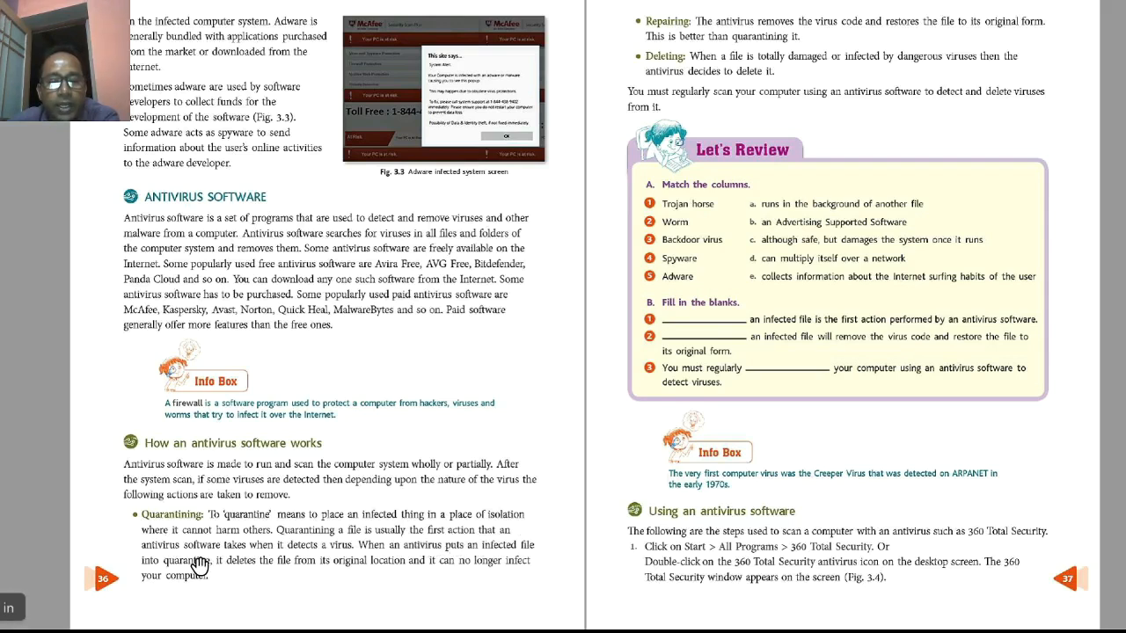
mouse_move(278, 559)
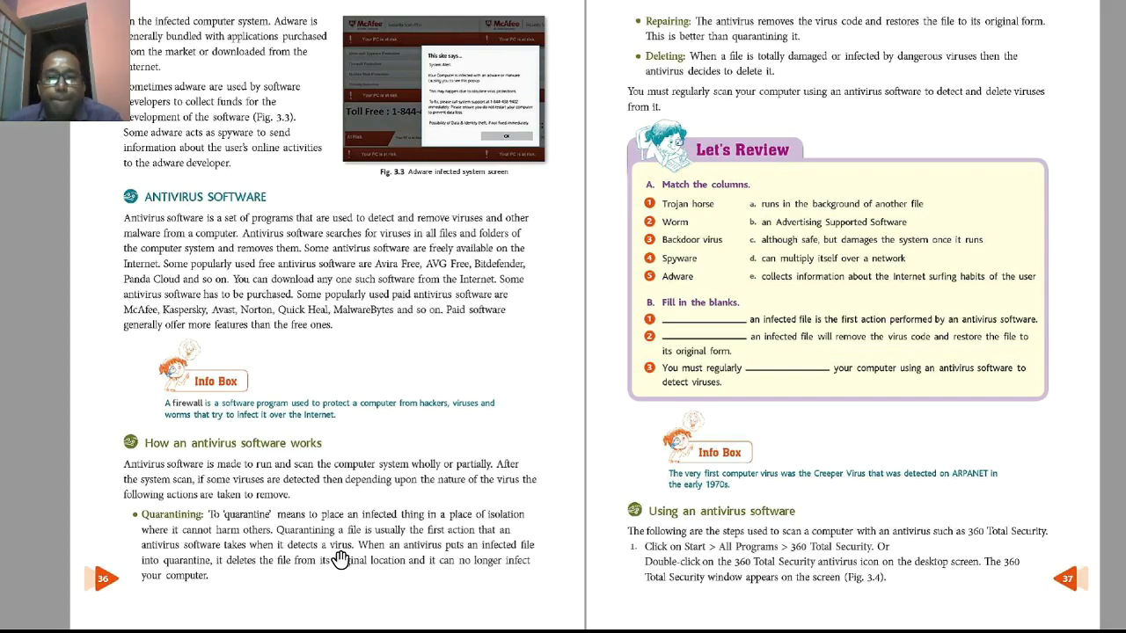
mouse_move(731, 43)
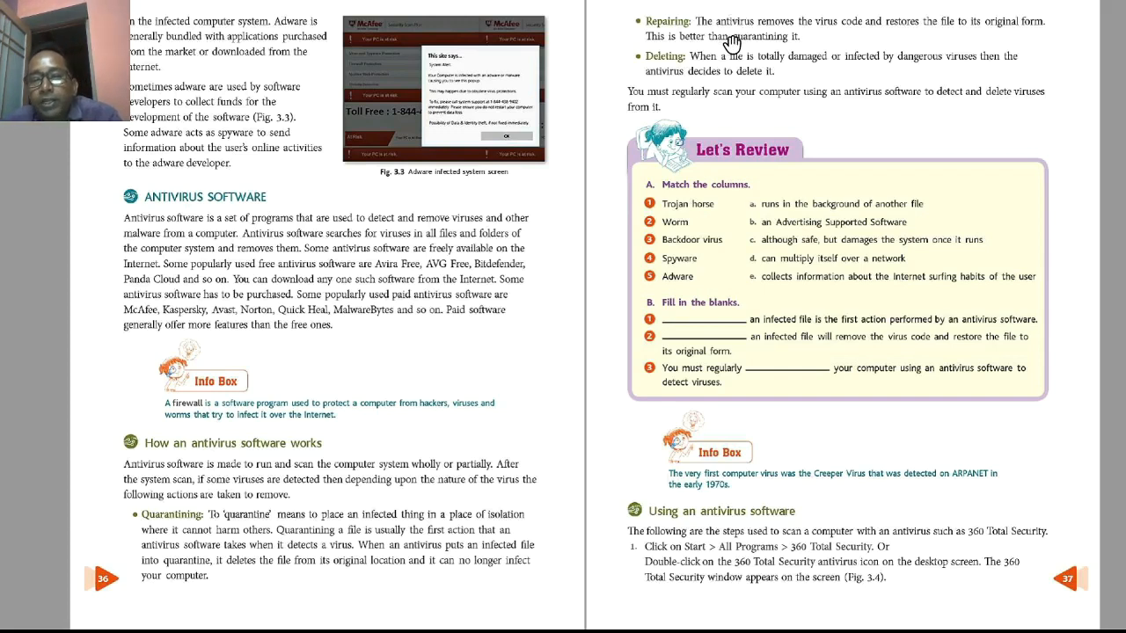
mouse_move(870, 37)
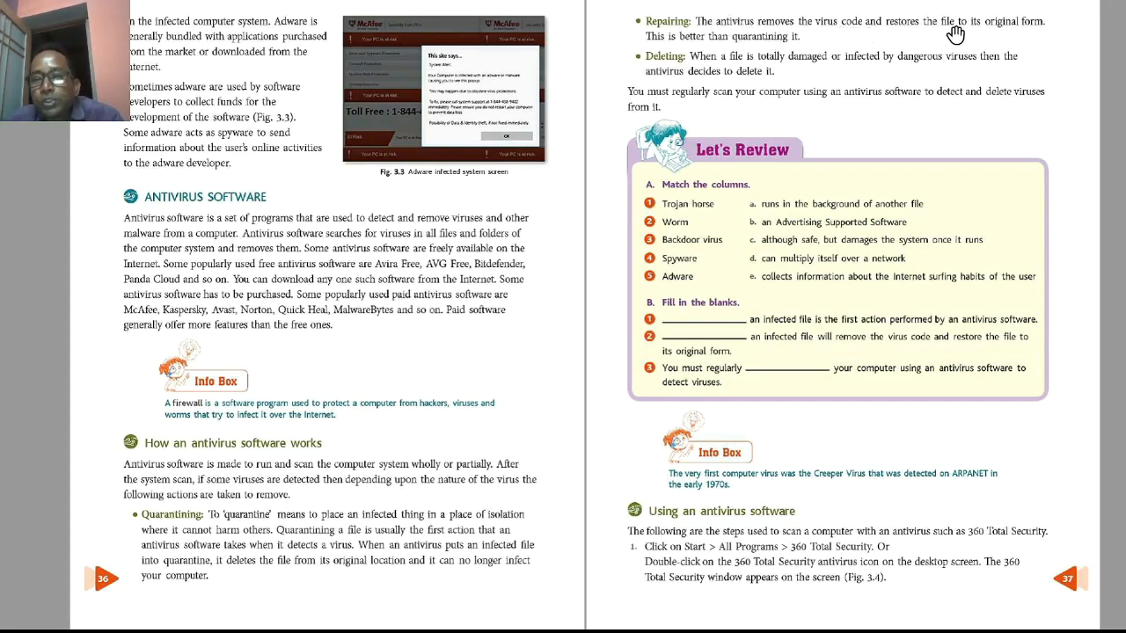
mouse_move(682, 49)
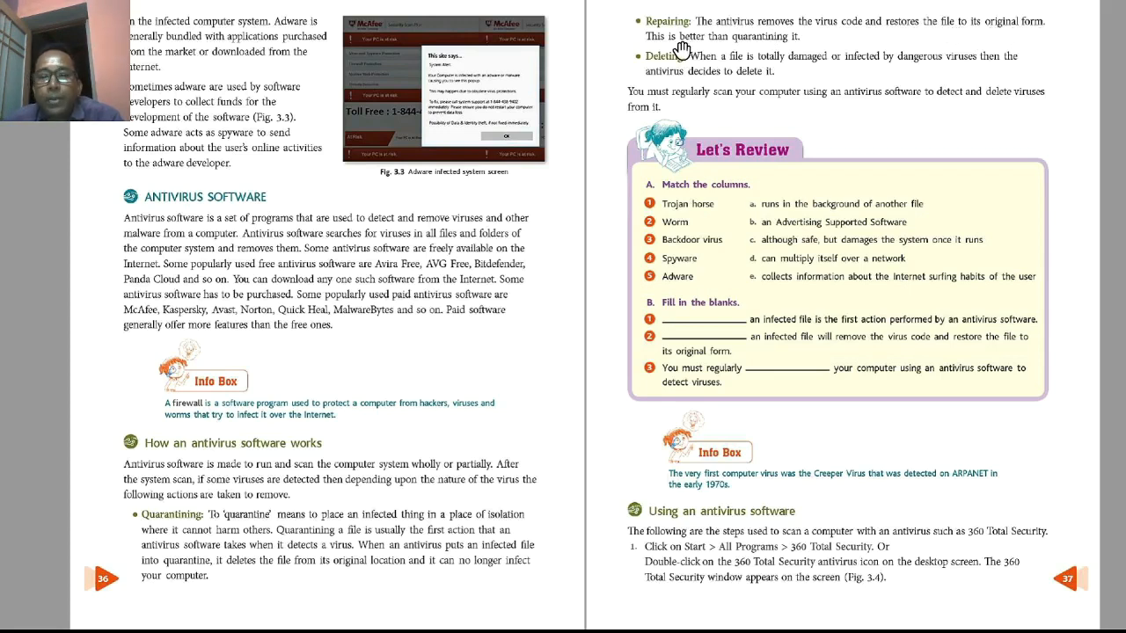
mouse_move(795, 52)
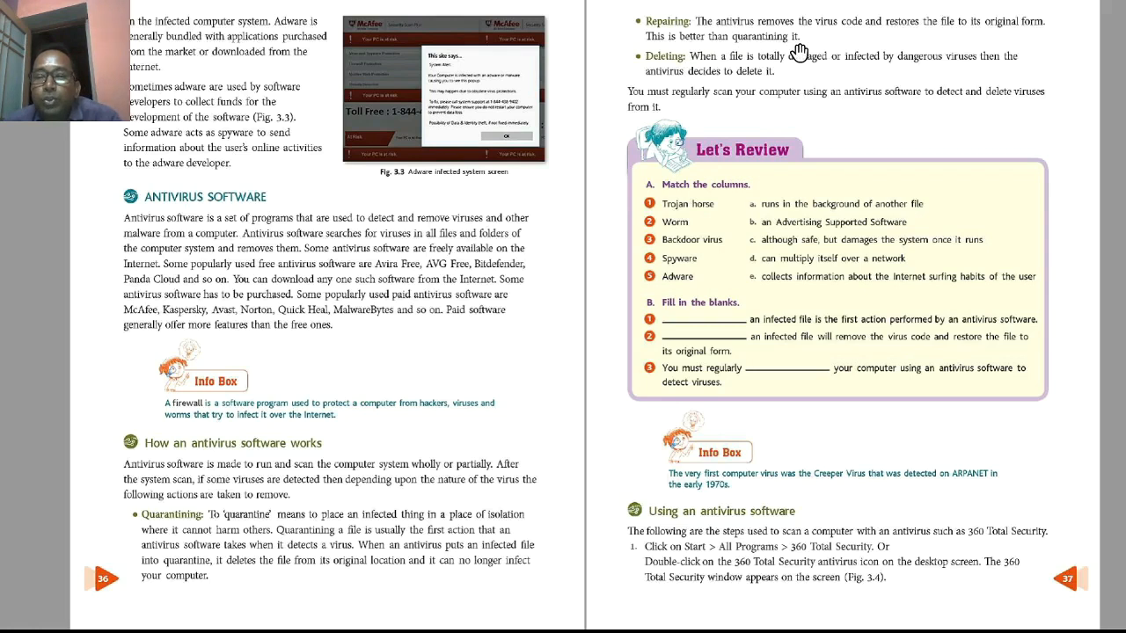
mouse_move(792, 39)
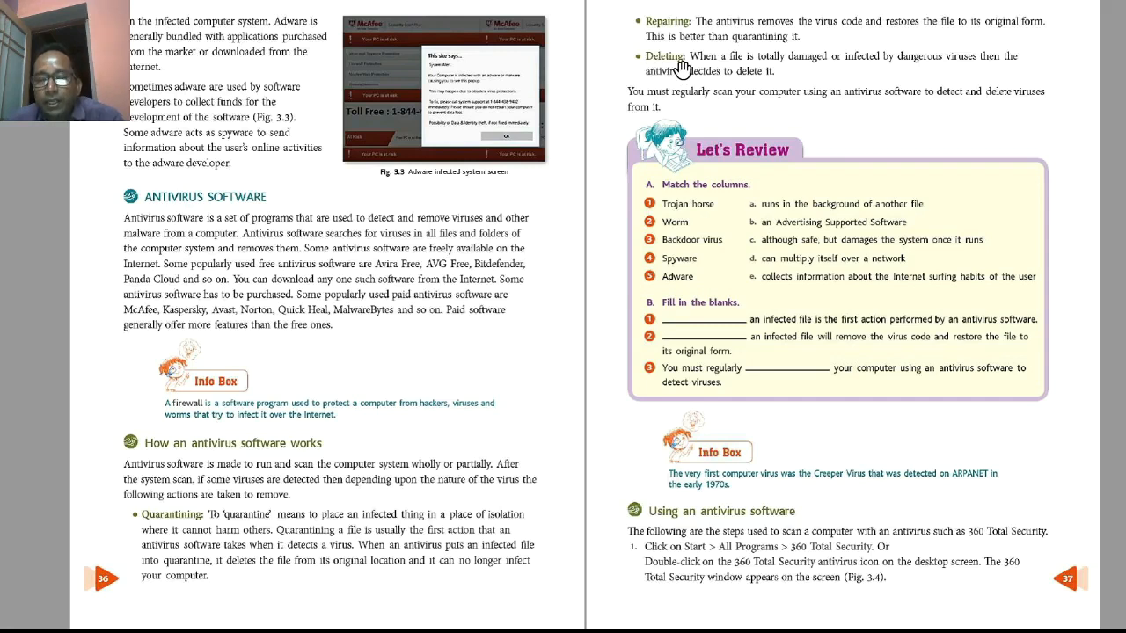
mouse_move(777, 73)
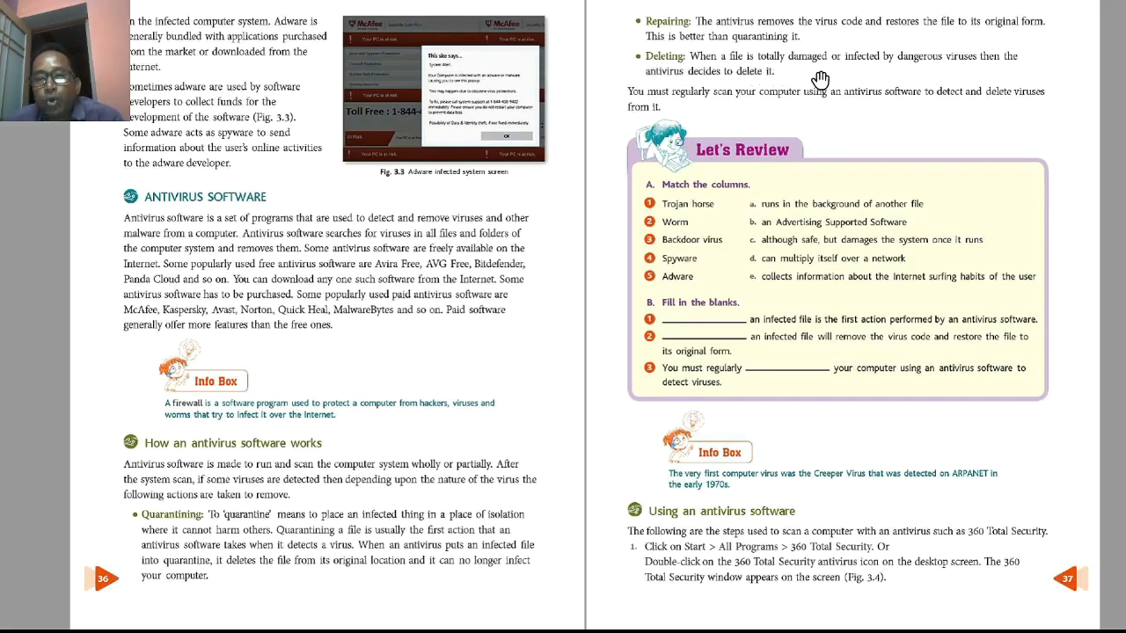
mouse_move(957, 97)
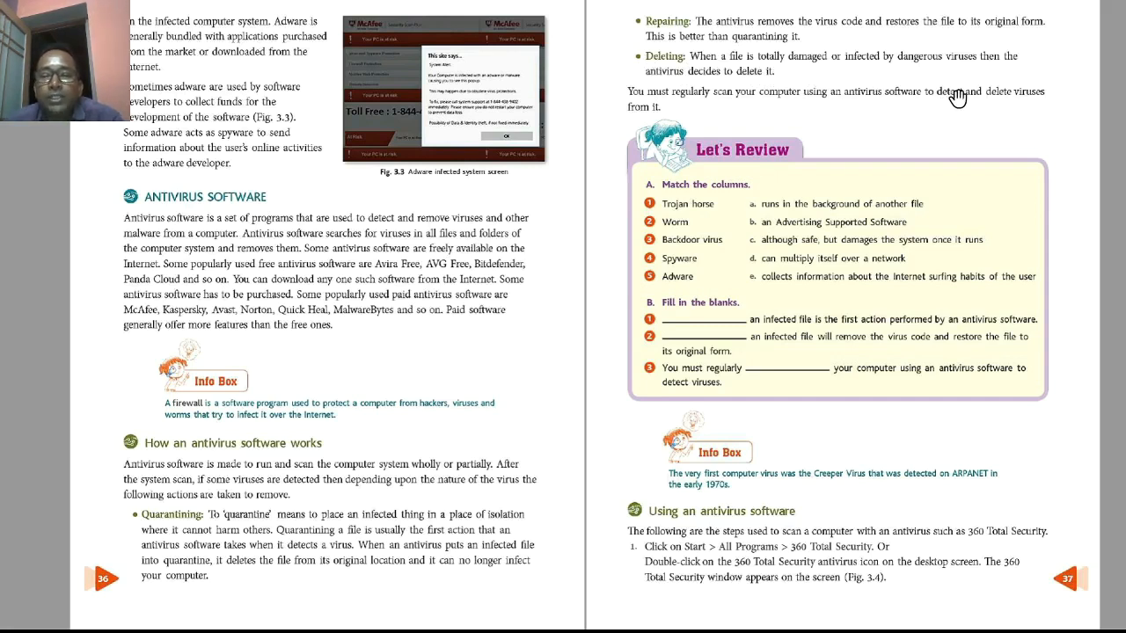
mouse_move(185, 524)
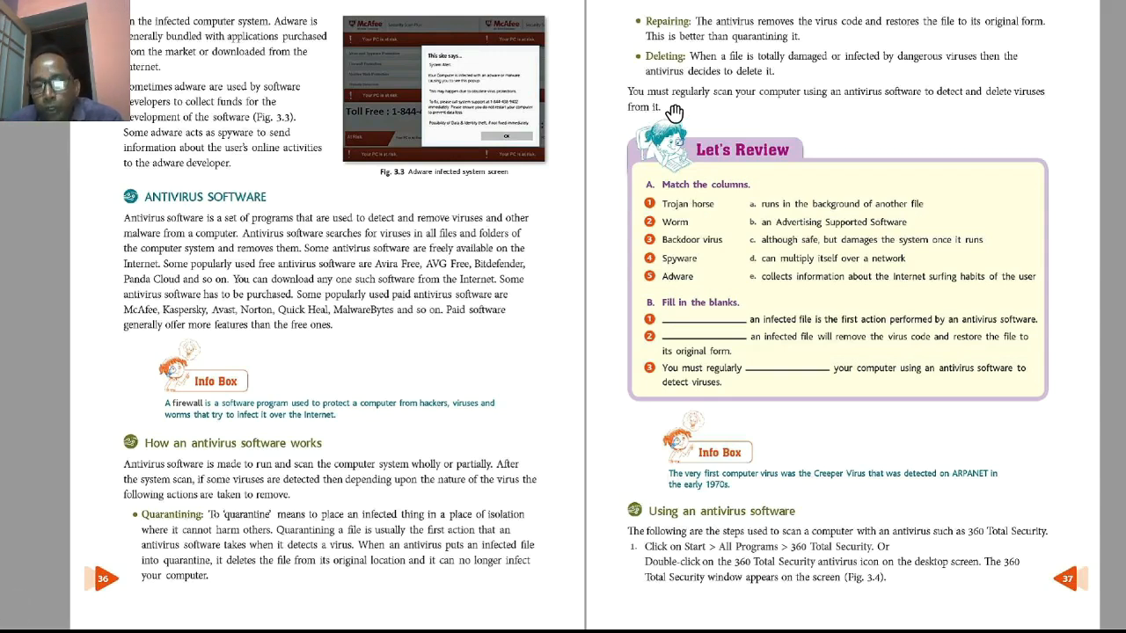
mouse_move(819, 105)
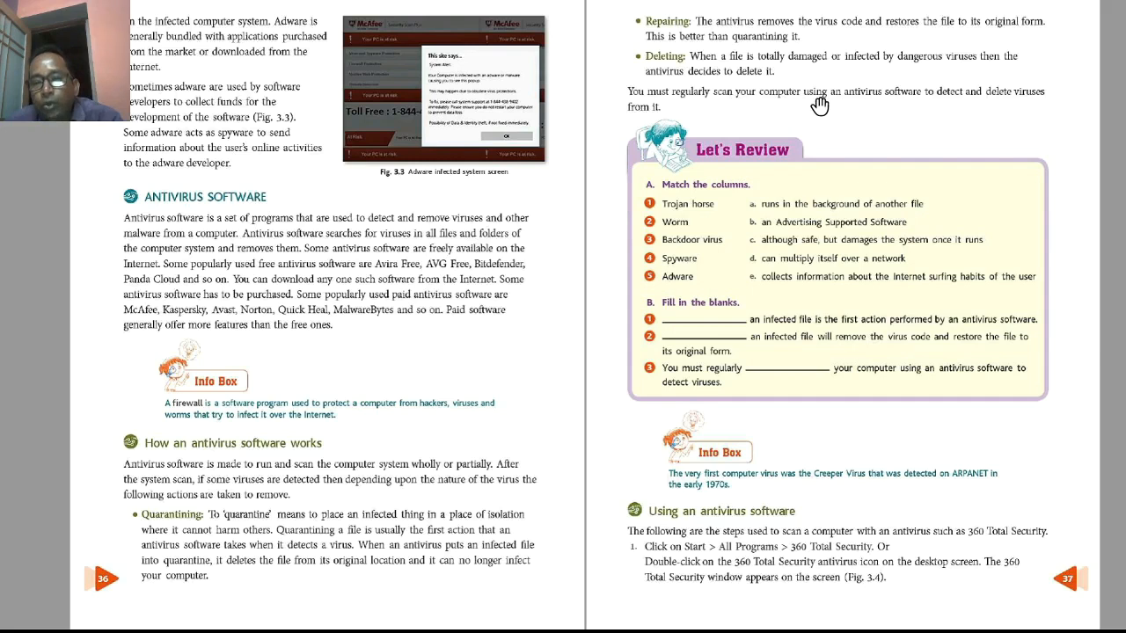
mouse_move(960, 100)
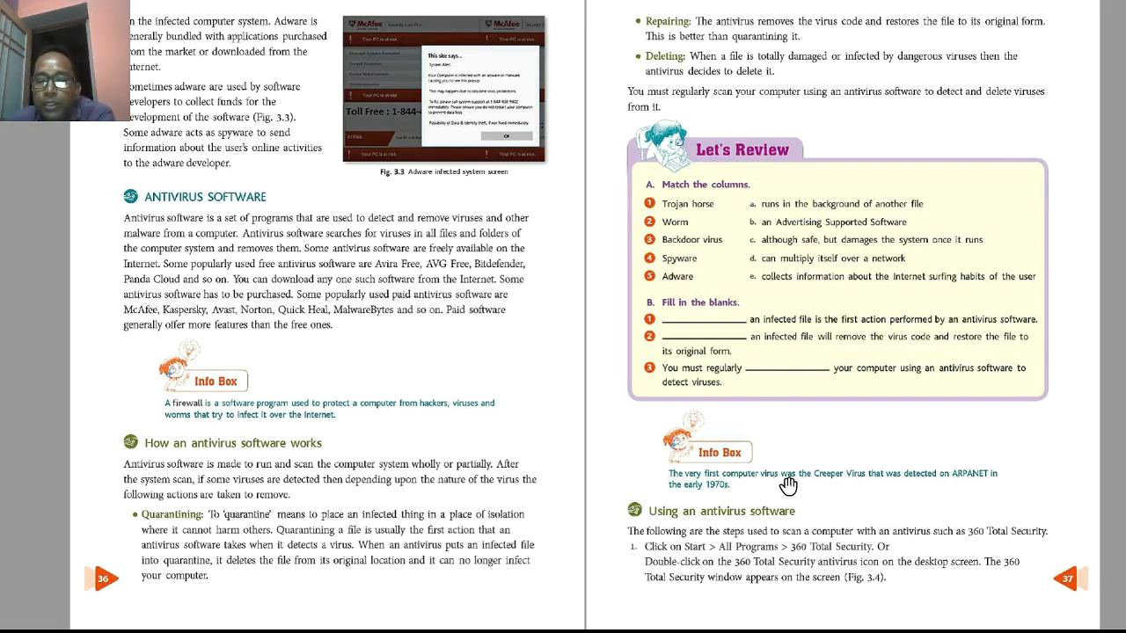
mouse_move(930, 486)
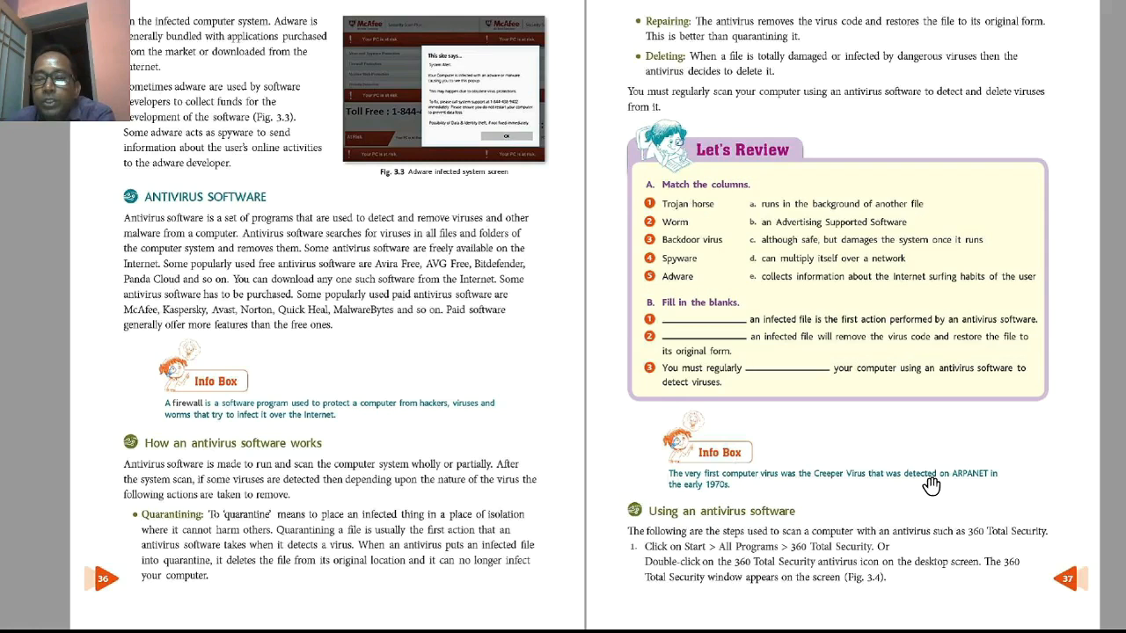
mouse_move(710, 503)
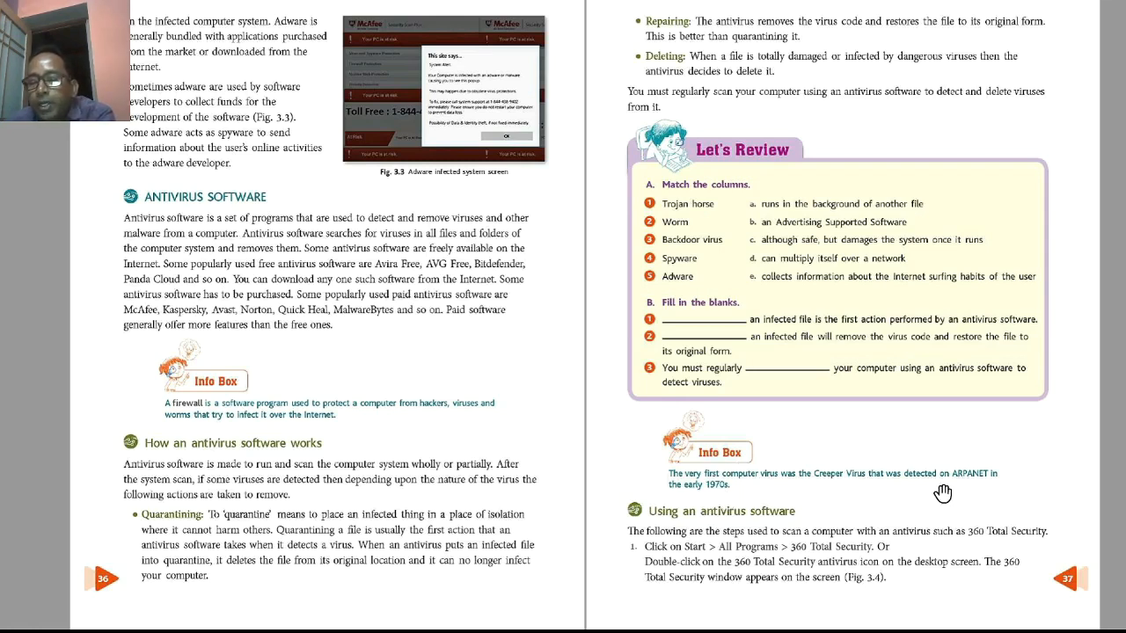
mouse_move(964, 488)
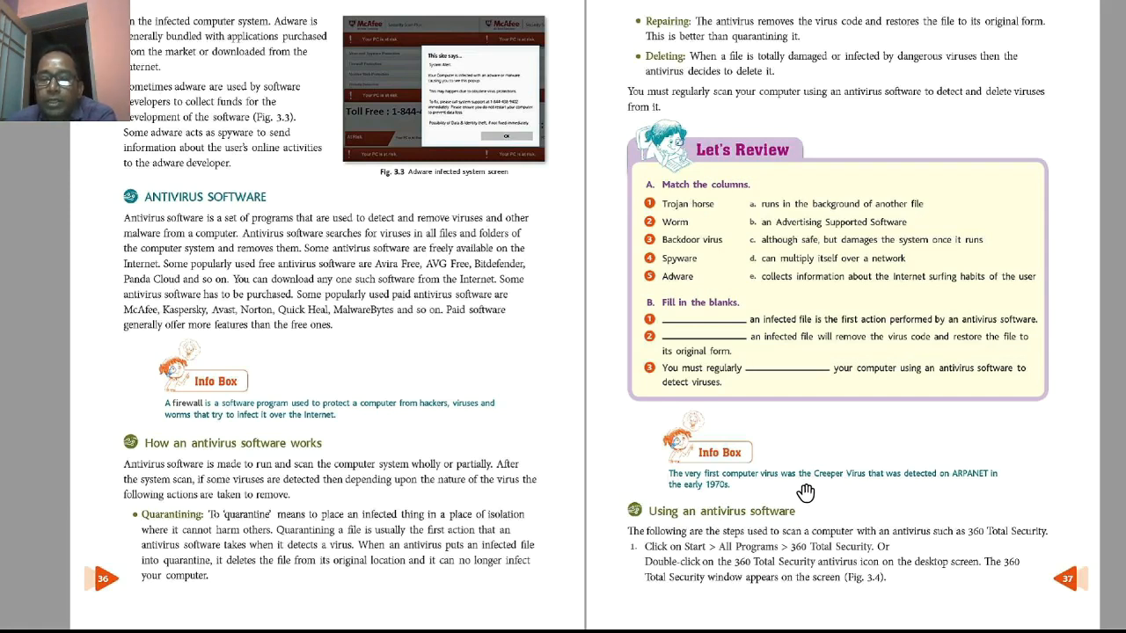
mouse_move(739, 514)
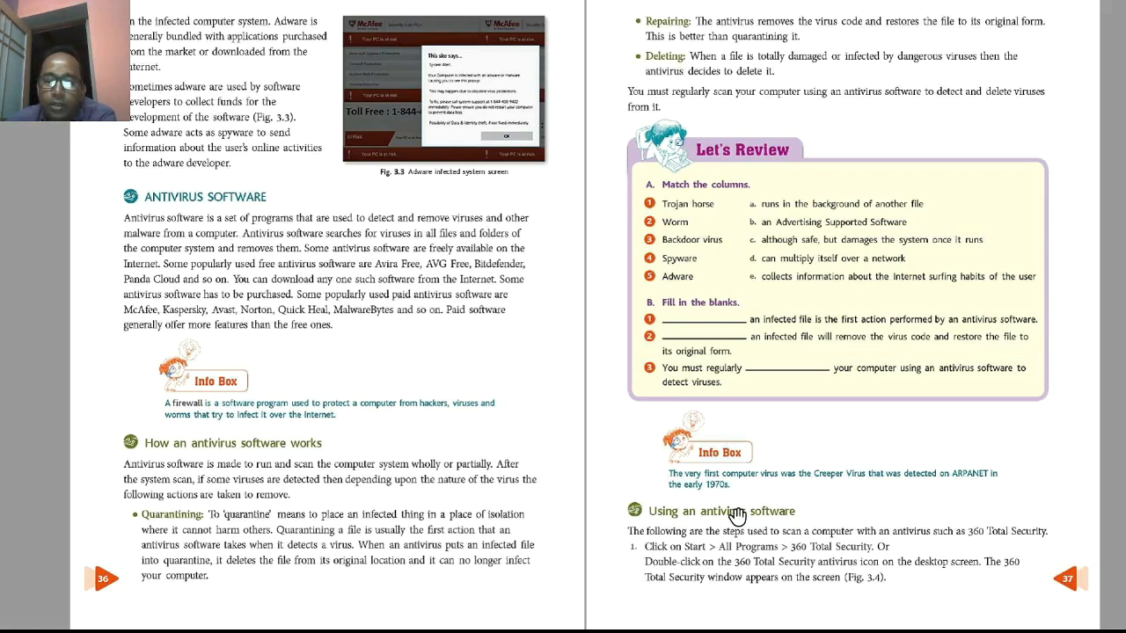
mouse_move(790, 521)
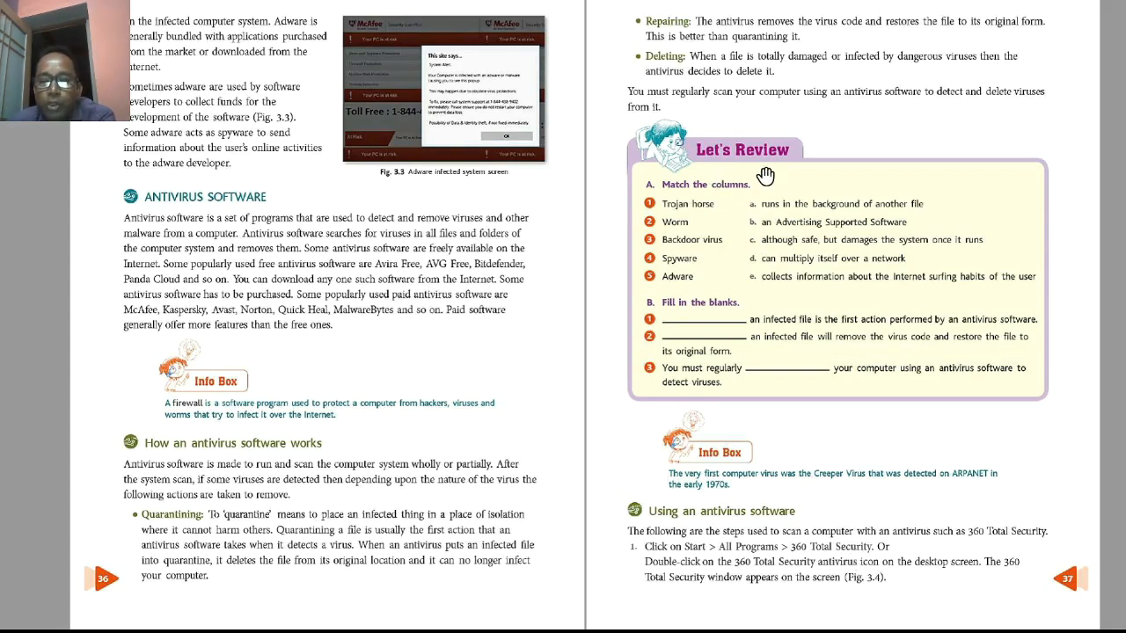
mouse_move(772, 313)
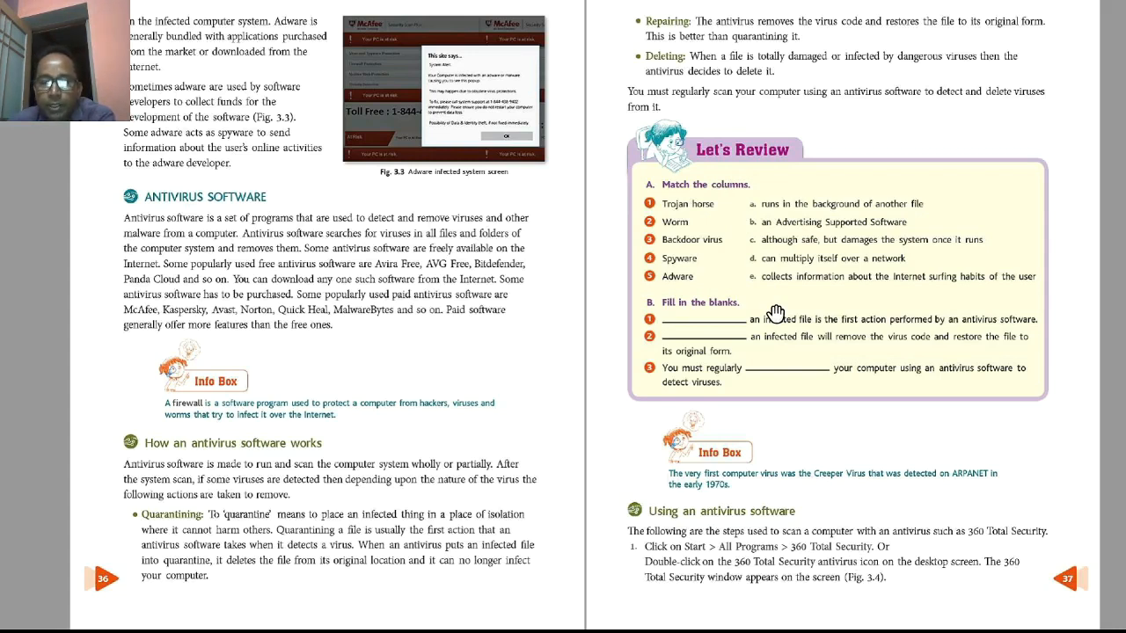
mouse_move(700, 164)
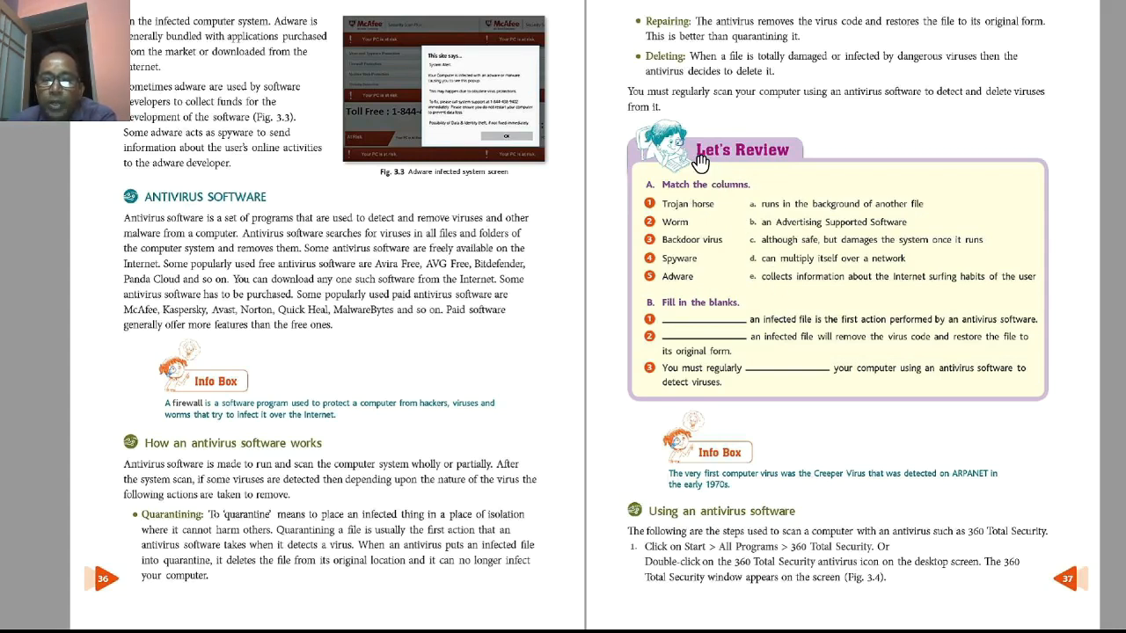
mouse_move(799, 306)
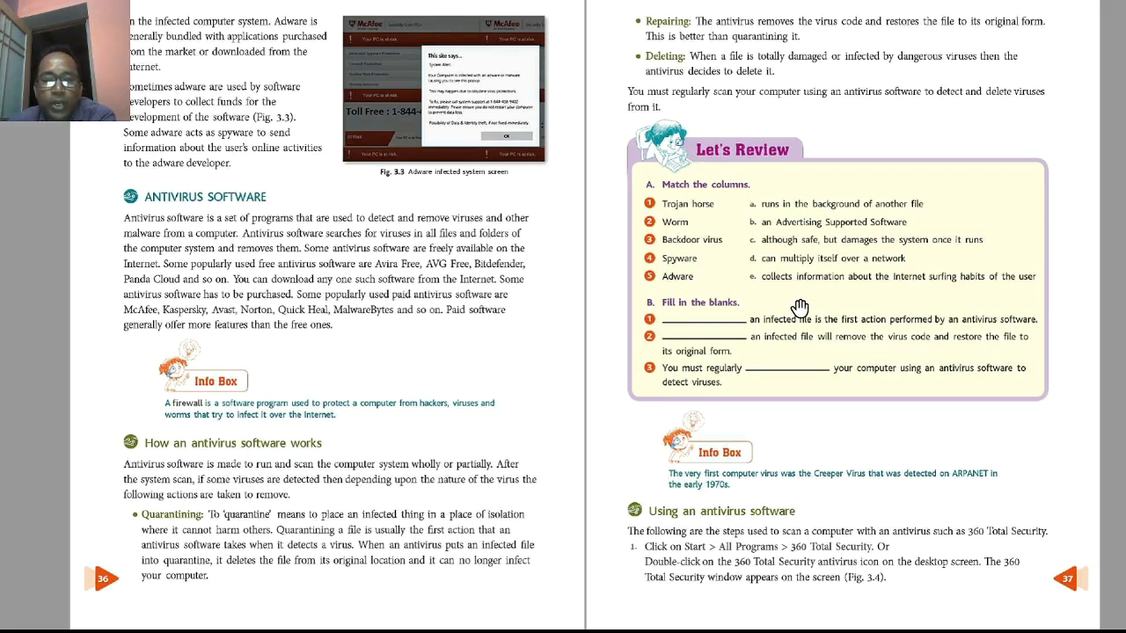